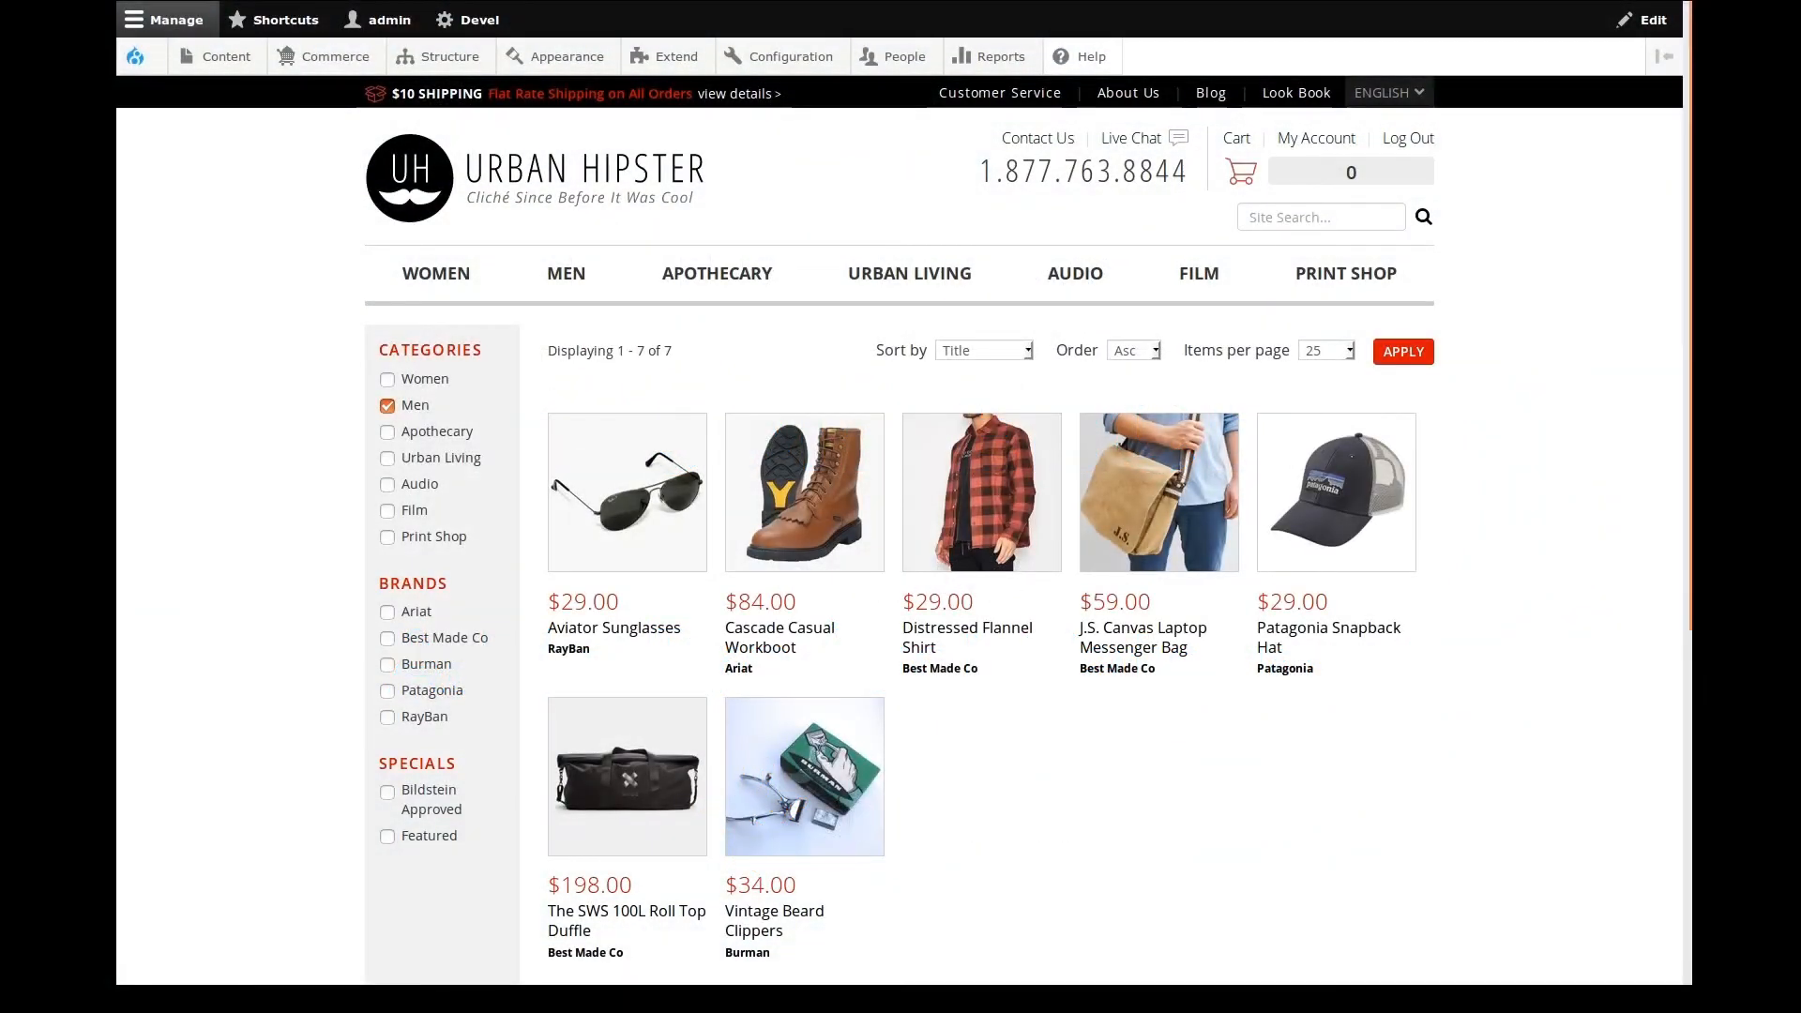
mouse_move(1397, 444)
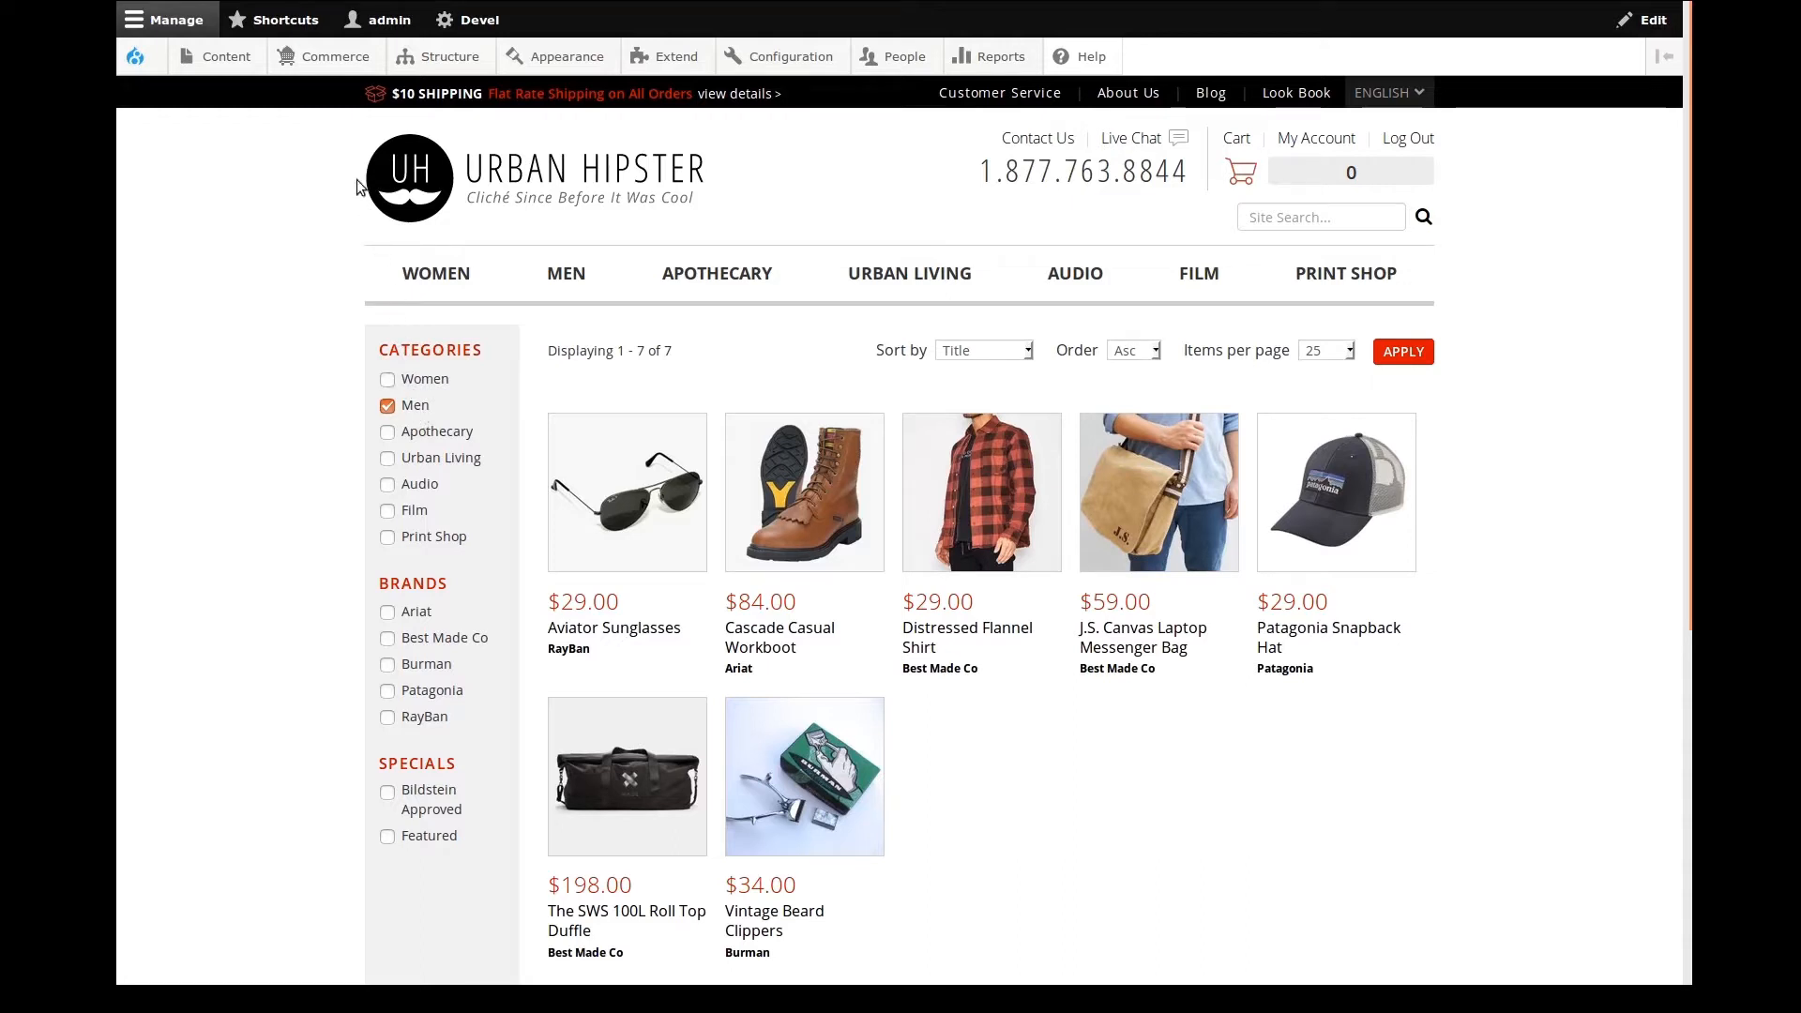
Step: Go to Structure > Taxonomy to see the four vocabularies
left_click(448, 56)
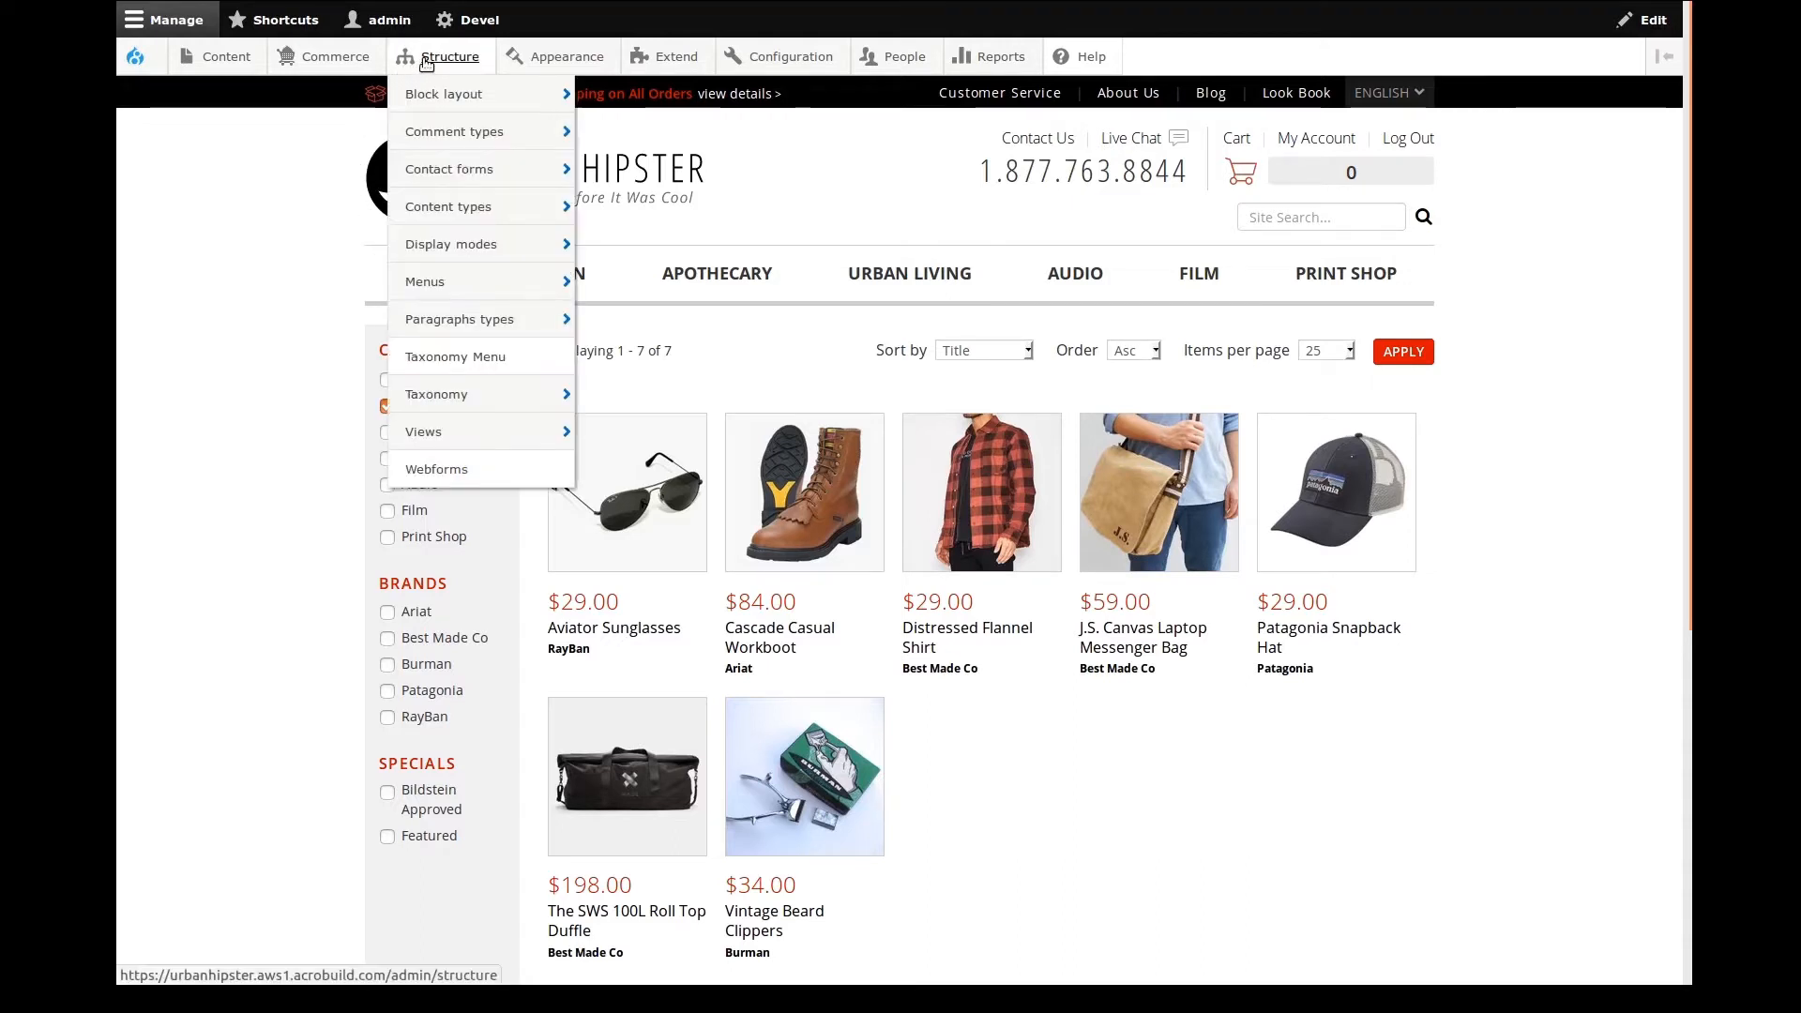
mouse_move(436, 394)
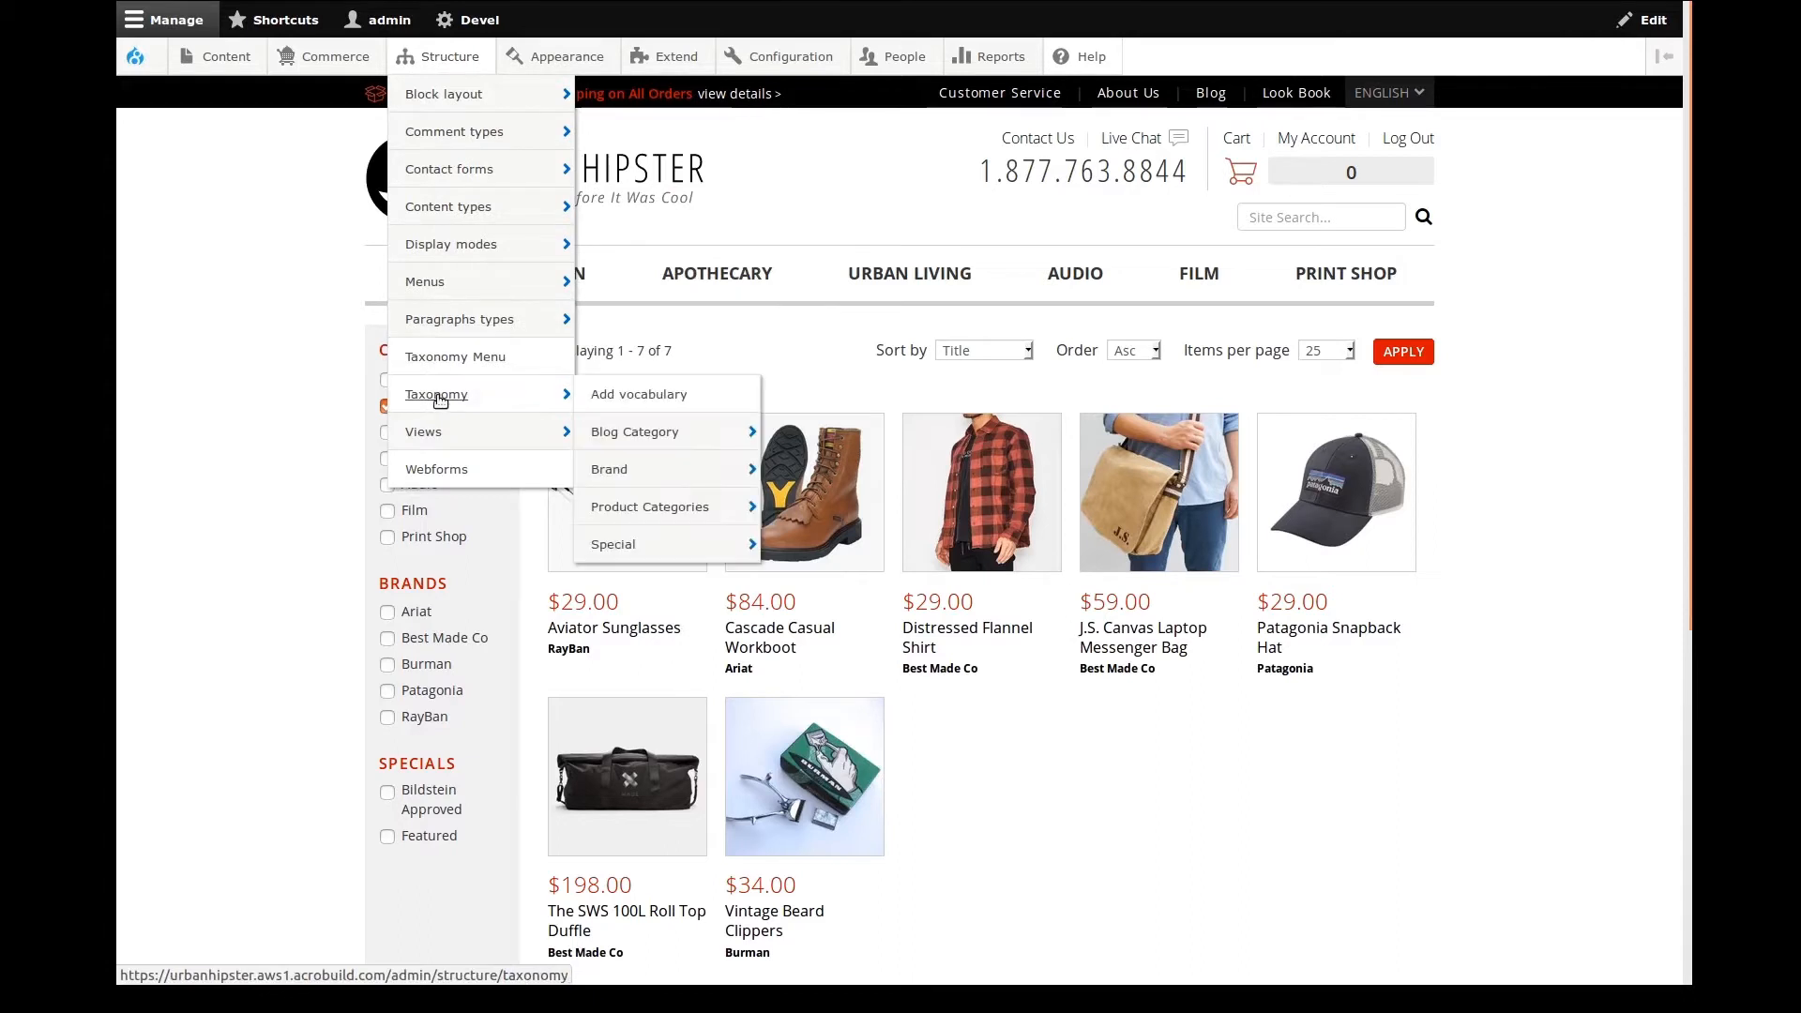
left_click(436, 394)
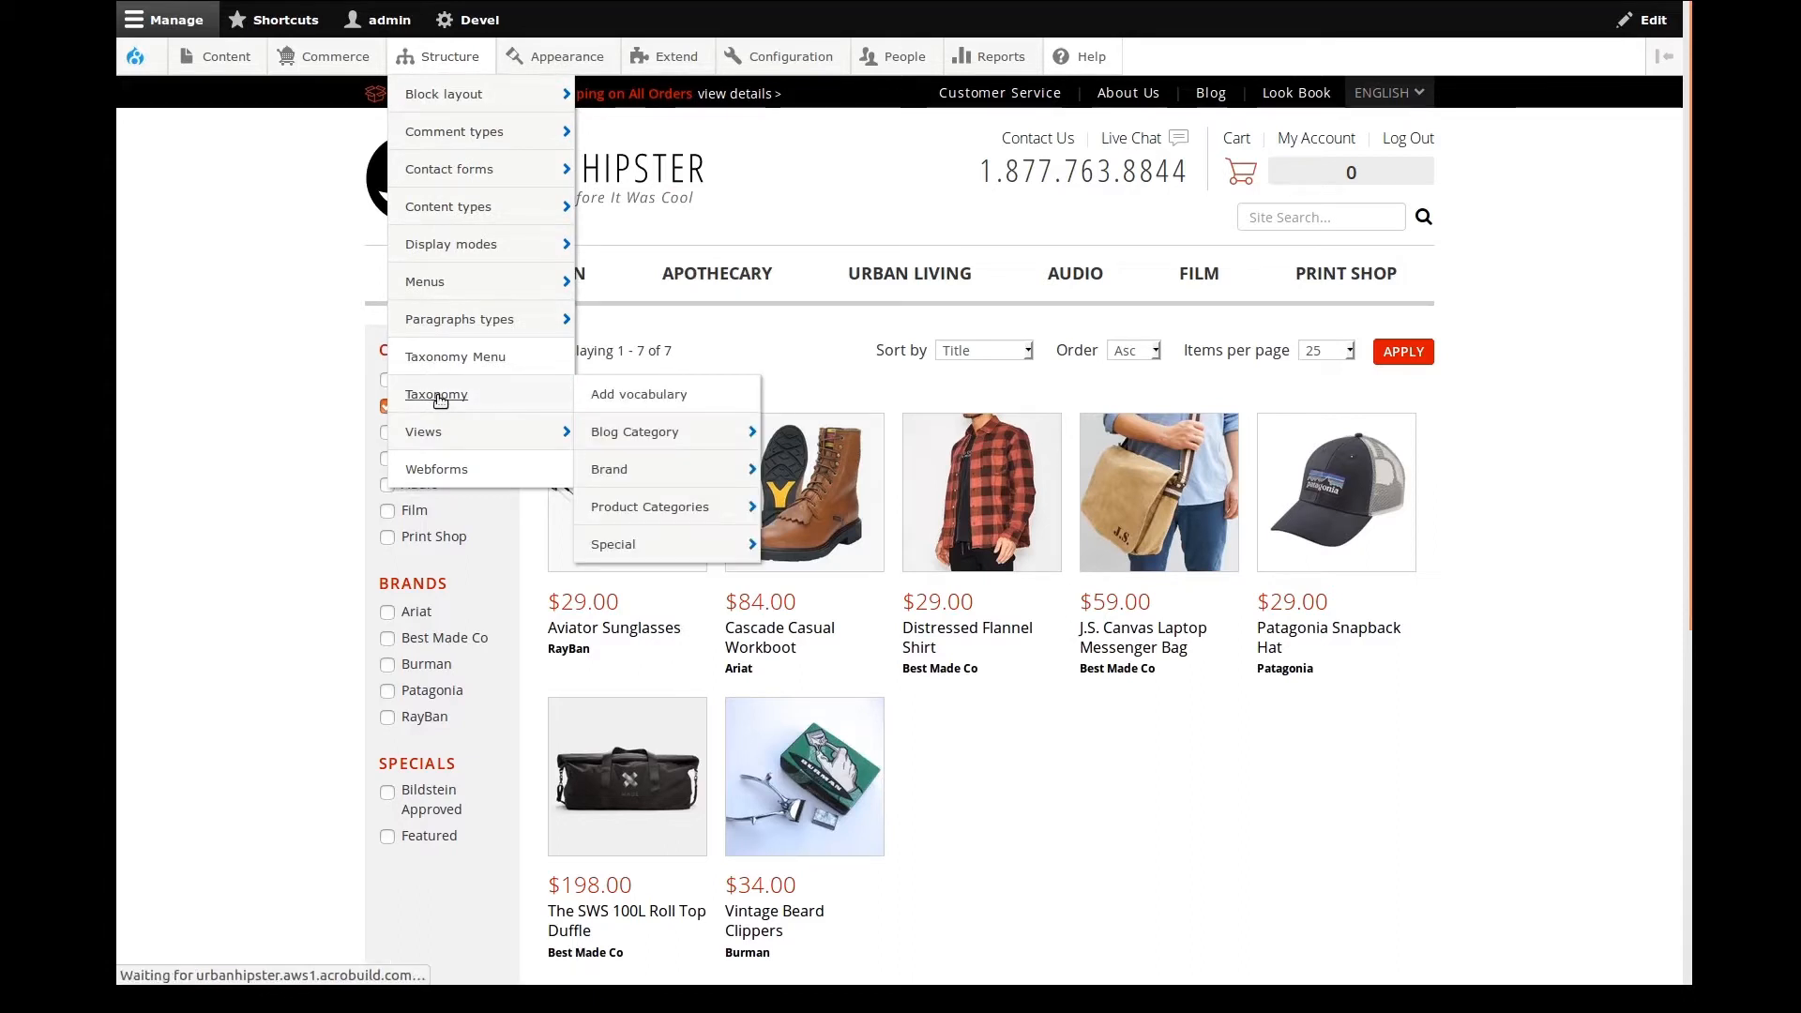
left_click(435, 394)
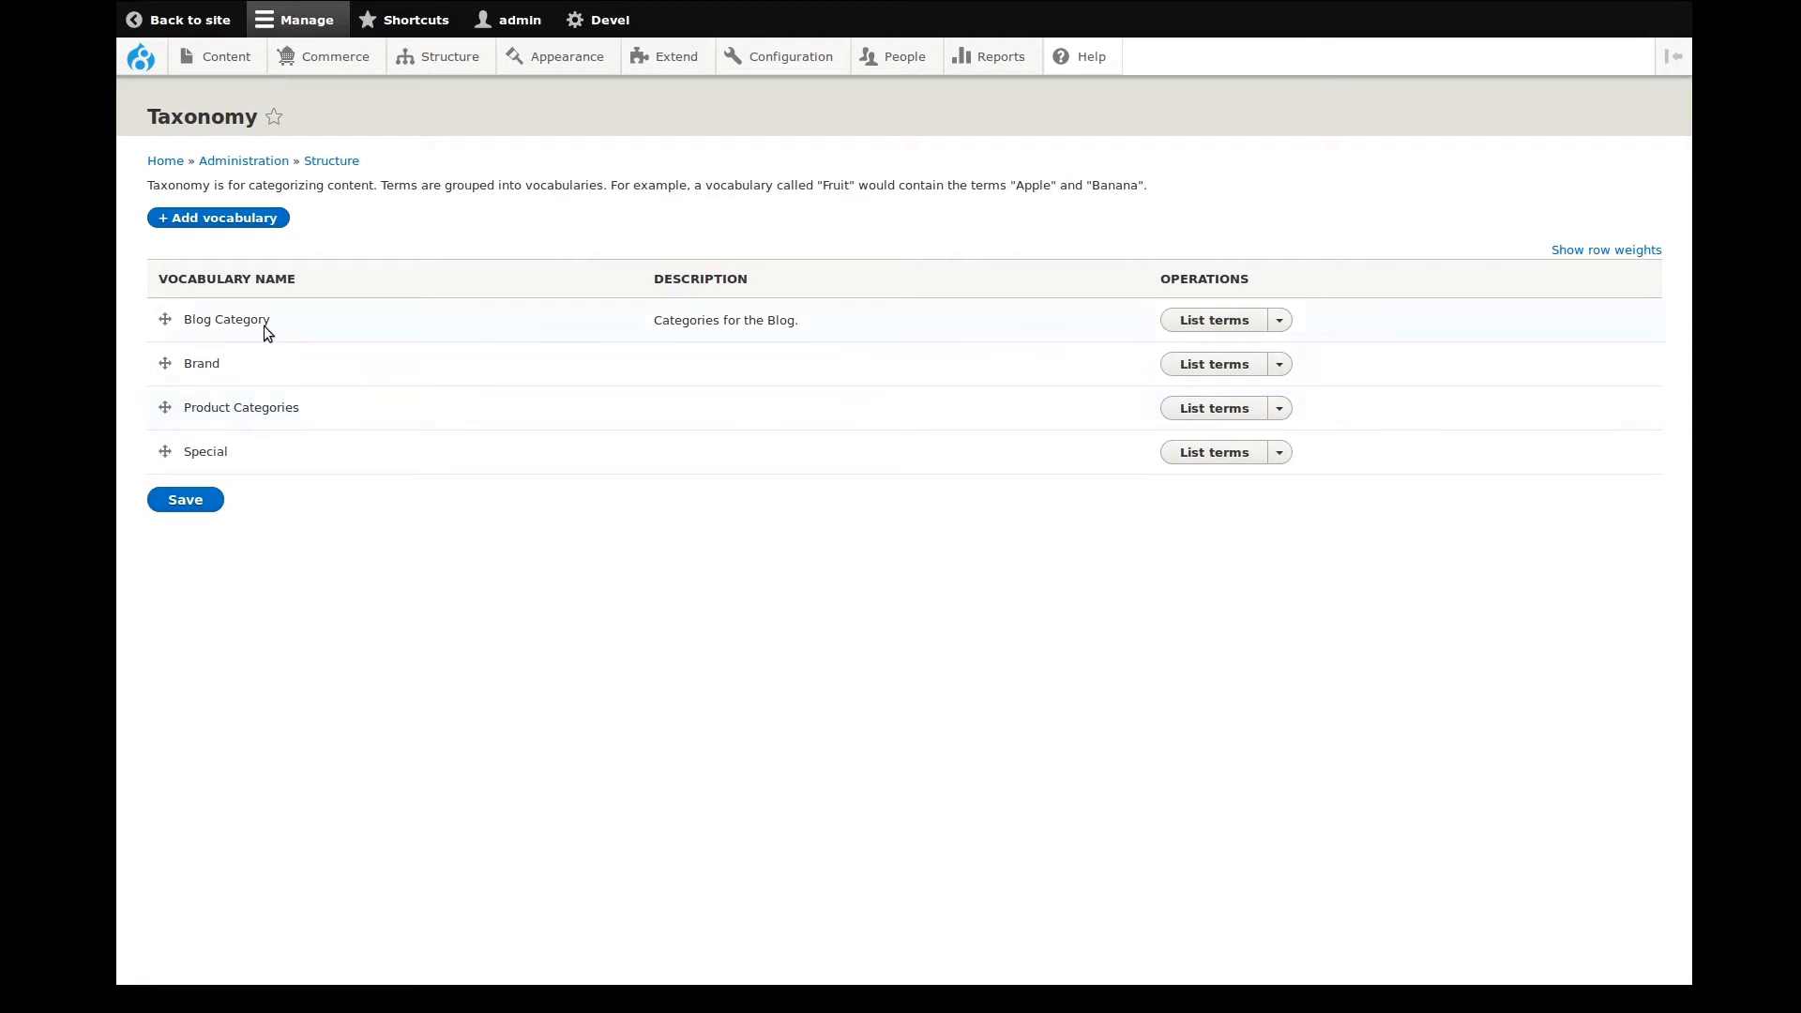
mouse_move(265, 363)
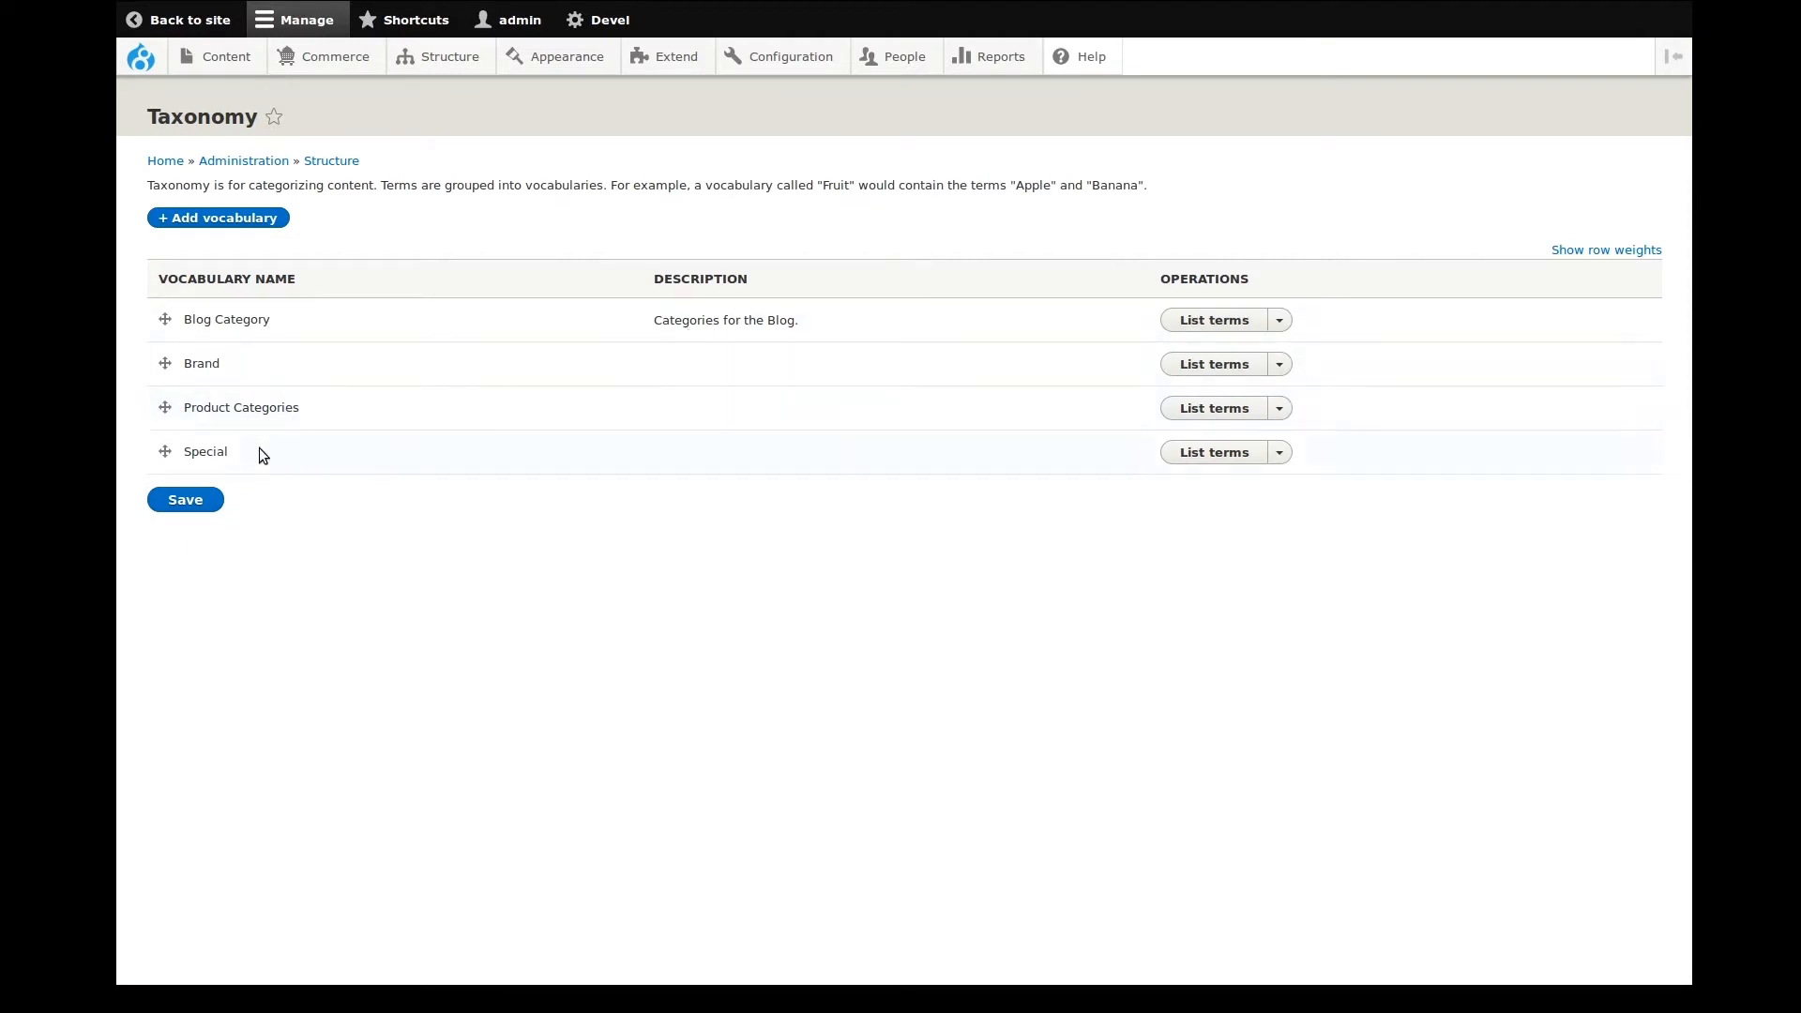
mouse_move(676, 430)
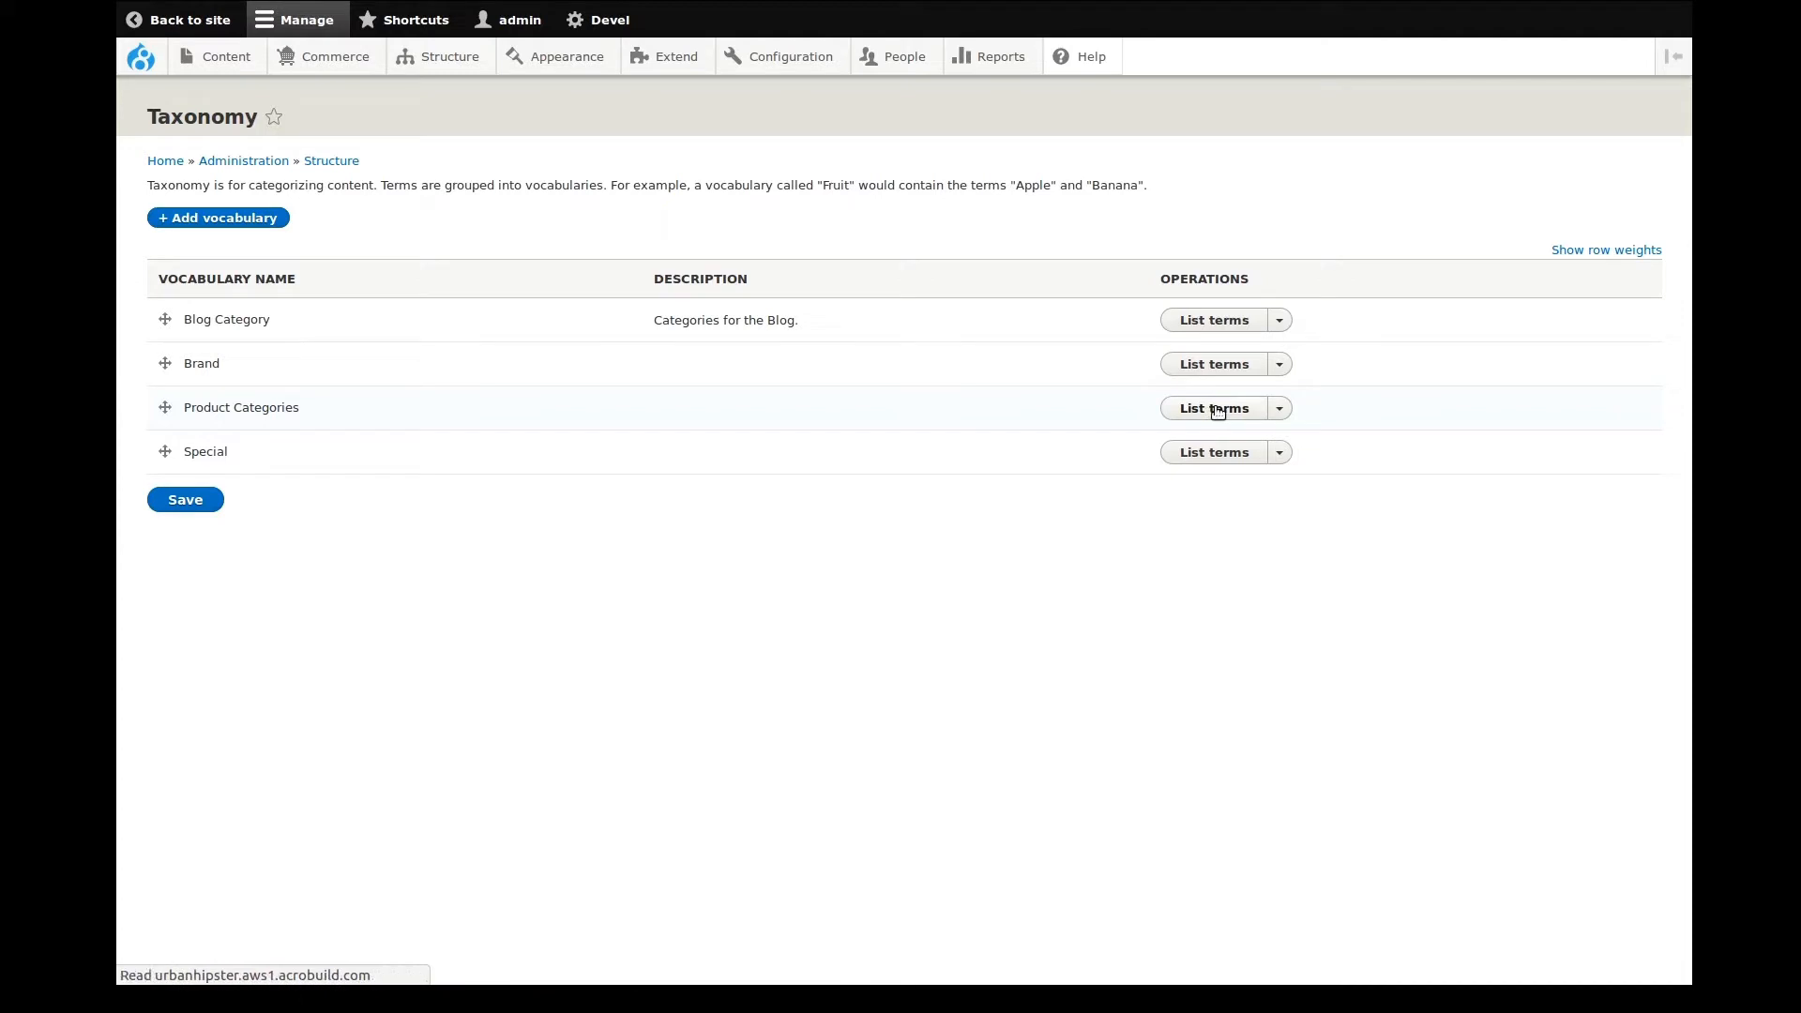
Step: List the Product Categories terms, including Women, Men, Apothecary and Urban Living
left_click(1213, 408)
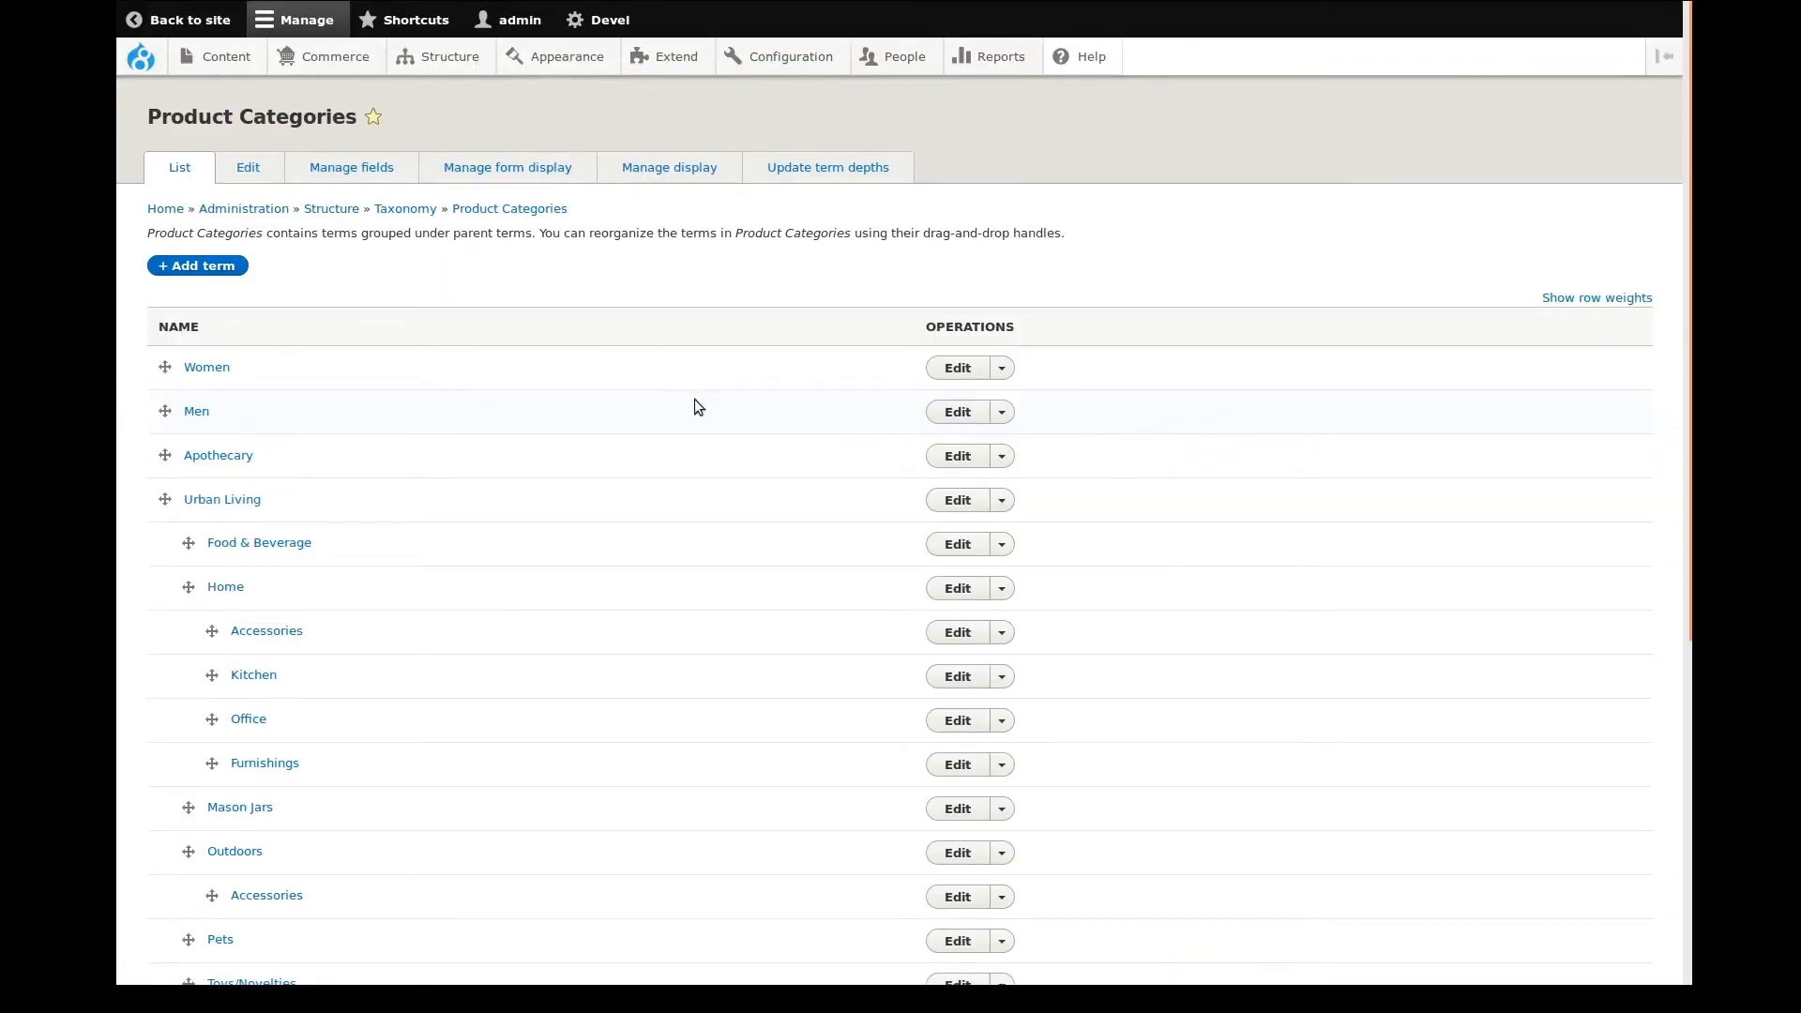
scroll("down", 3)
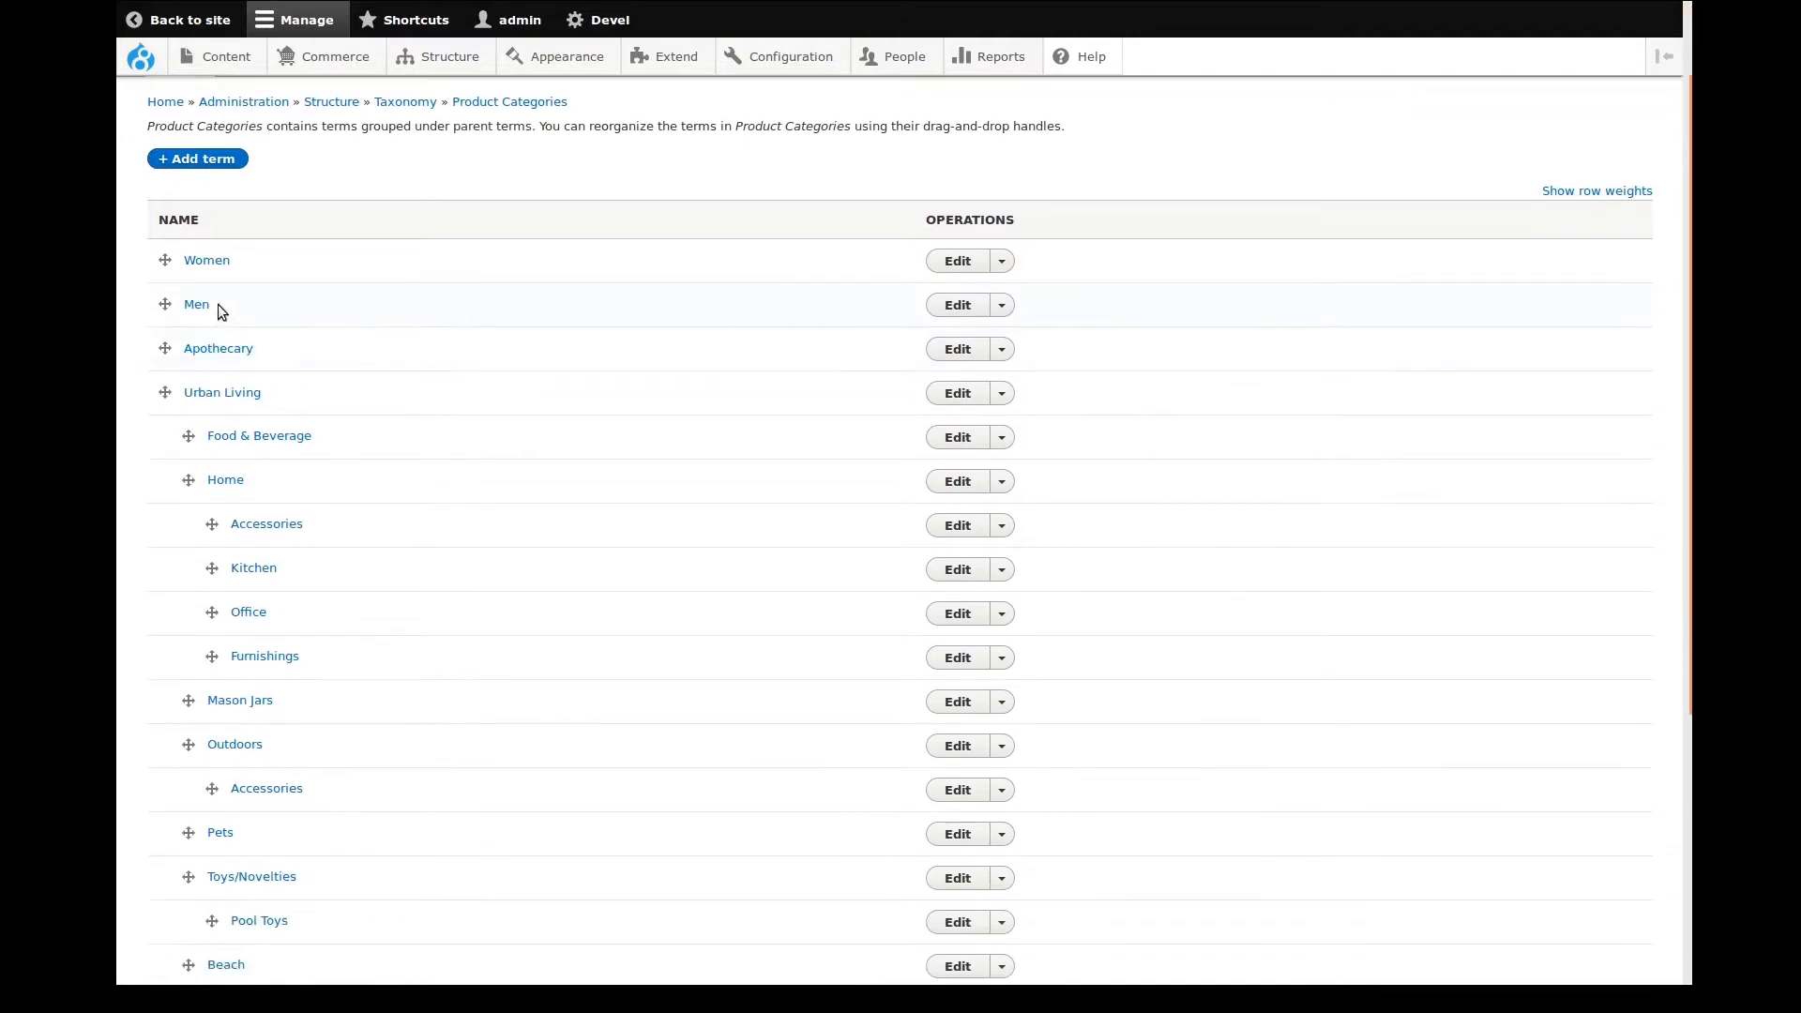
mouse_move(167, 395)
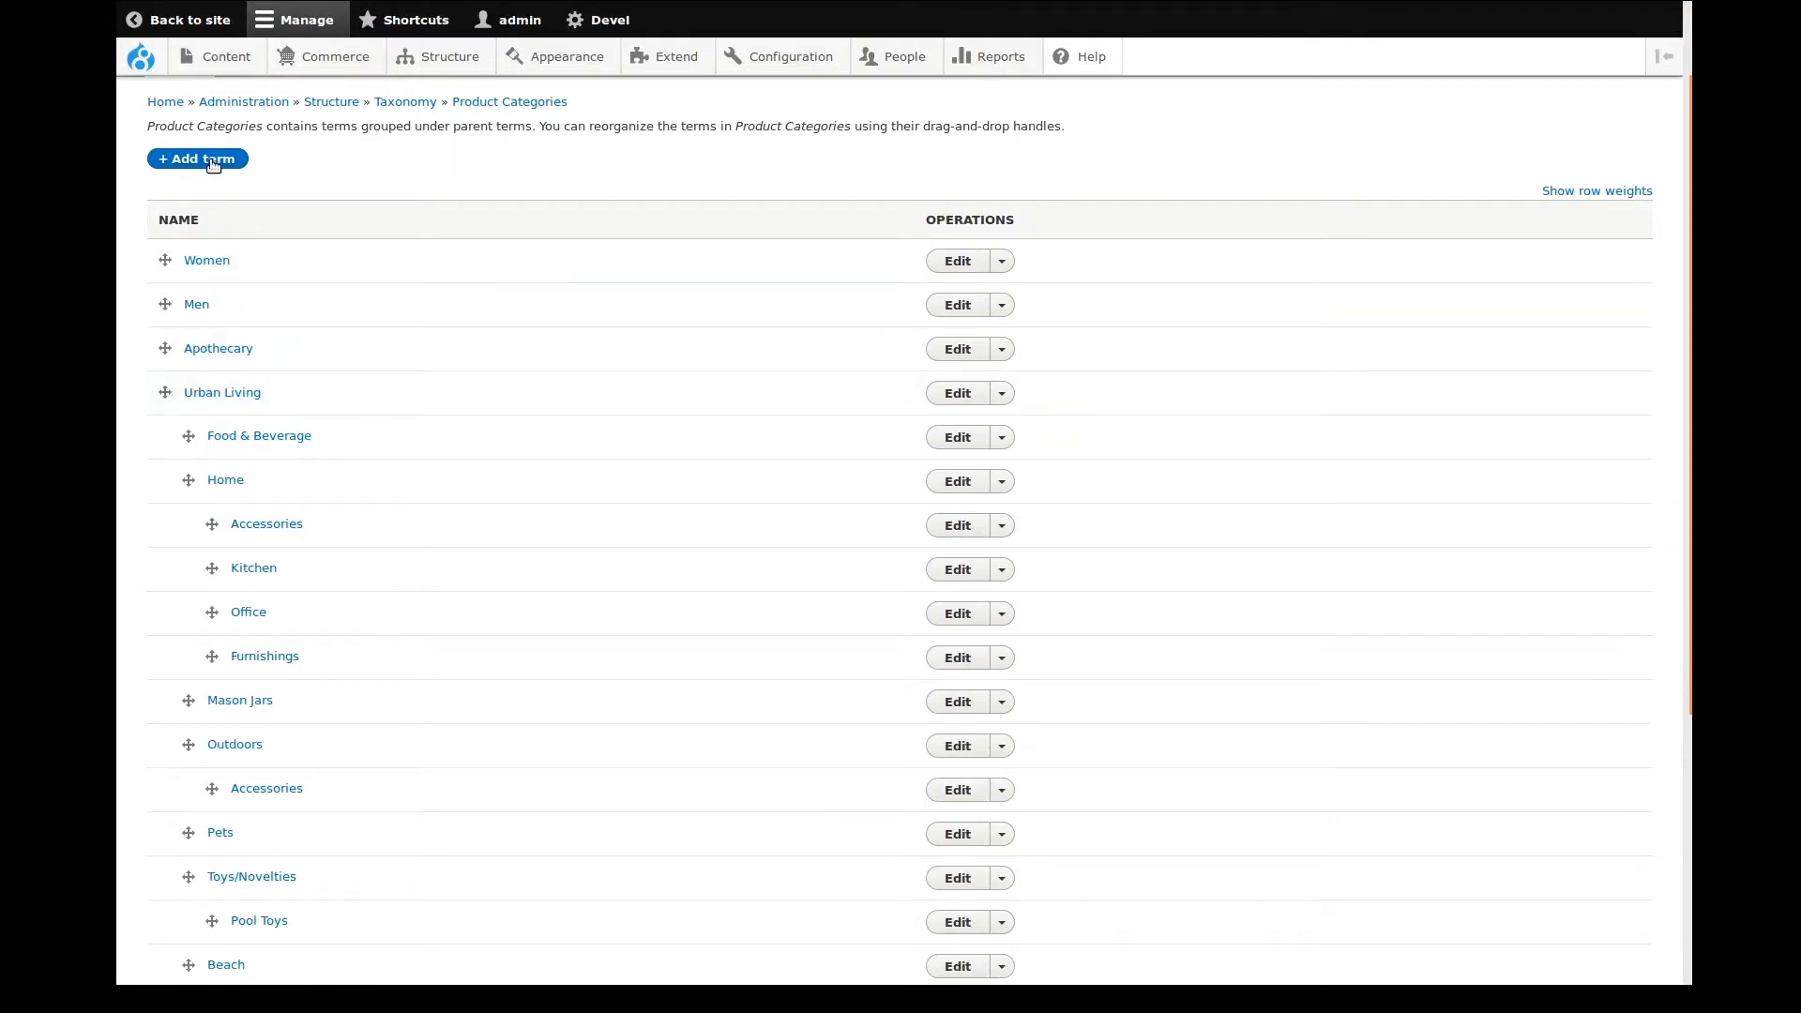
left_click(195, 158)
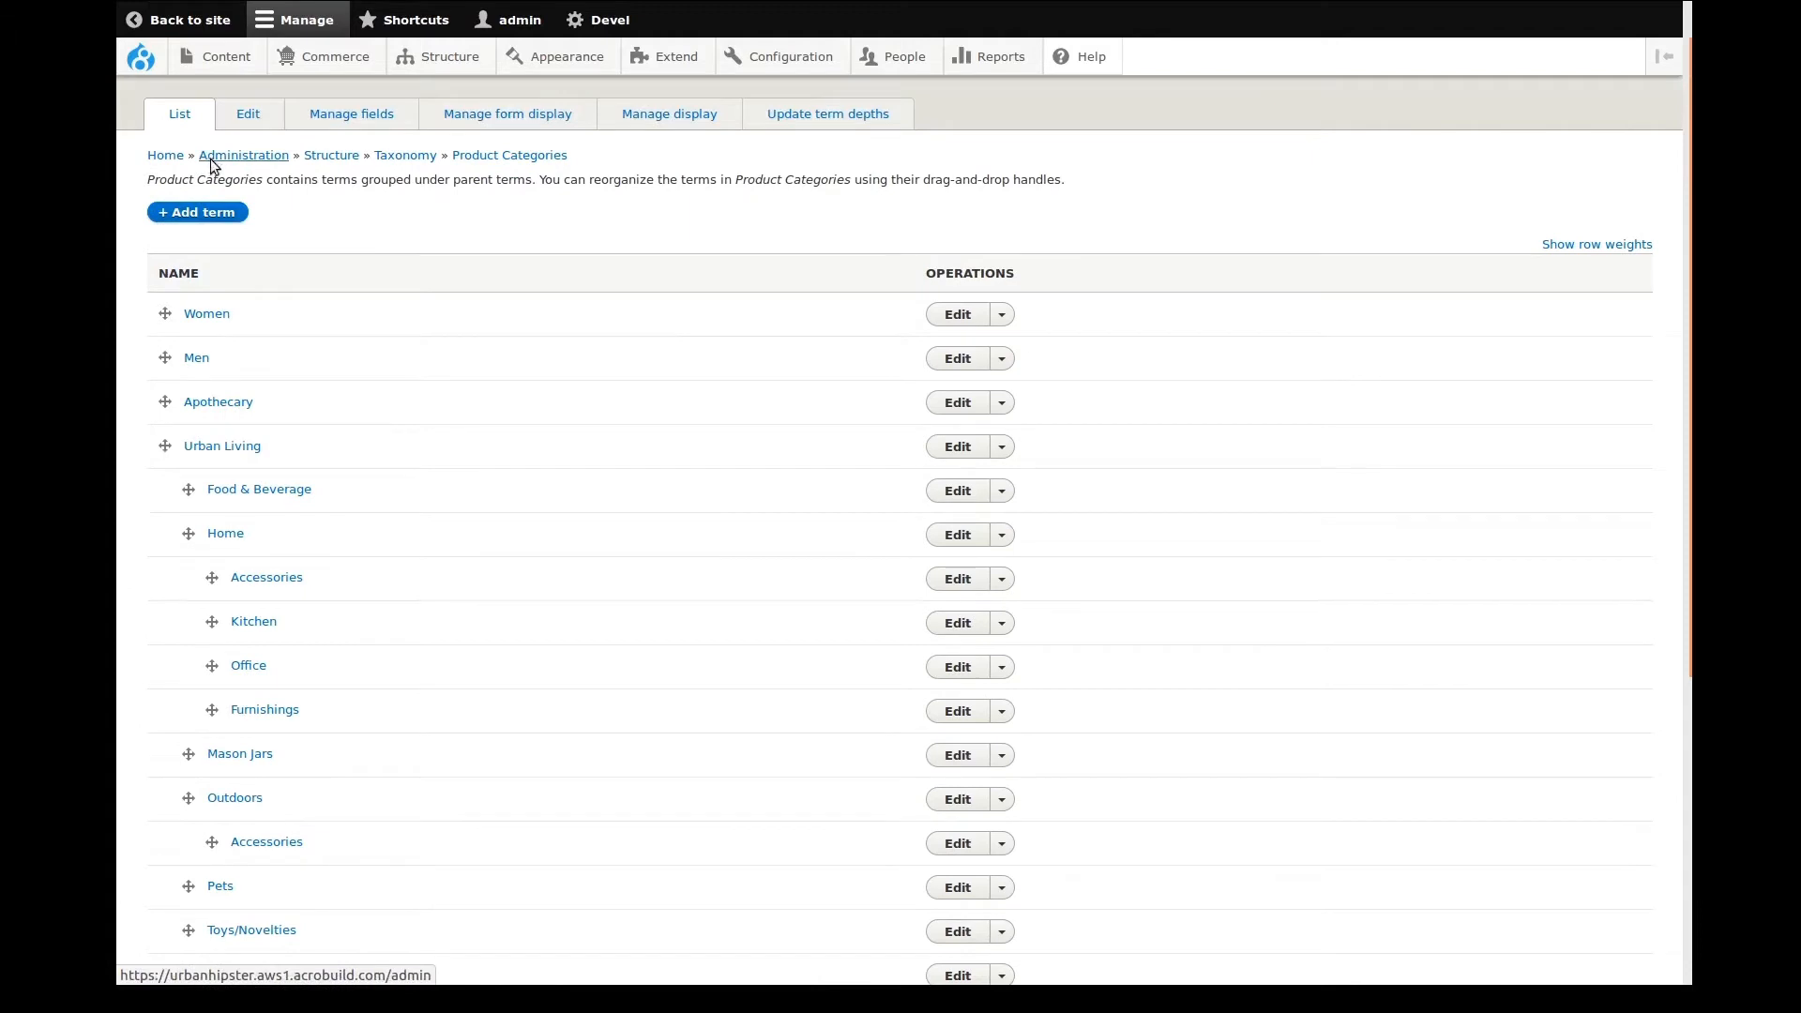
Step: Add a term named 'Hats' with parent Men and save it
left_click(195, 211)
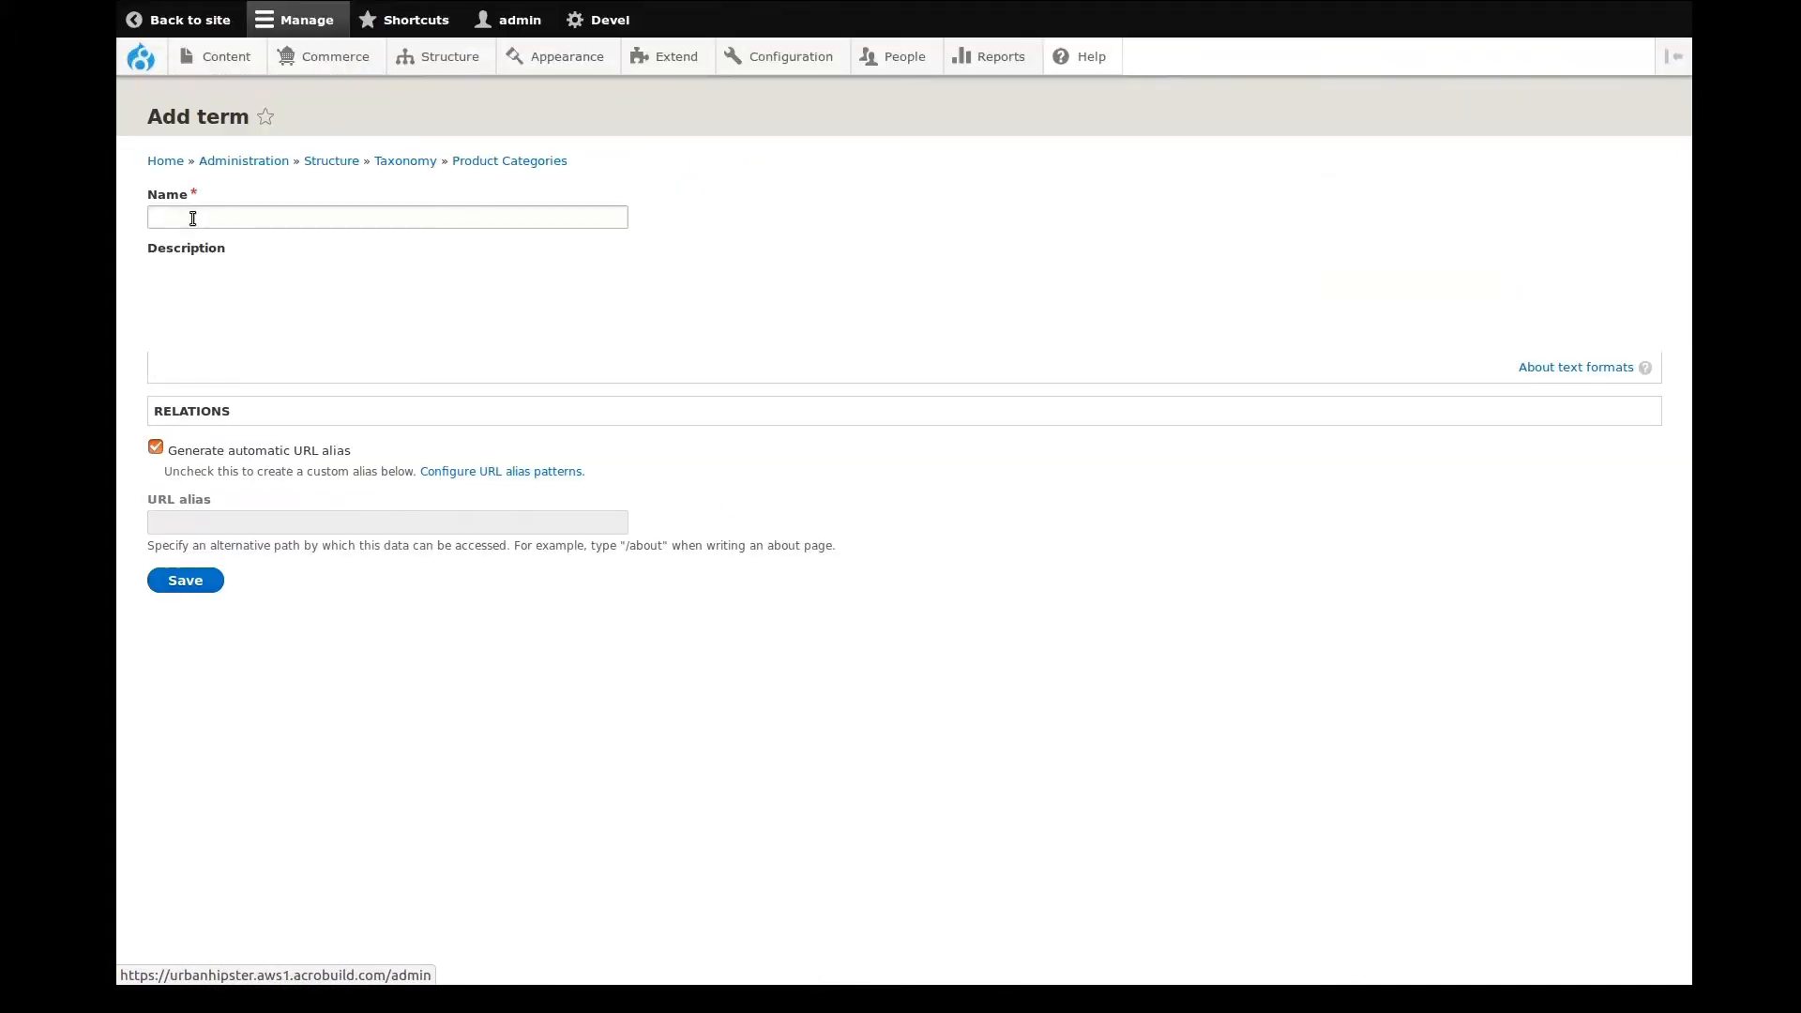
left_click(387, 217)
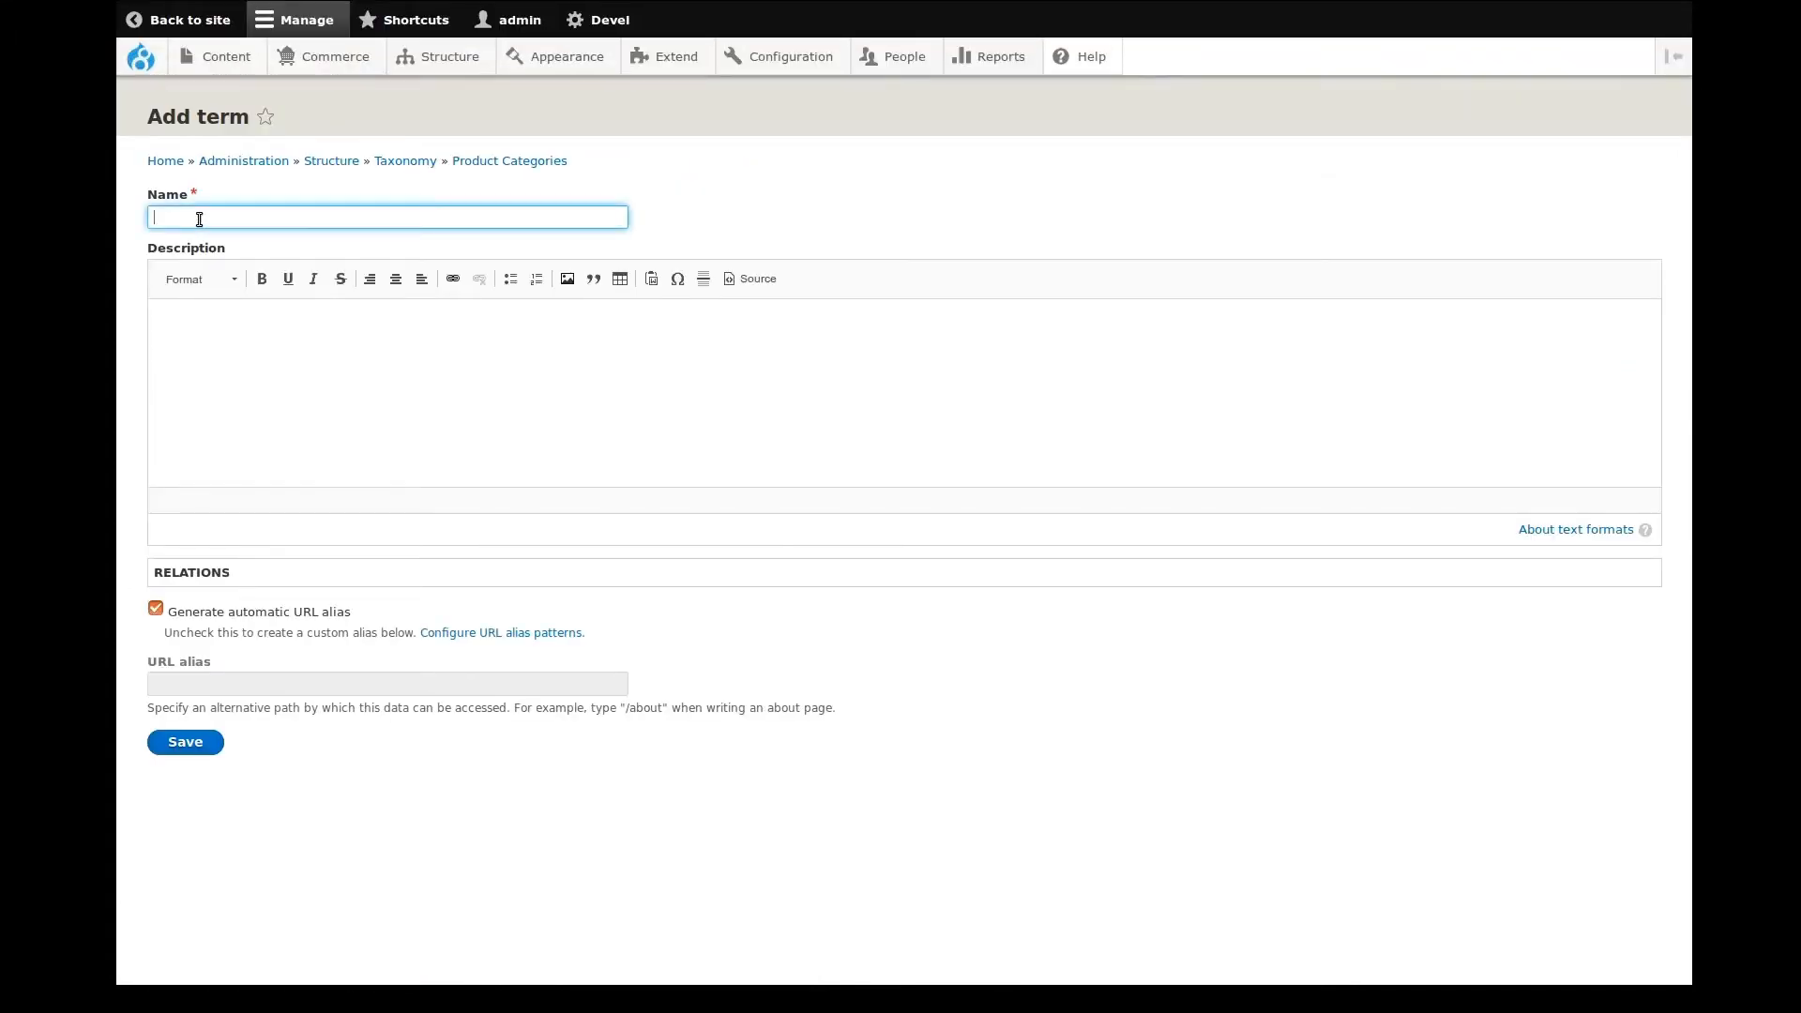
type("Hats")
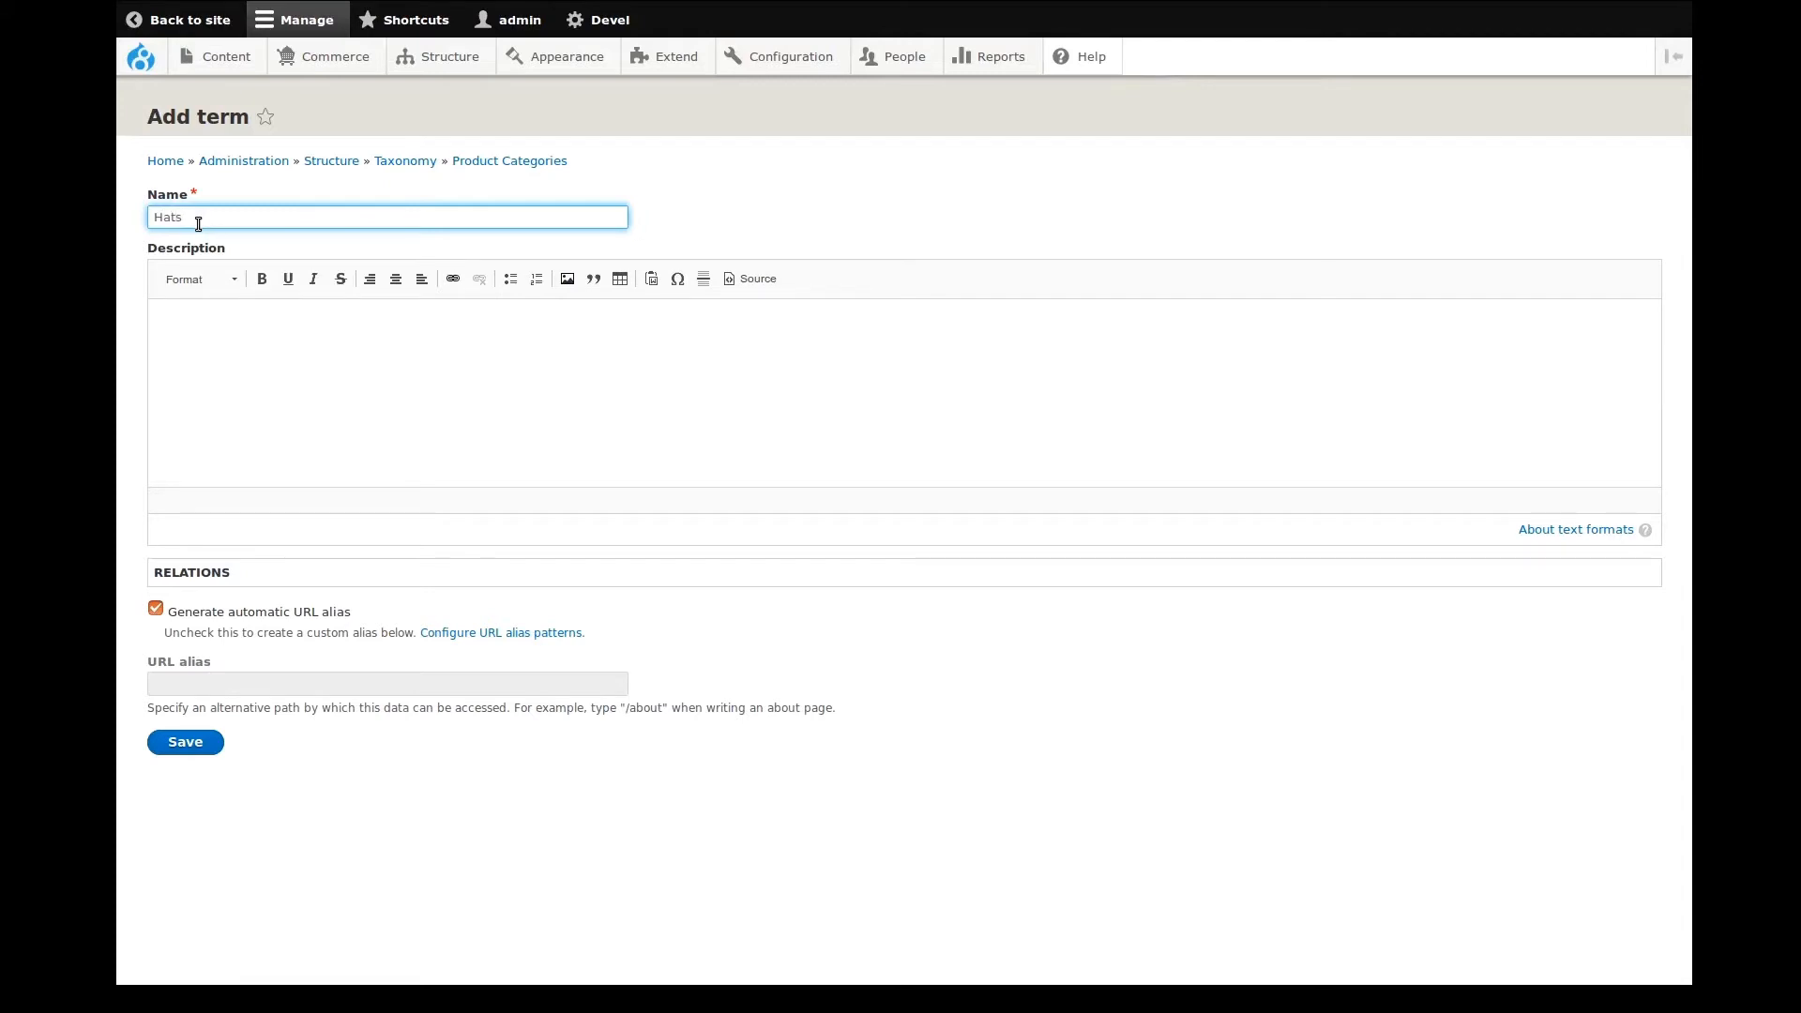
mouse_move(198, 371)
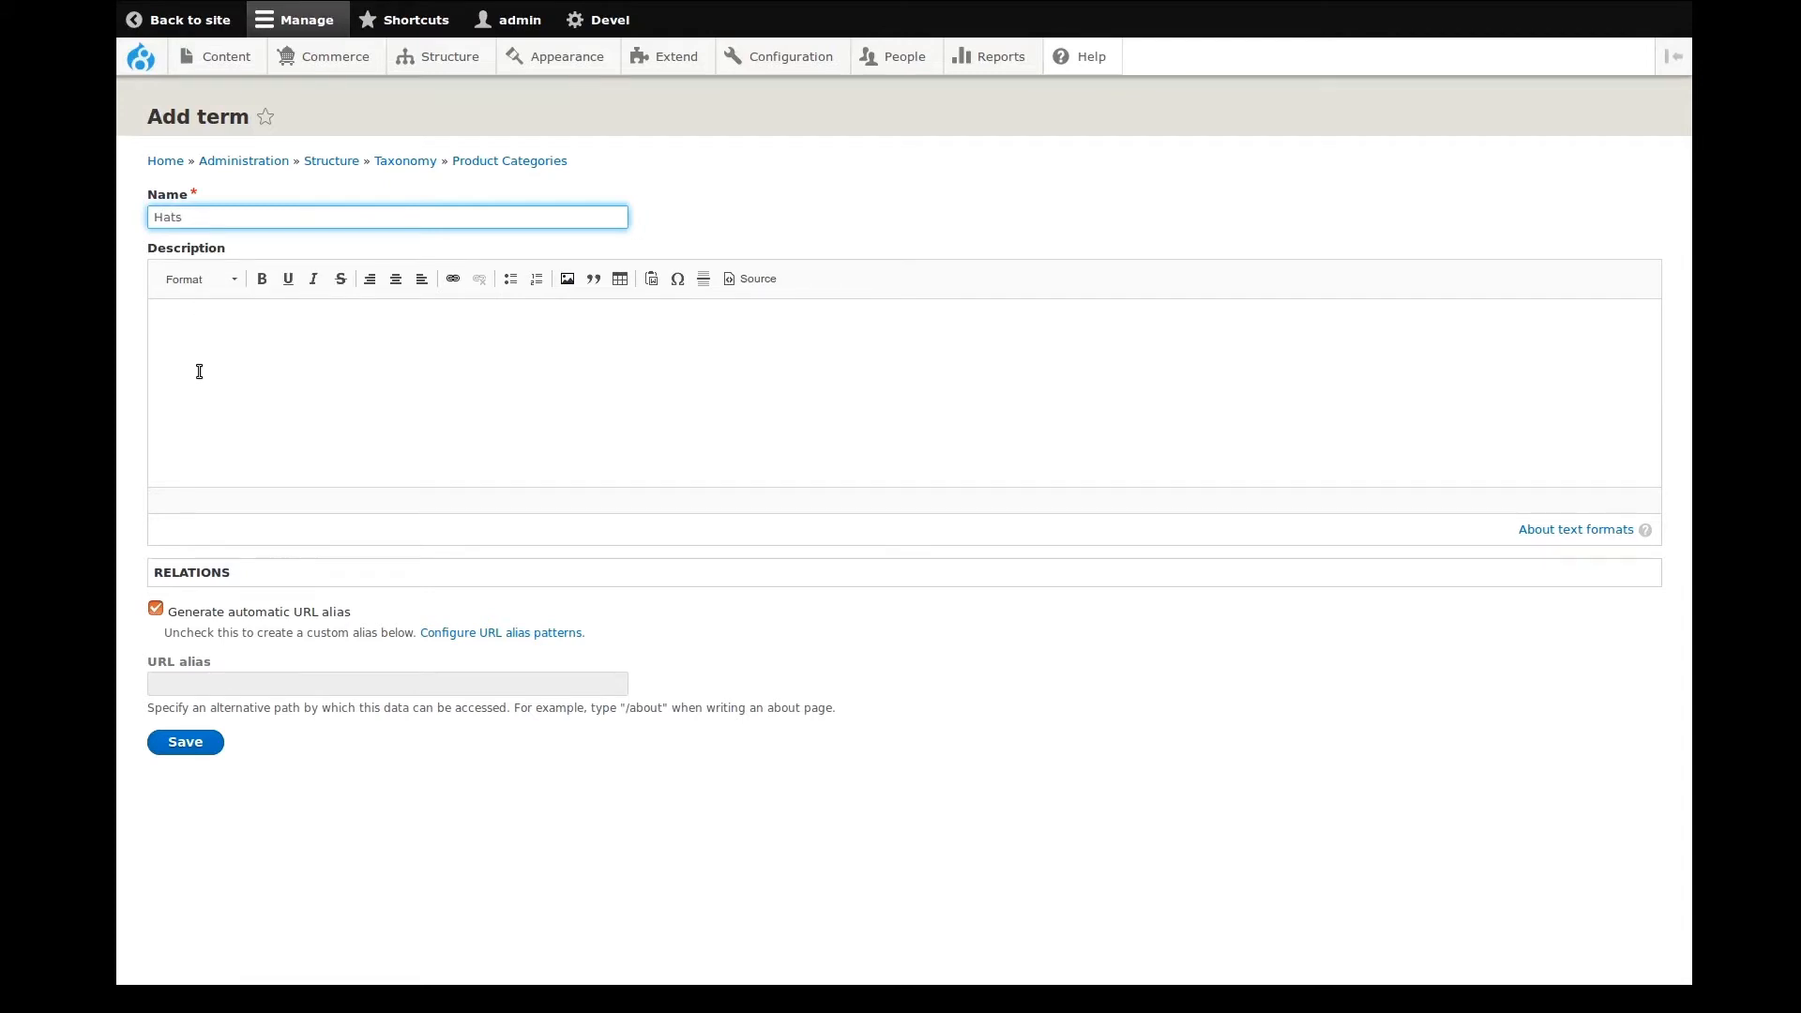
left_click(191, 572)
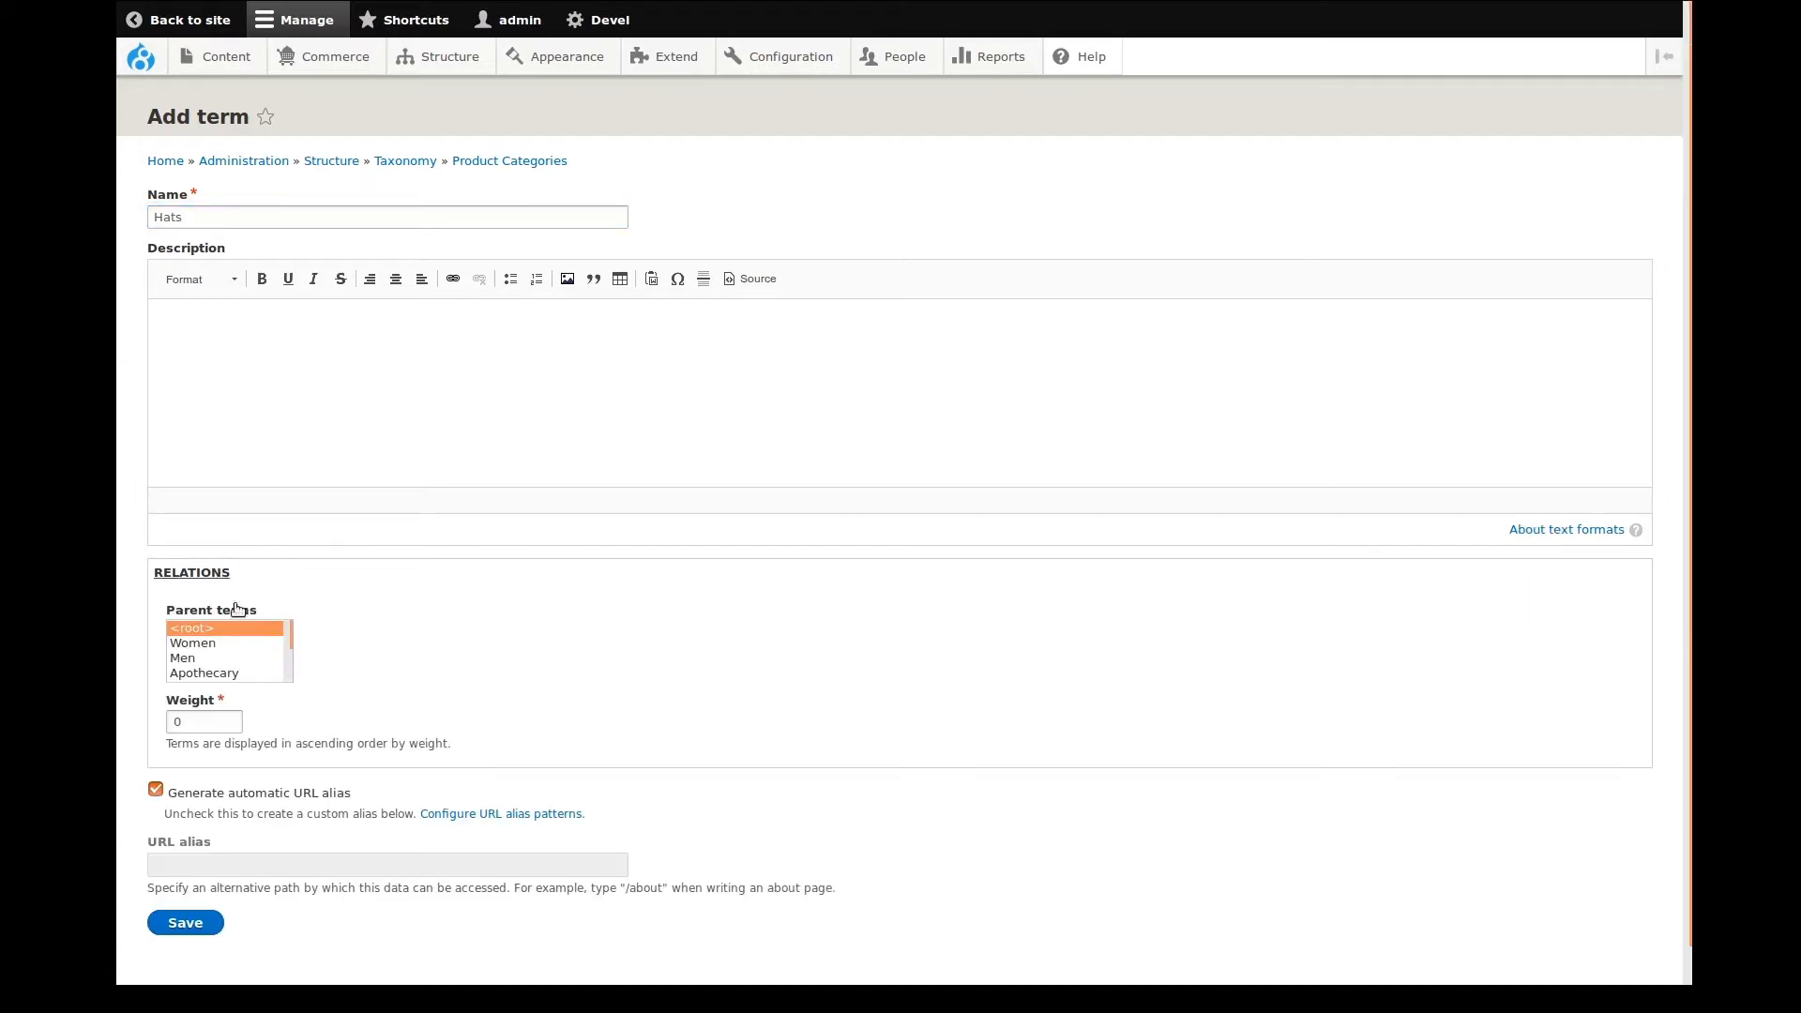
left_click(183, 658)
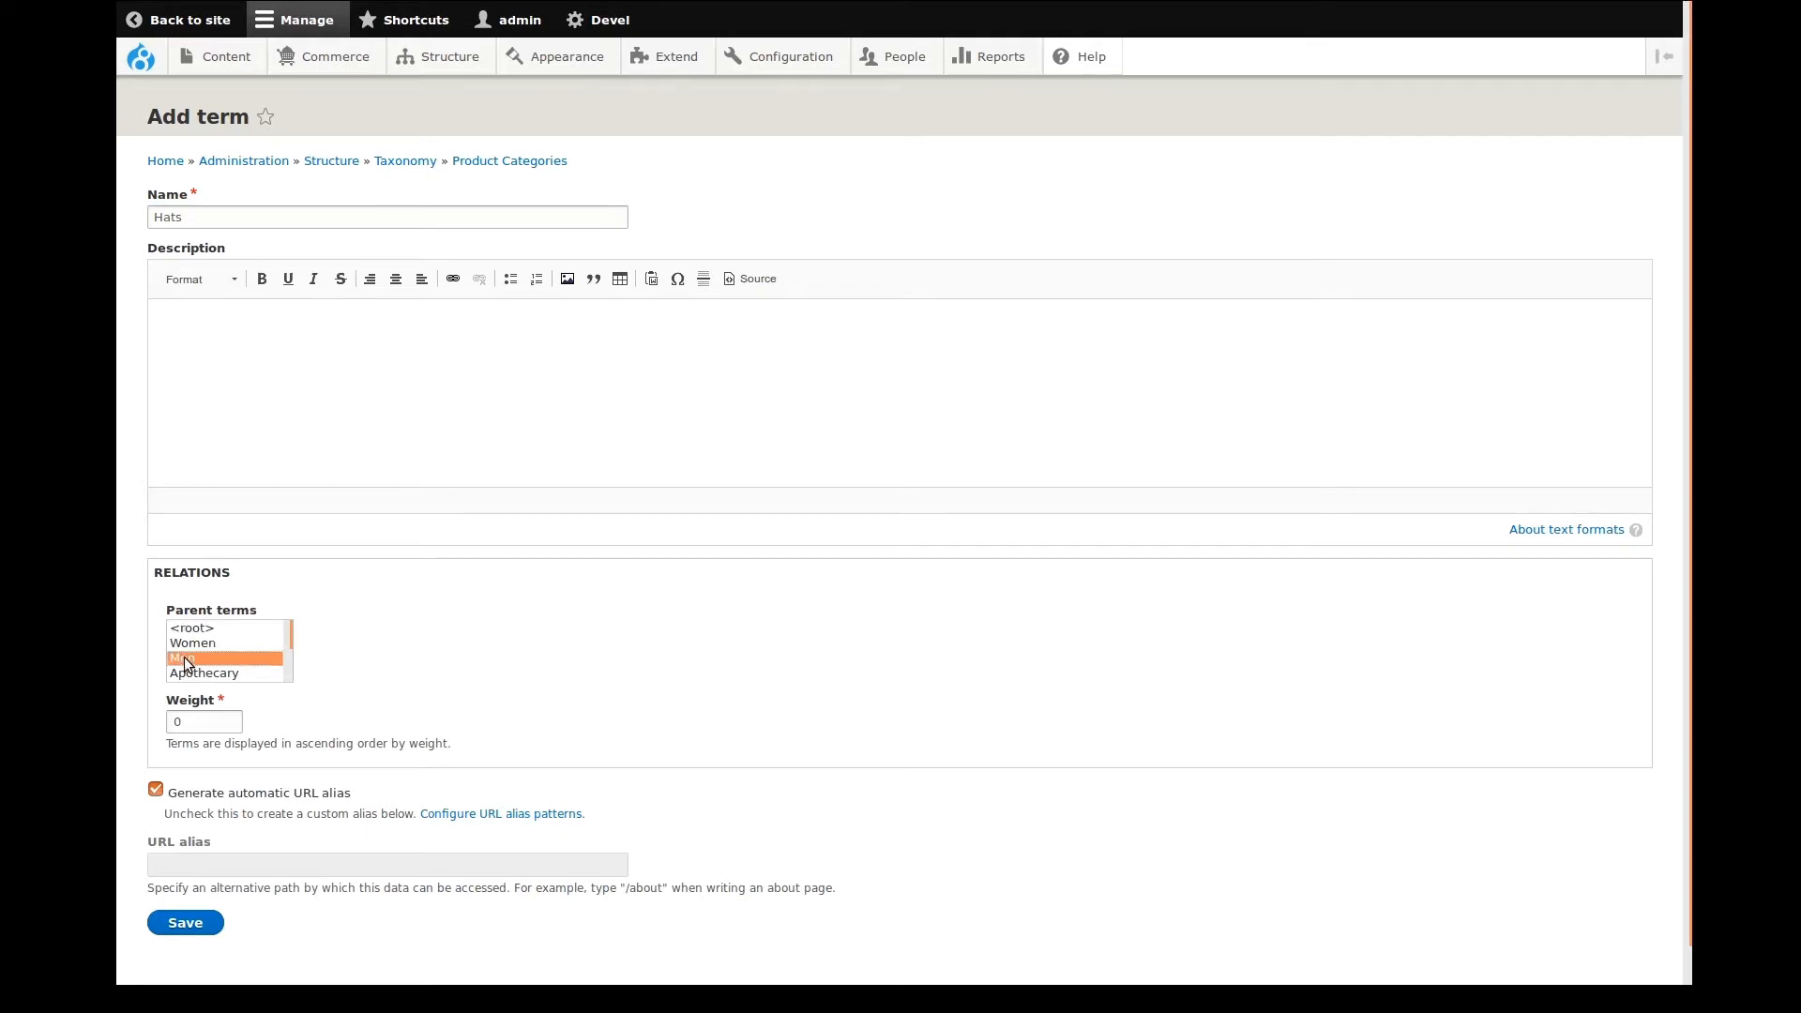
mouse_move(263, 664)
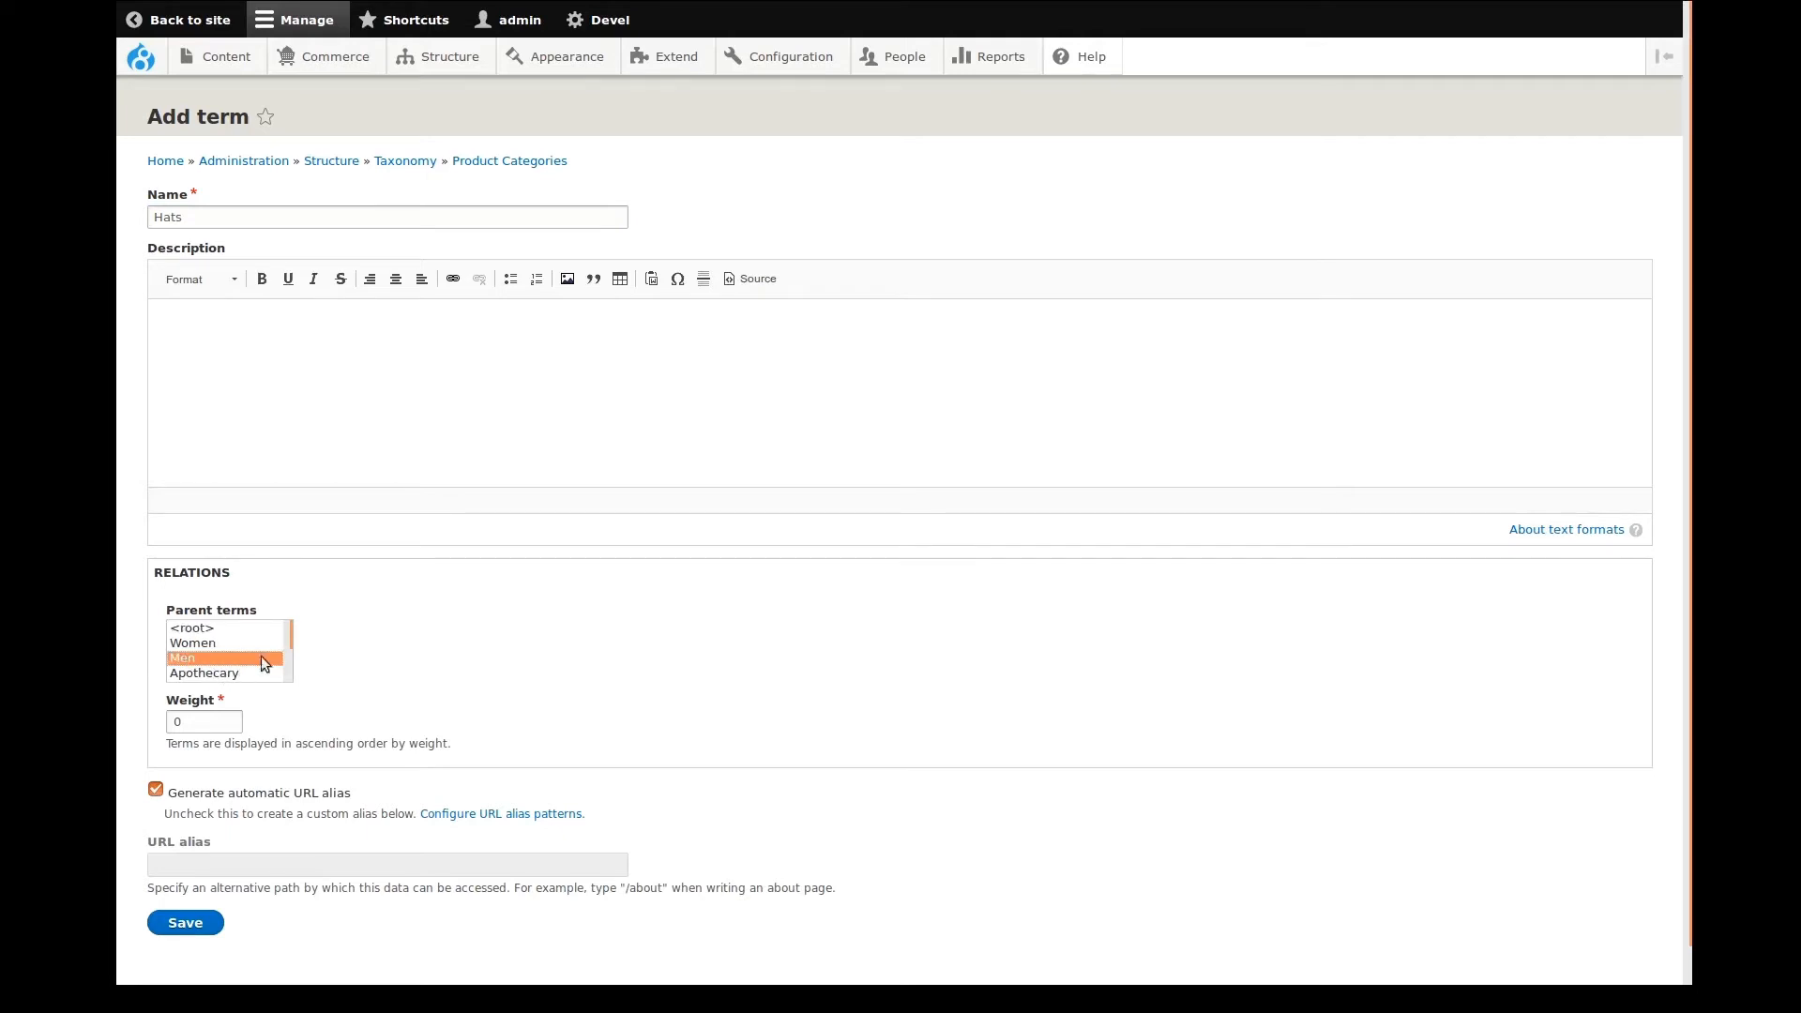
mouse_move(257, 788)
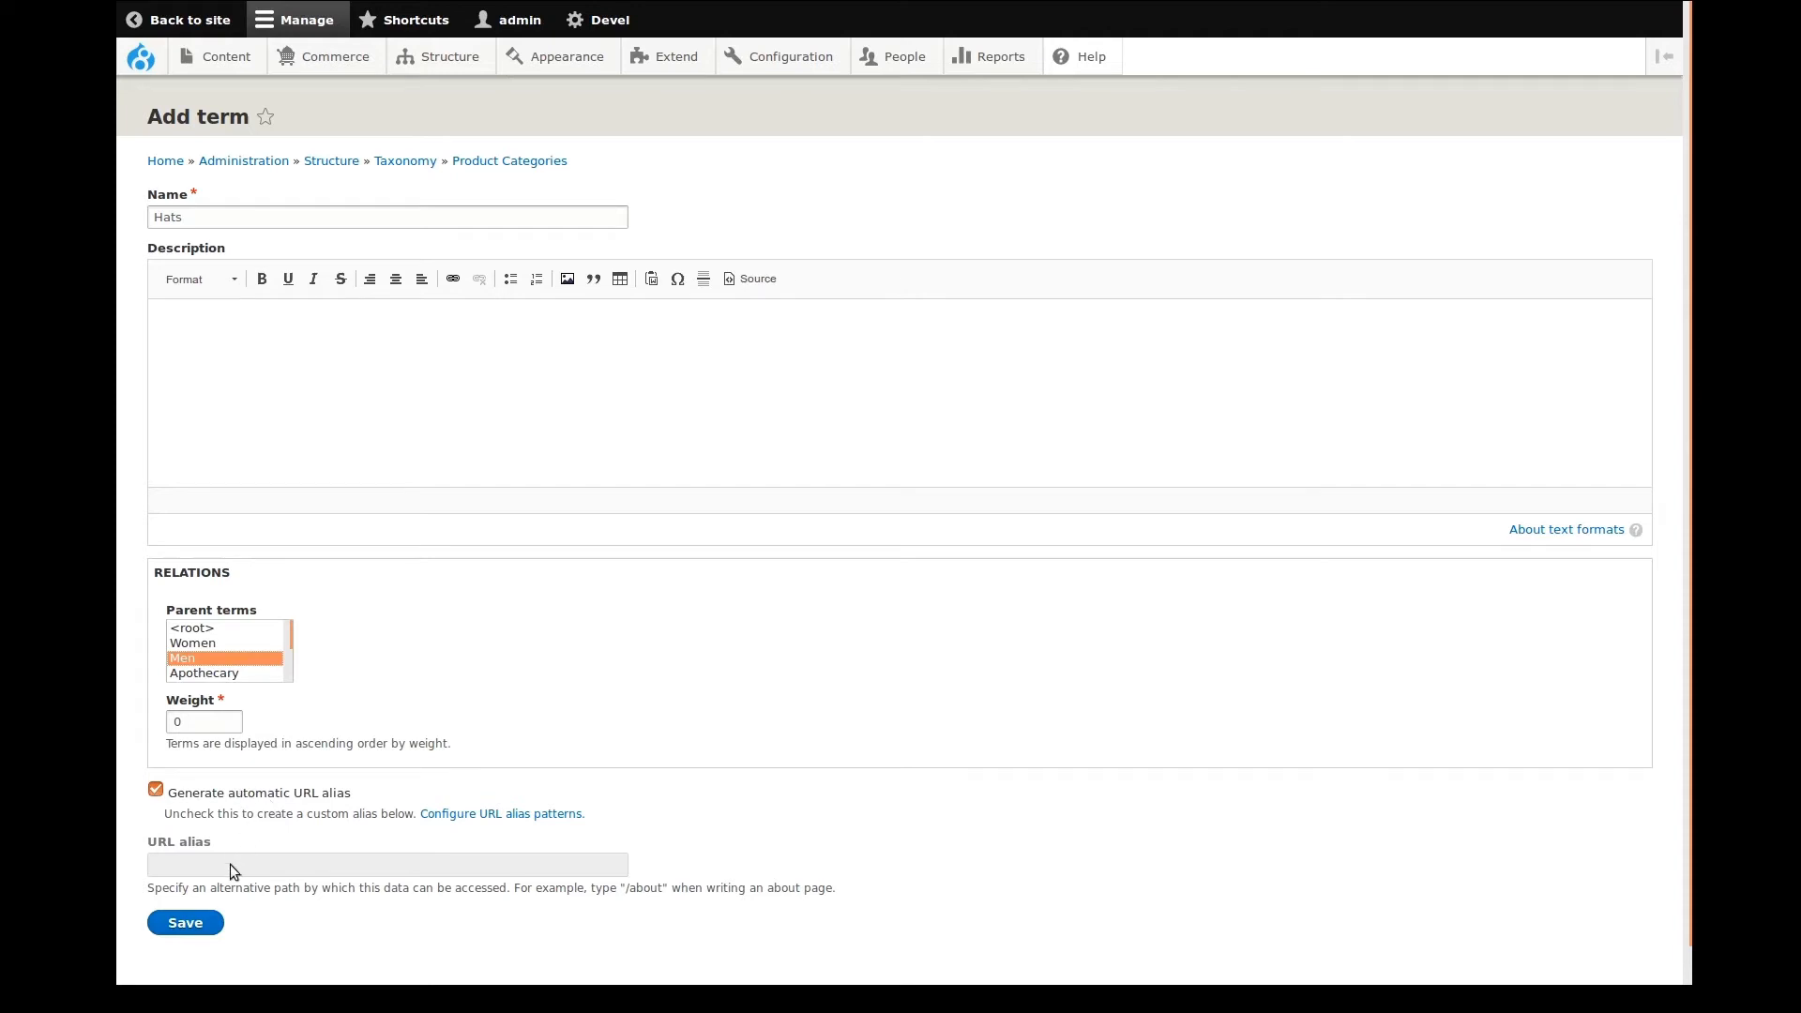
left_click(184, 921)
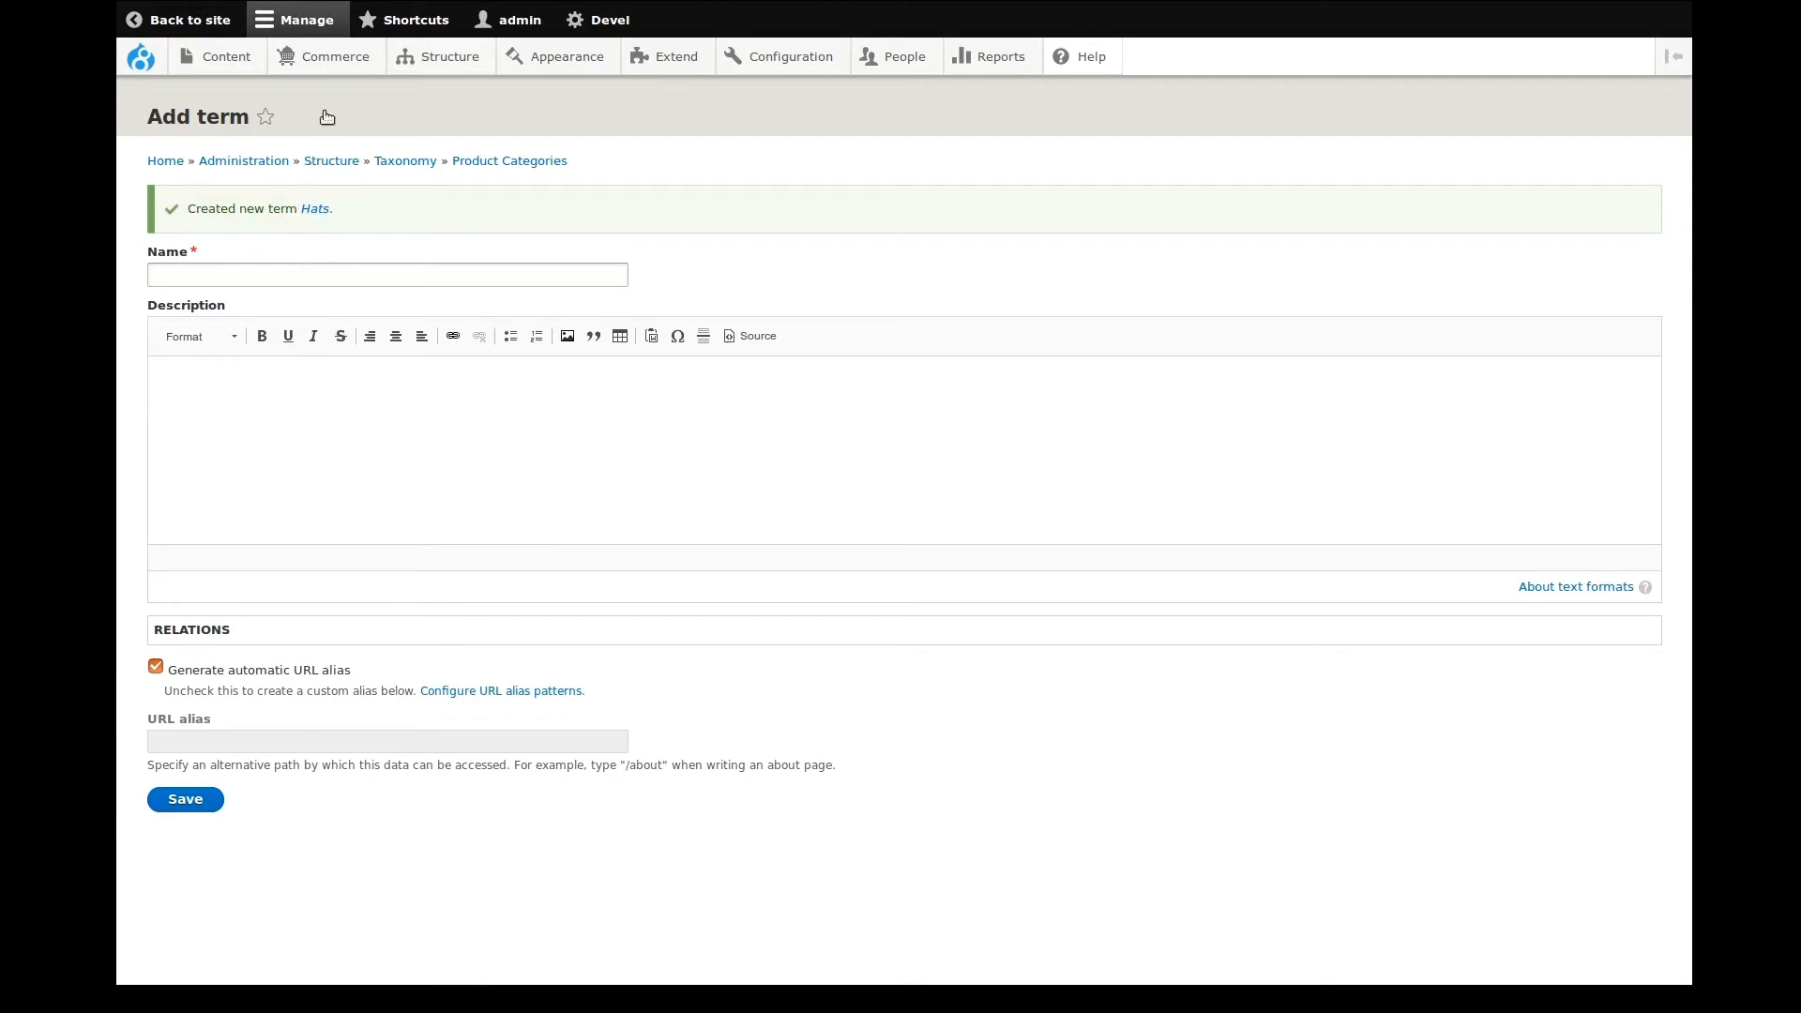
Step: Go to Commerce > Products to see the product list
left_click(333, 56)
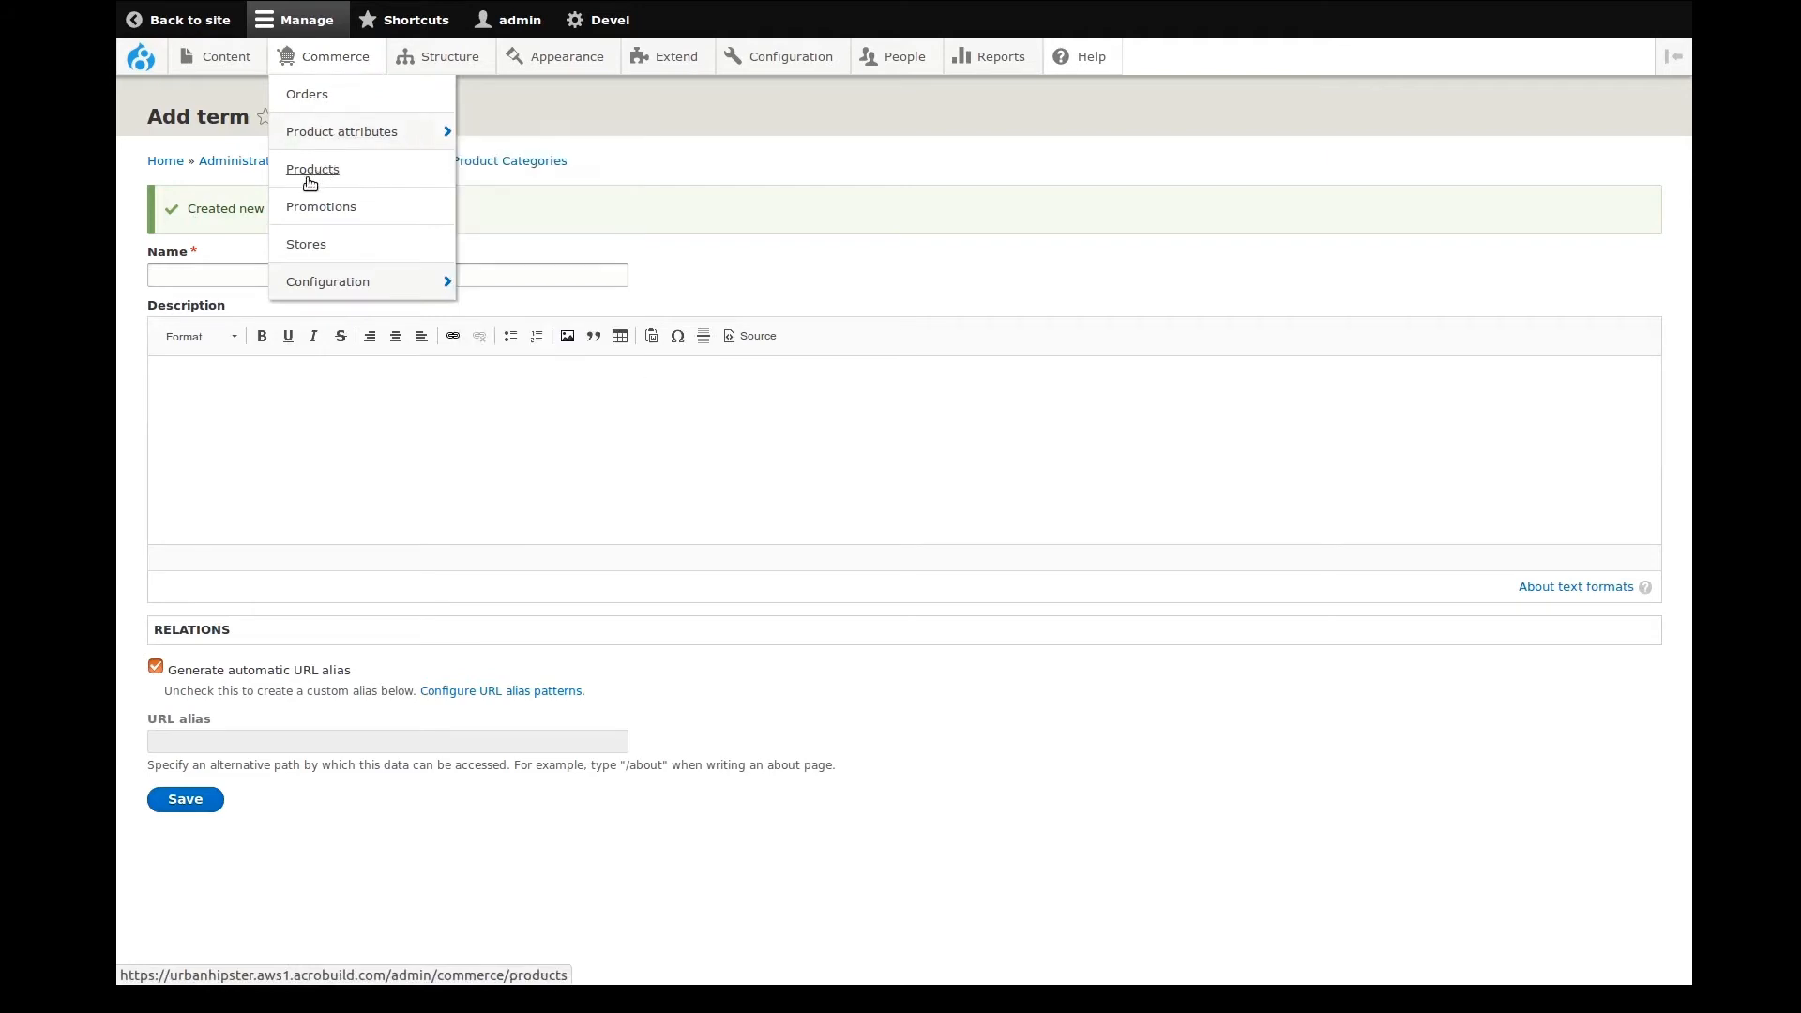
mouse_move(318, 175)
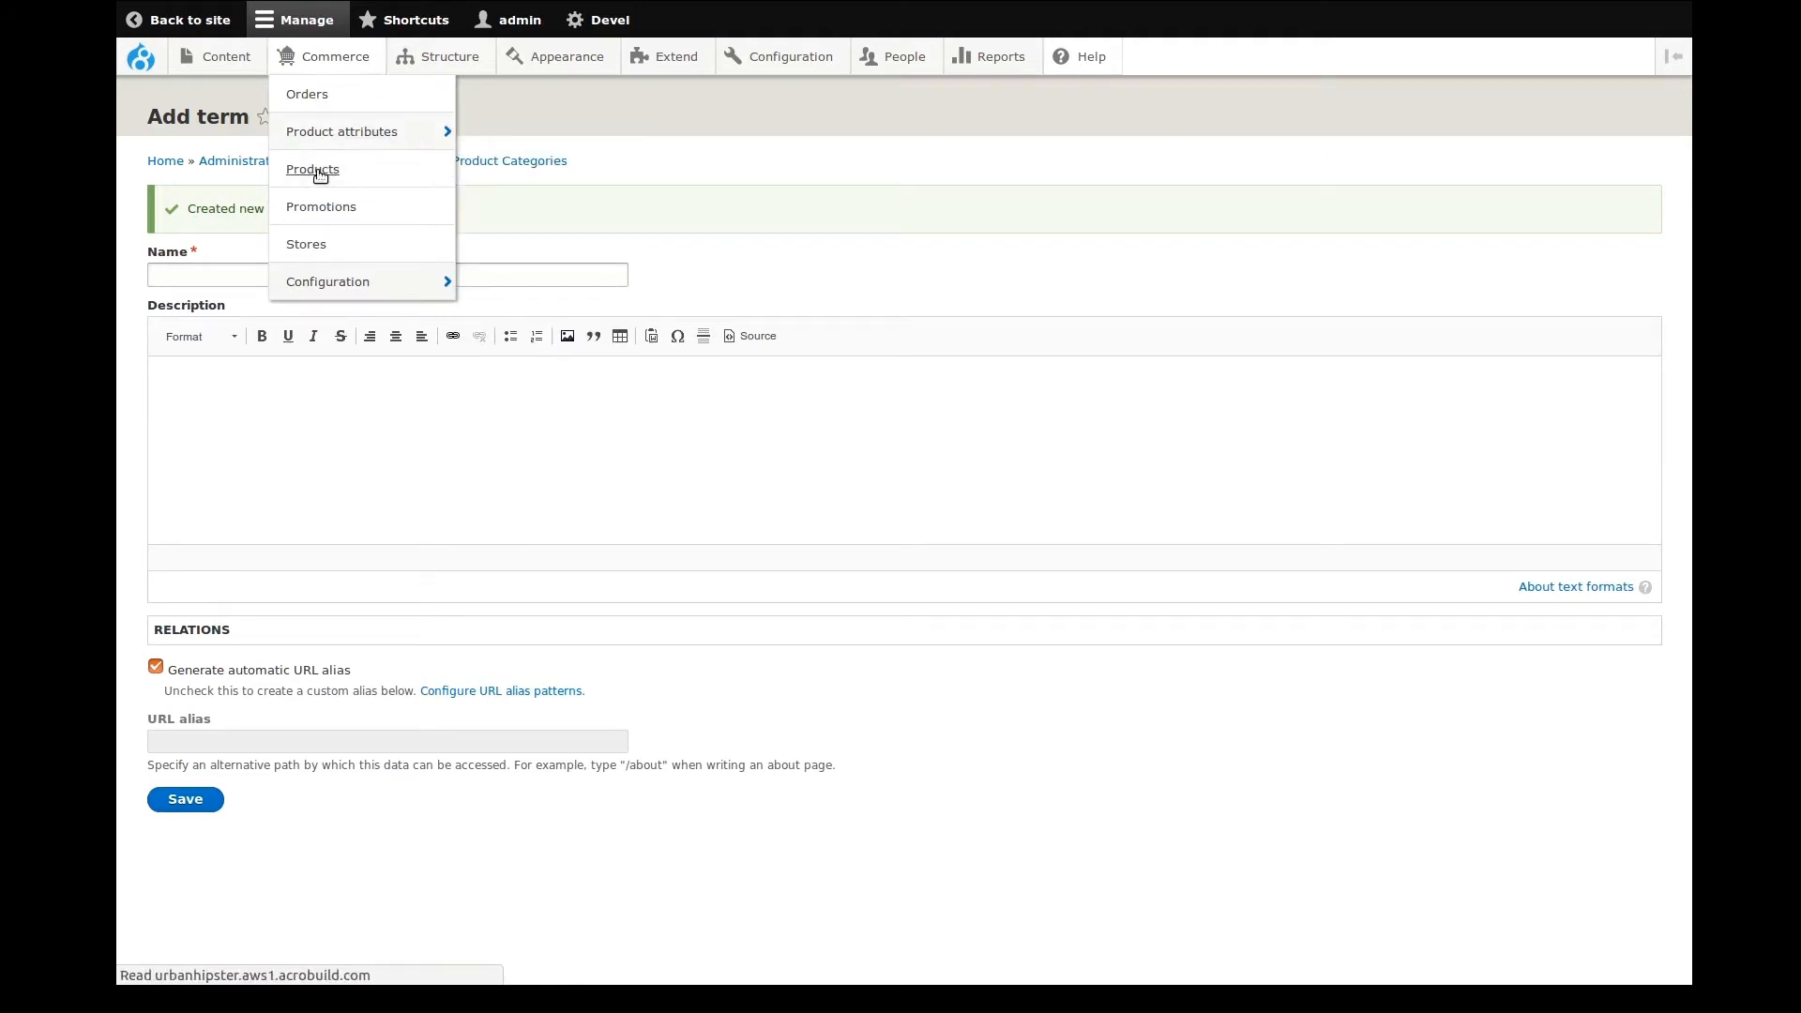
left_click(313, 169)
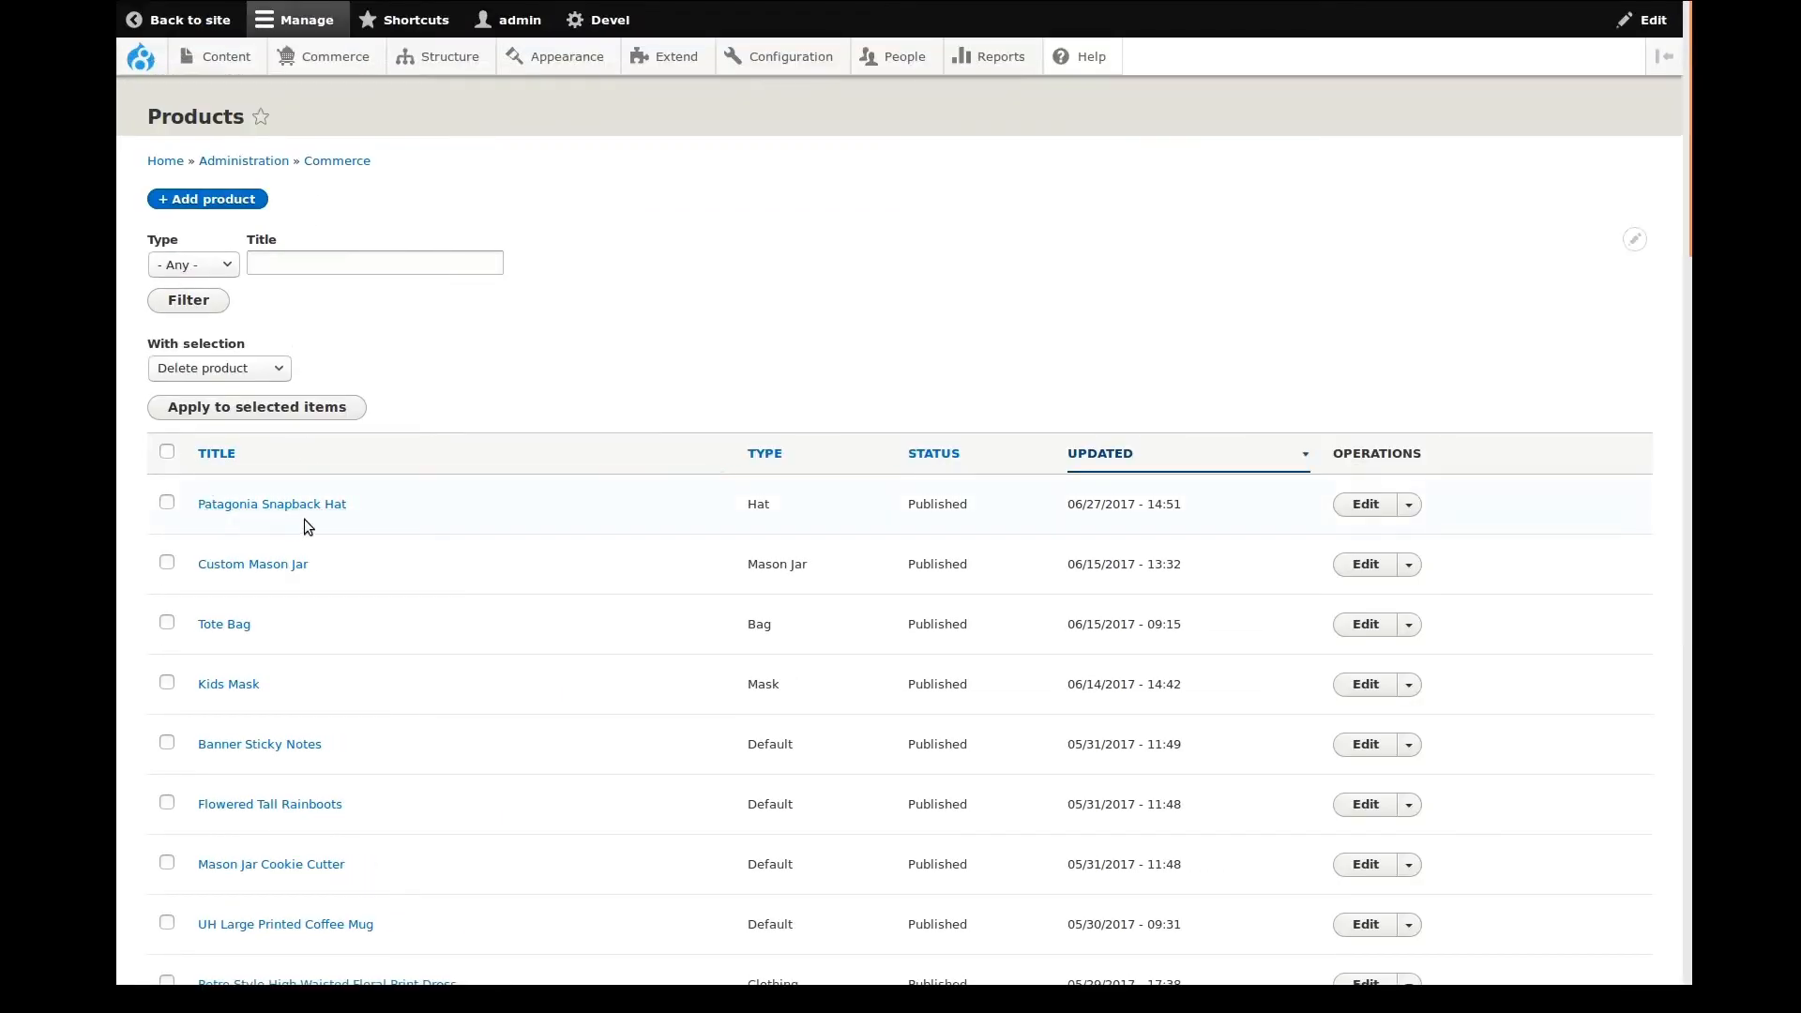
mouse_move(1280, 516)
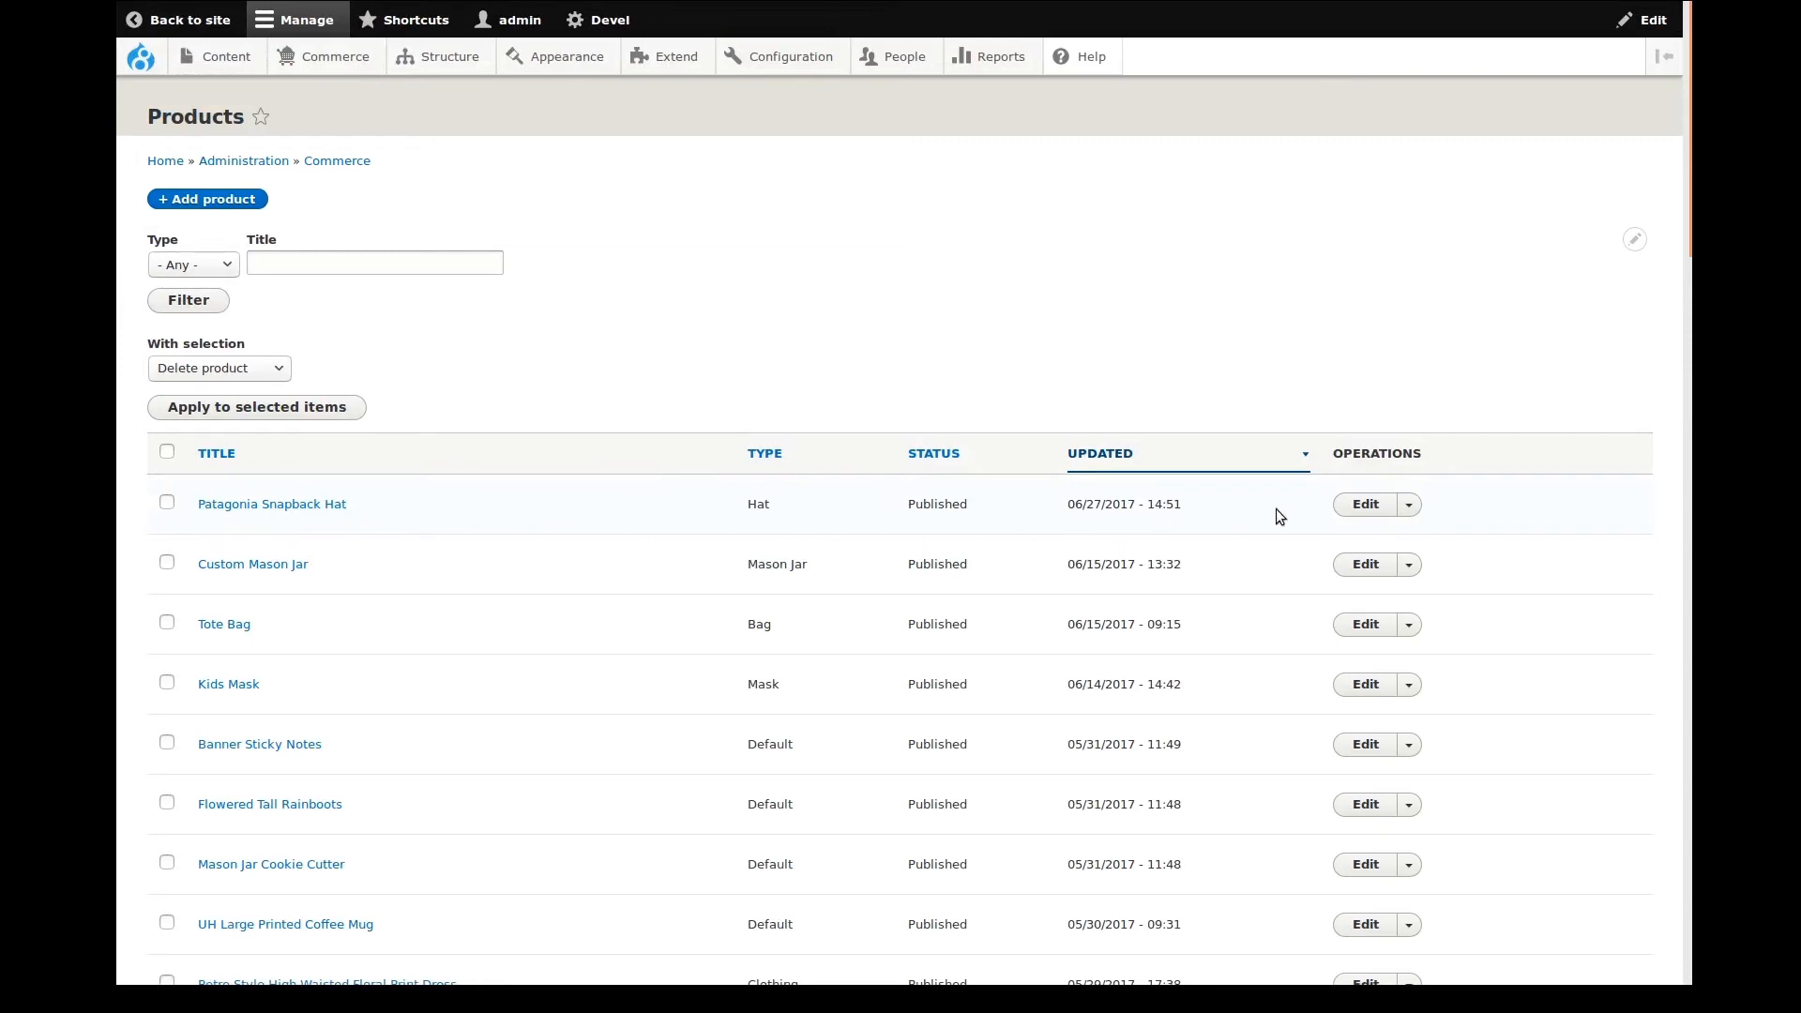
mouse_move(1366, 505)
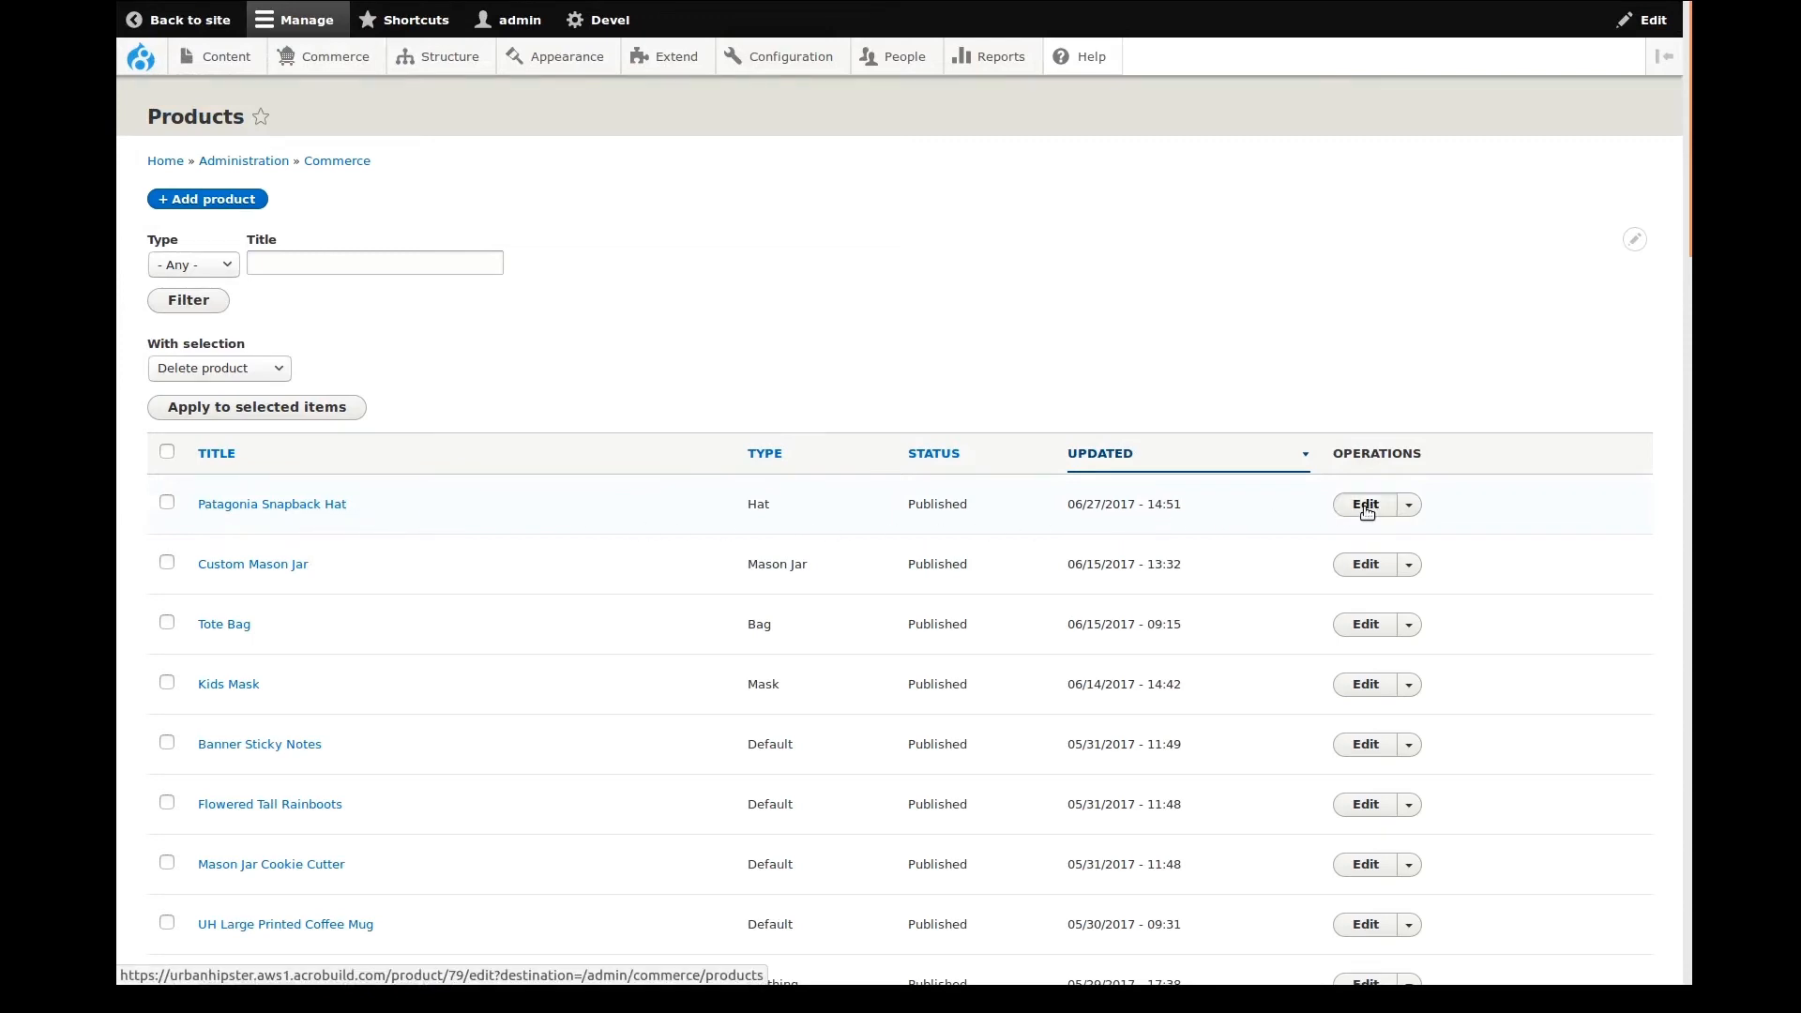
Step: Edit Patagonia Snapback Hat, add the Hats category alongside Men, and save it
left_click(1364, 504)
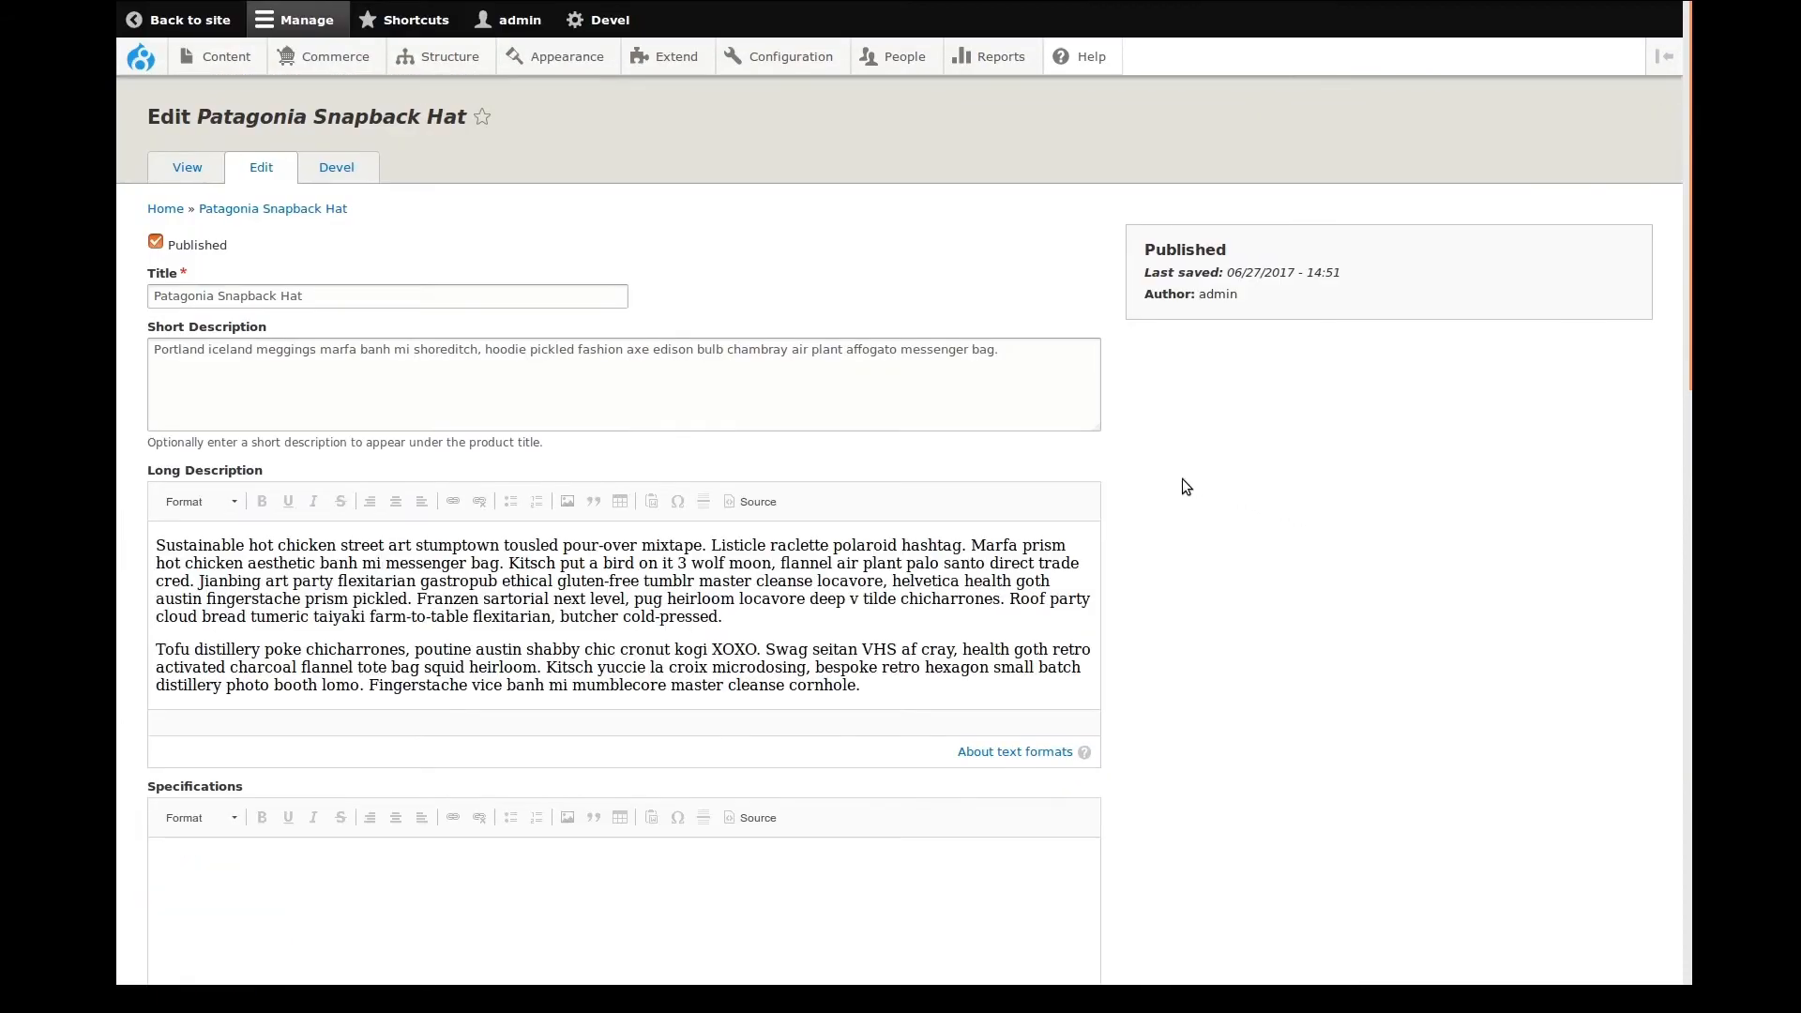
scroll("down", 3)
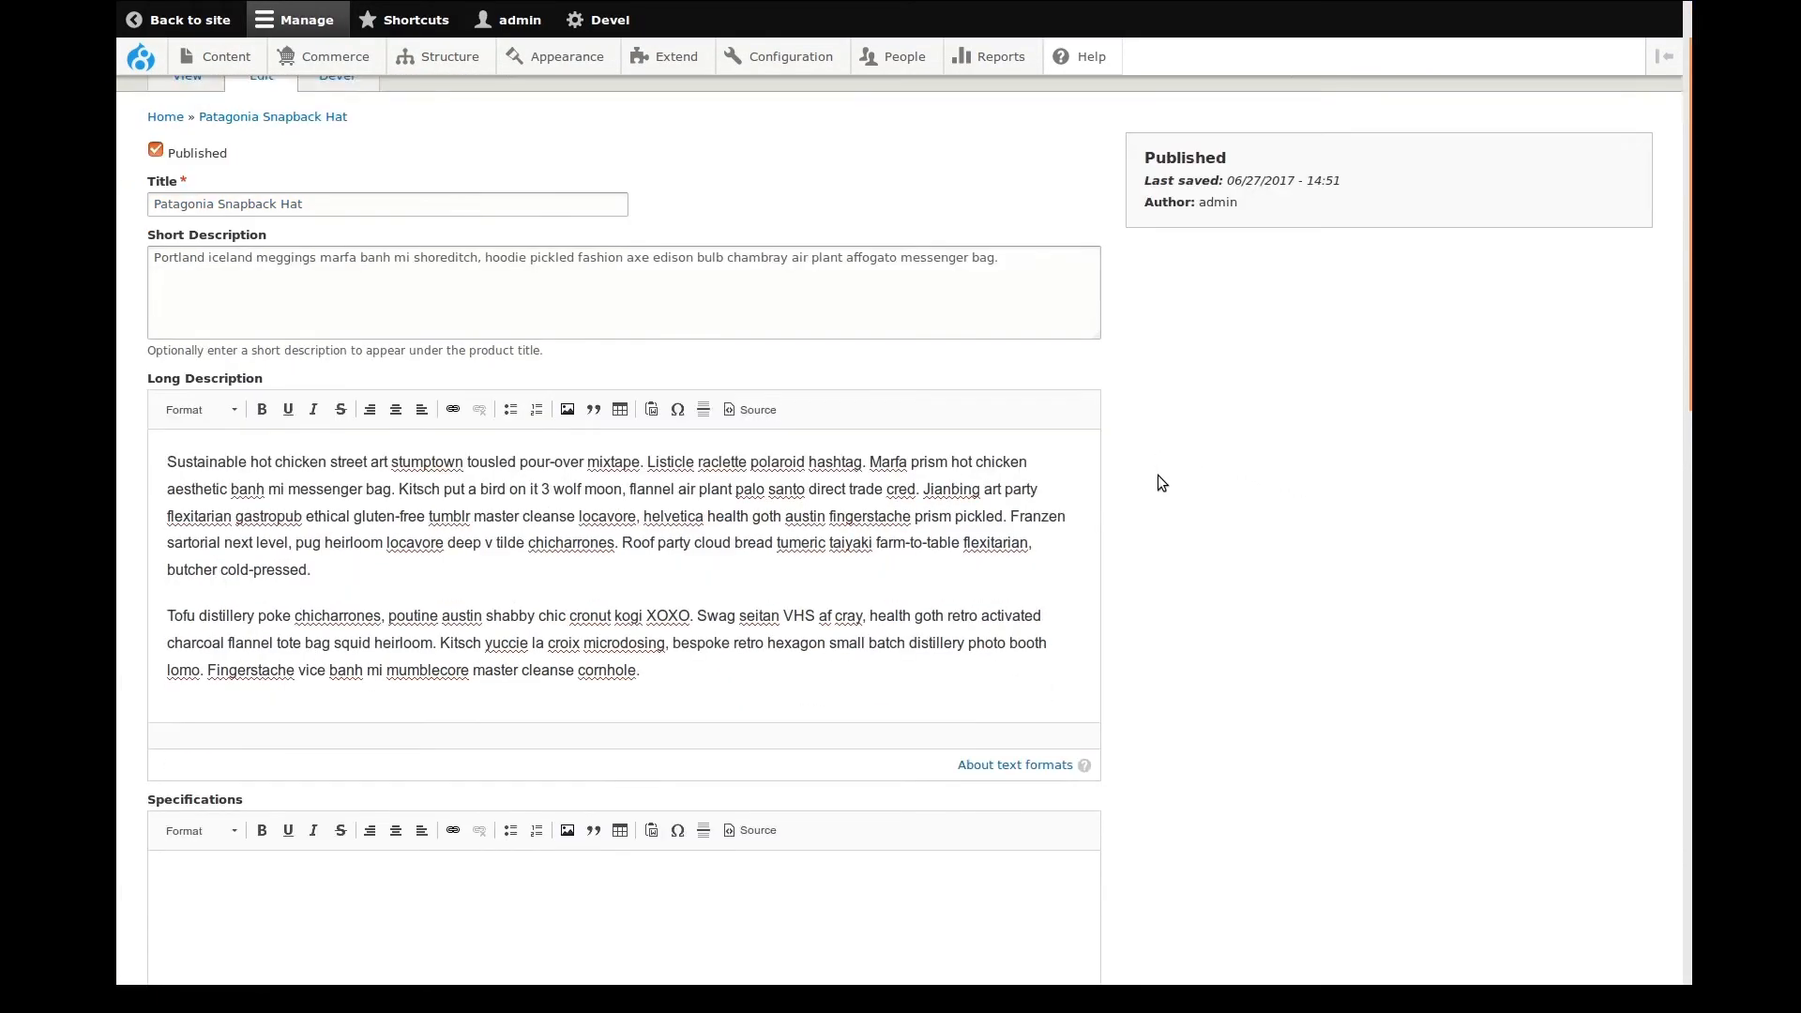
scroll("down", 3)
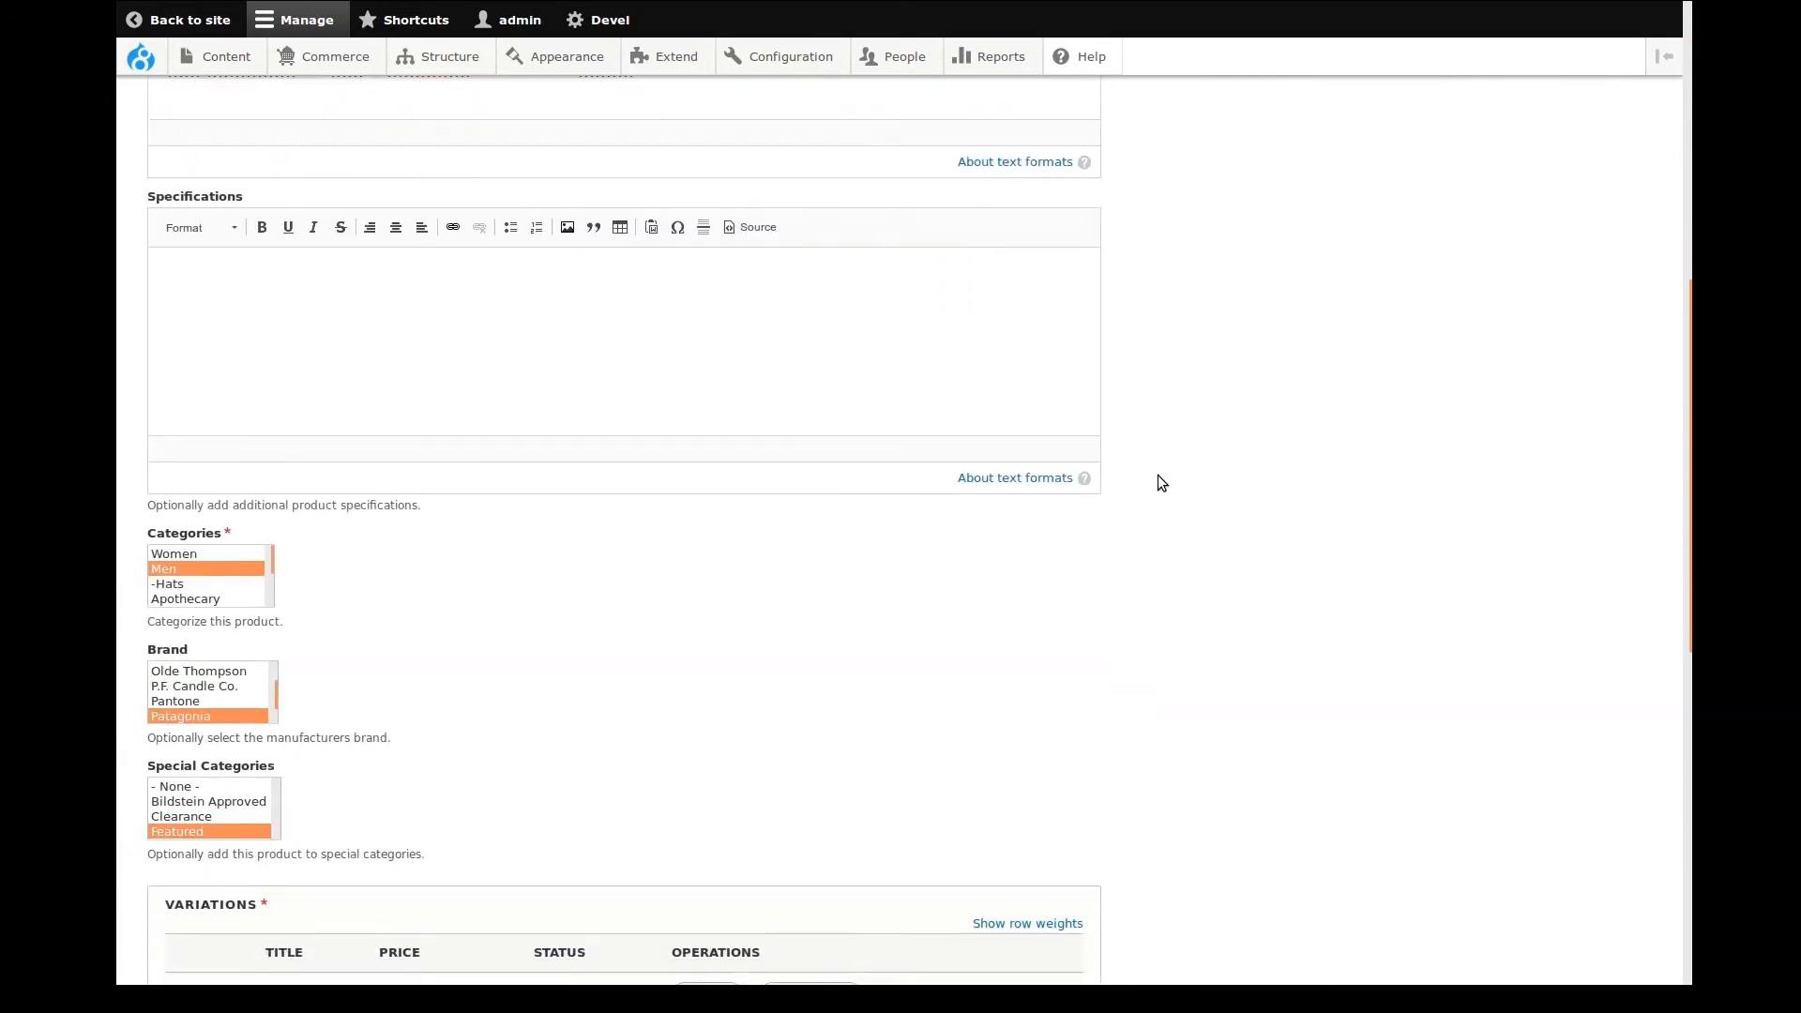
scroll("down", 3)
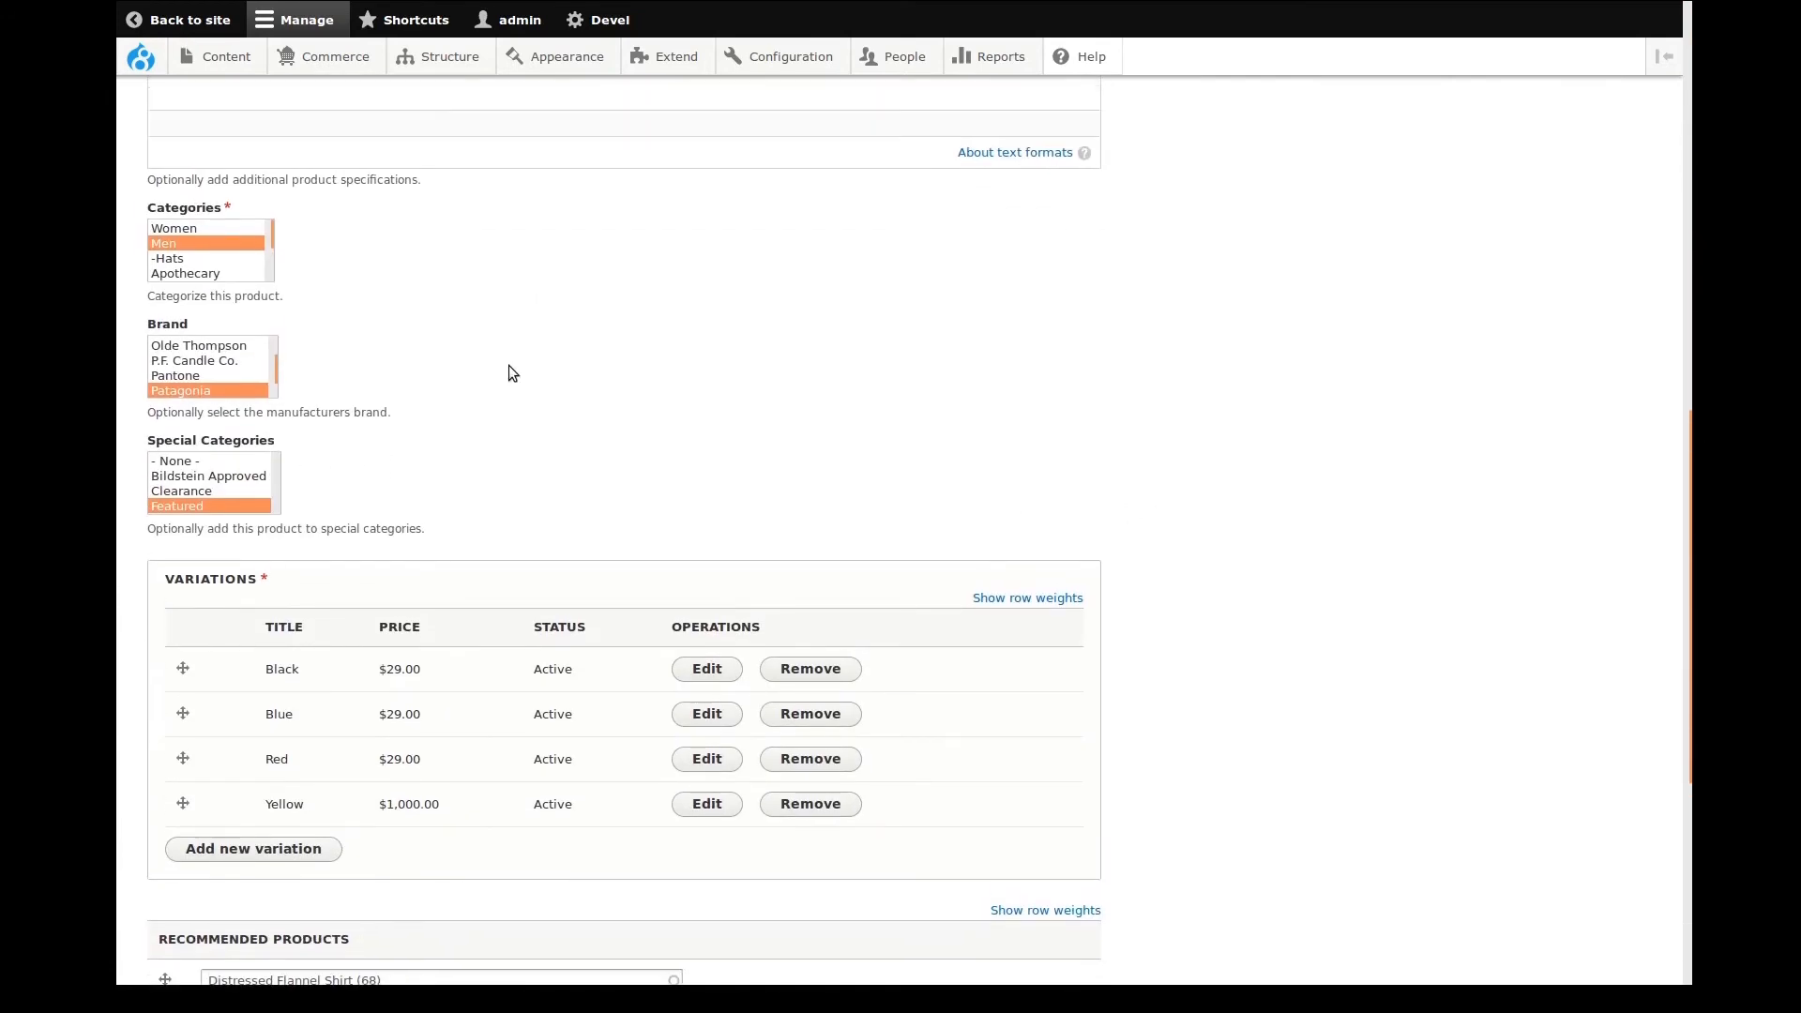
scroll("down", 3)
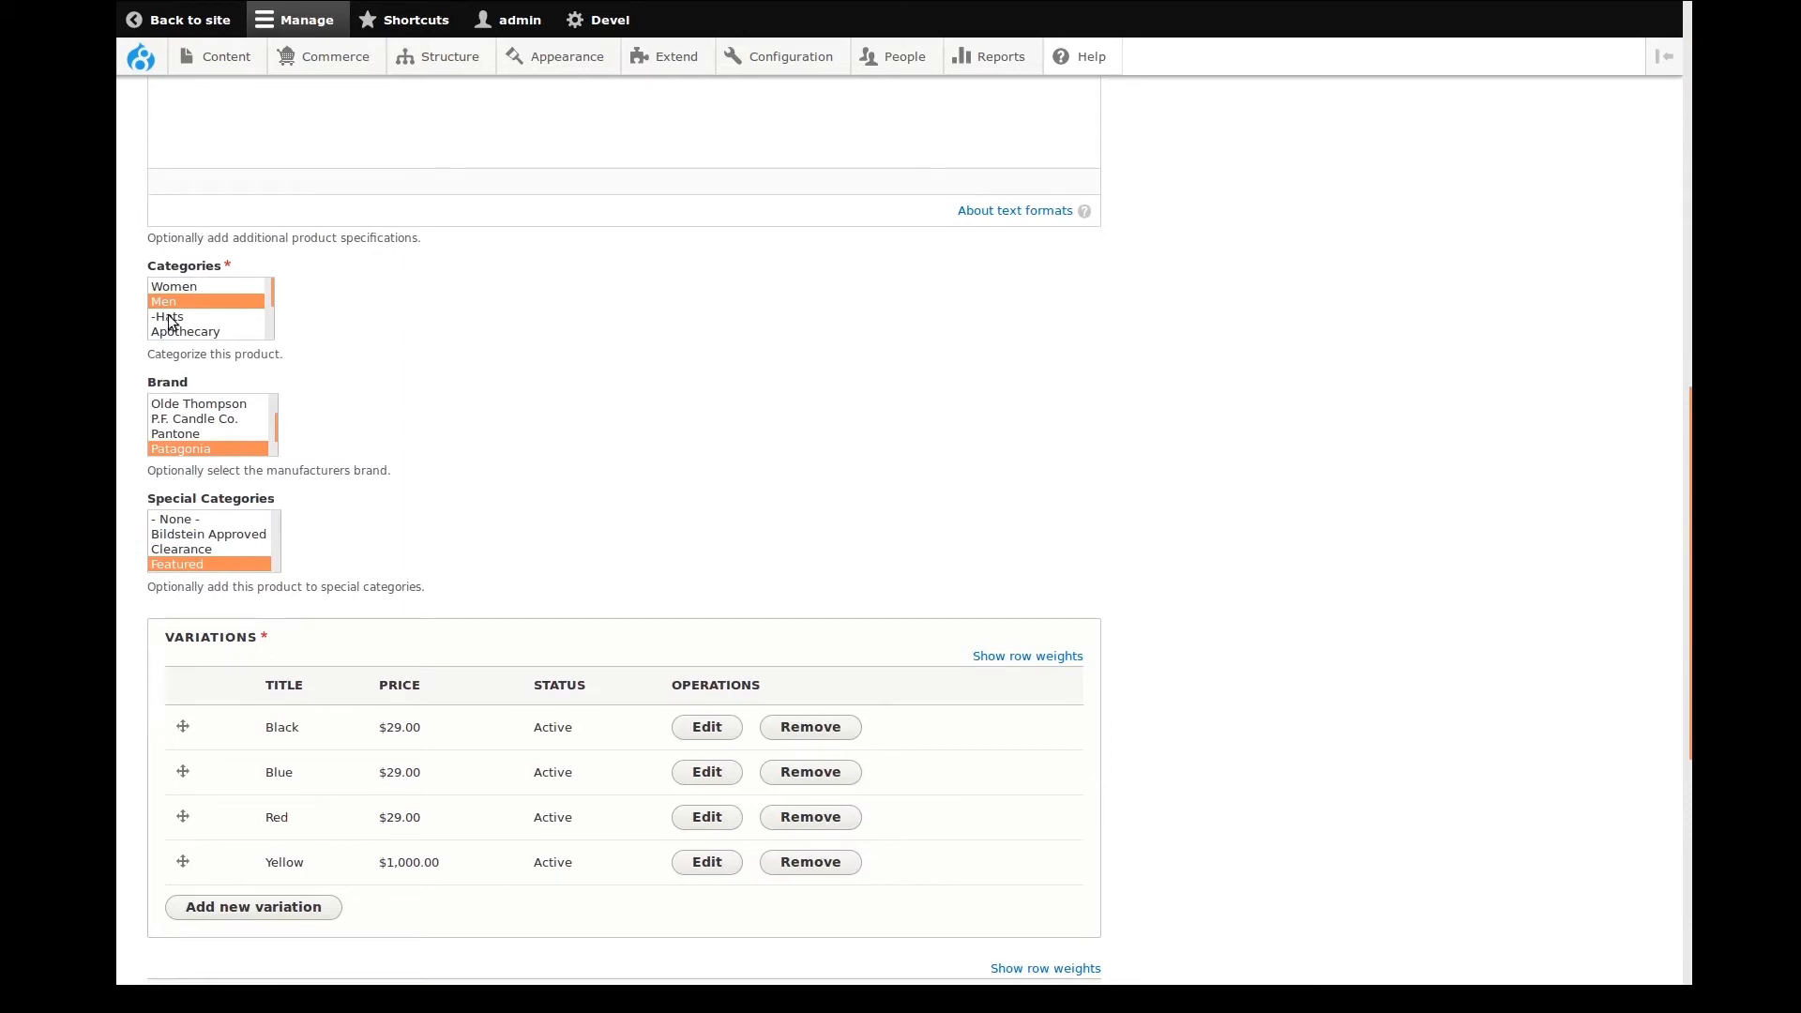
left_click(168, 317)
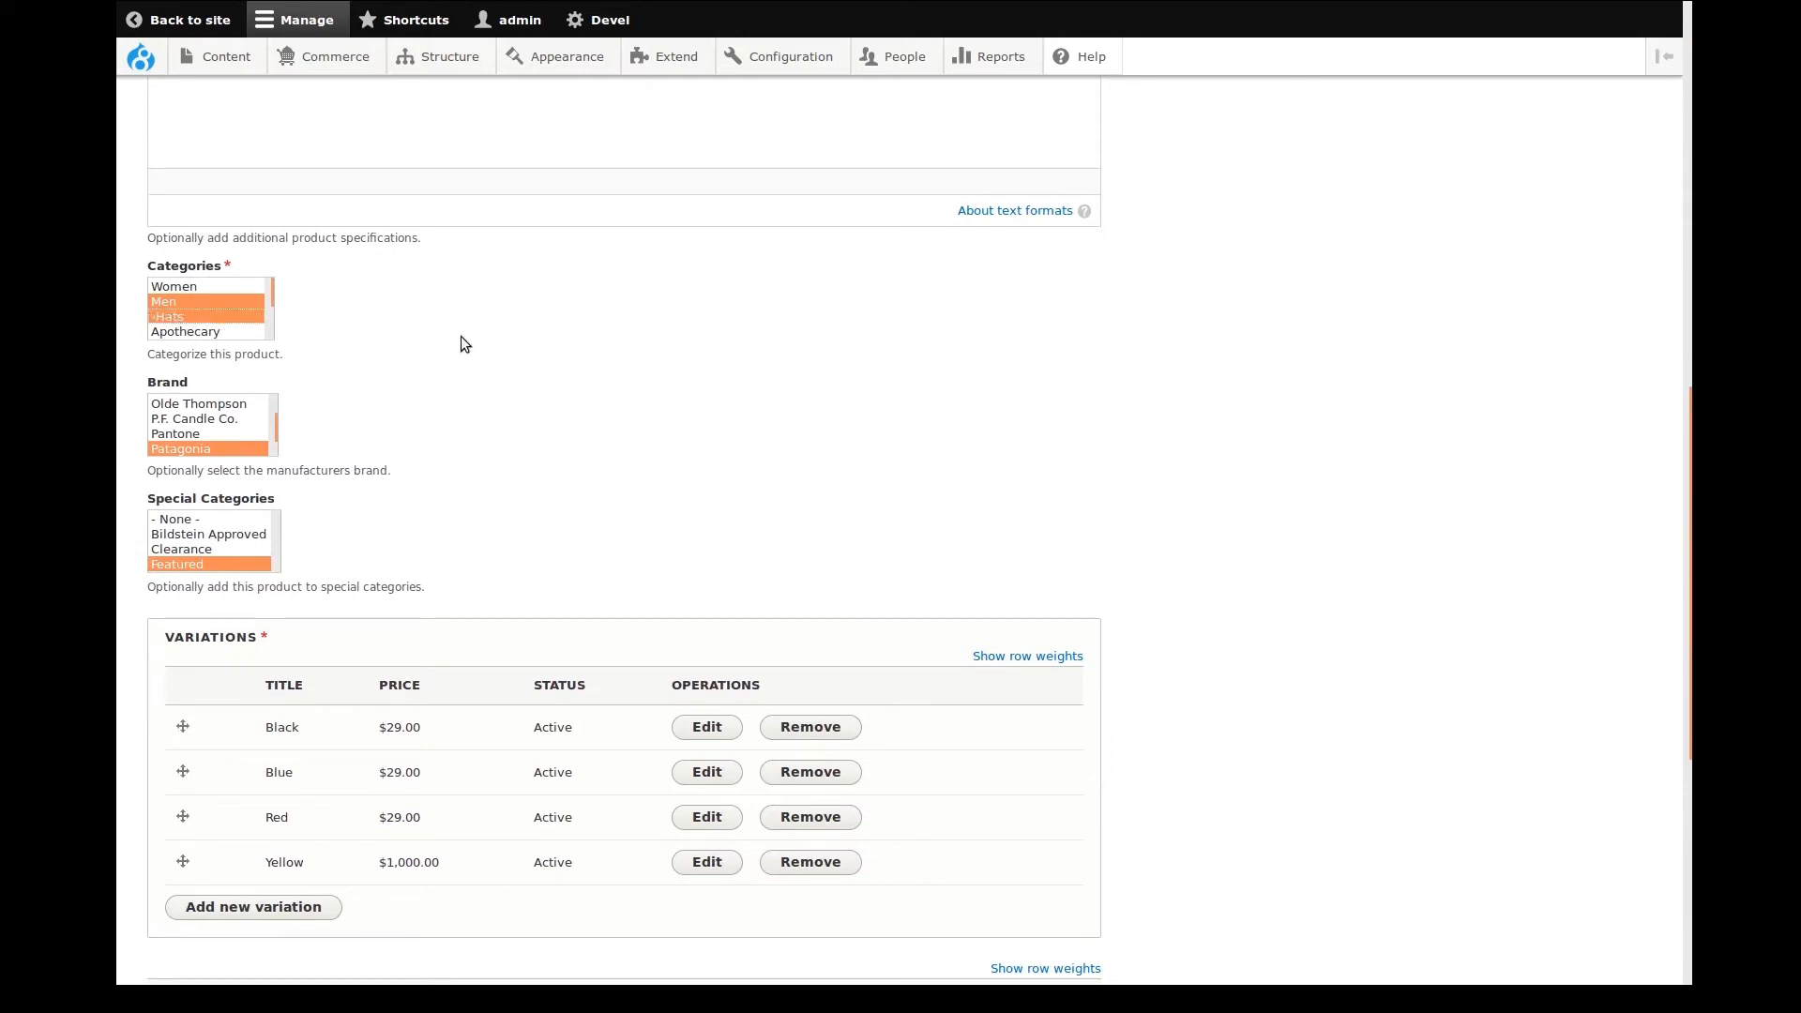
scroll("down", 3)
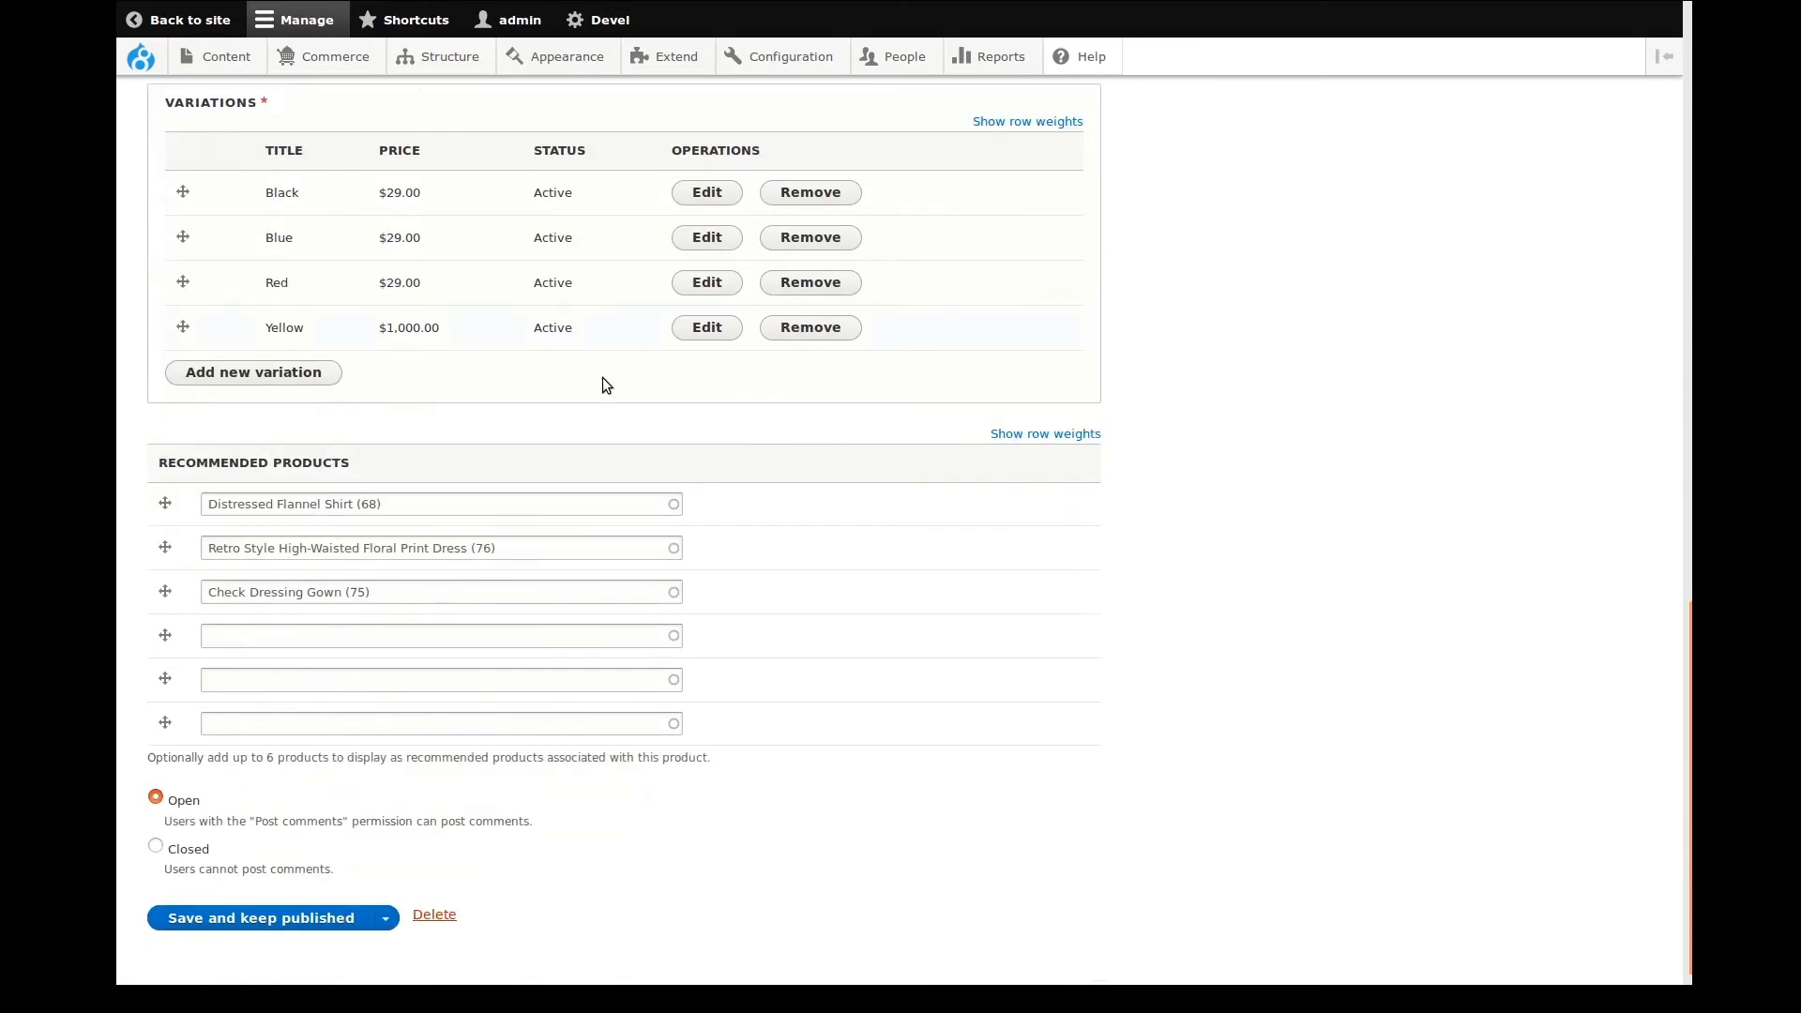
scroll("down", 3)
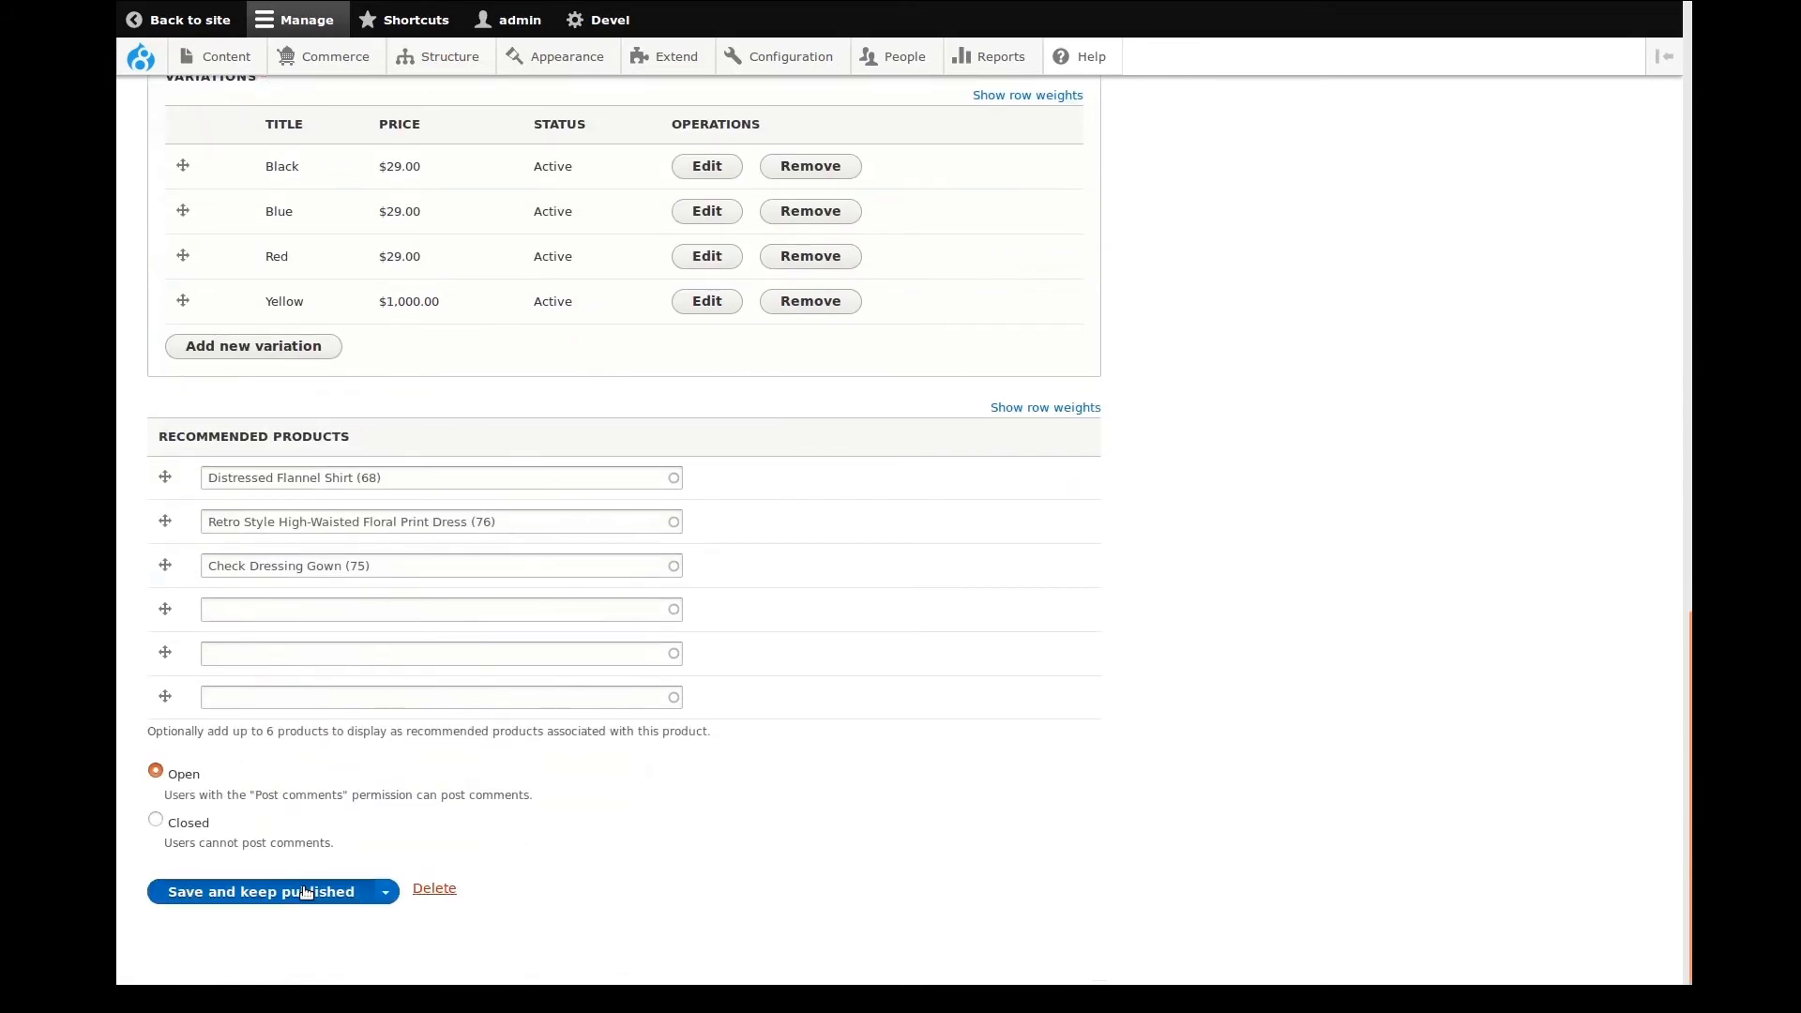
left_click(260, 891)
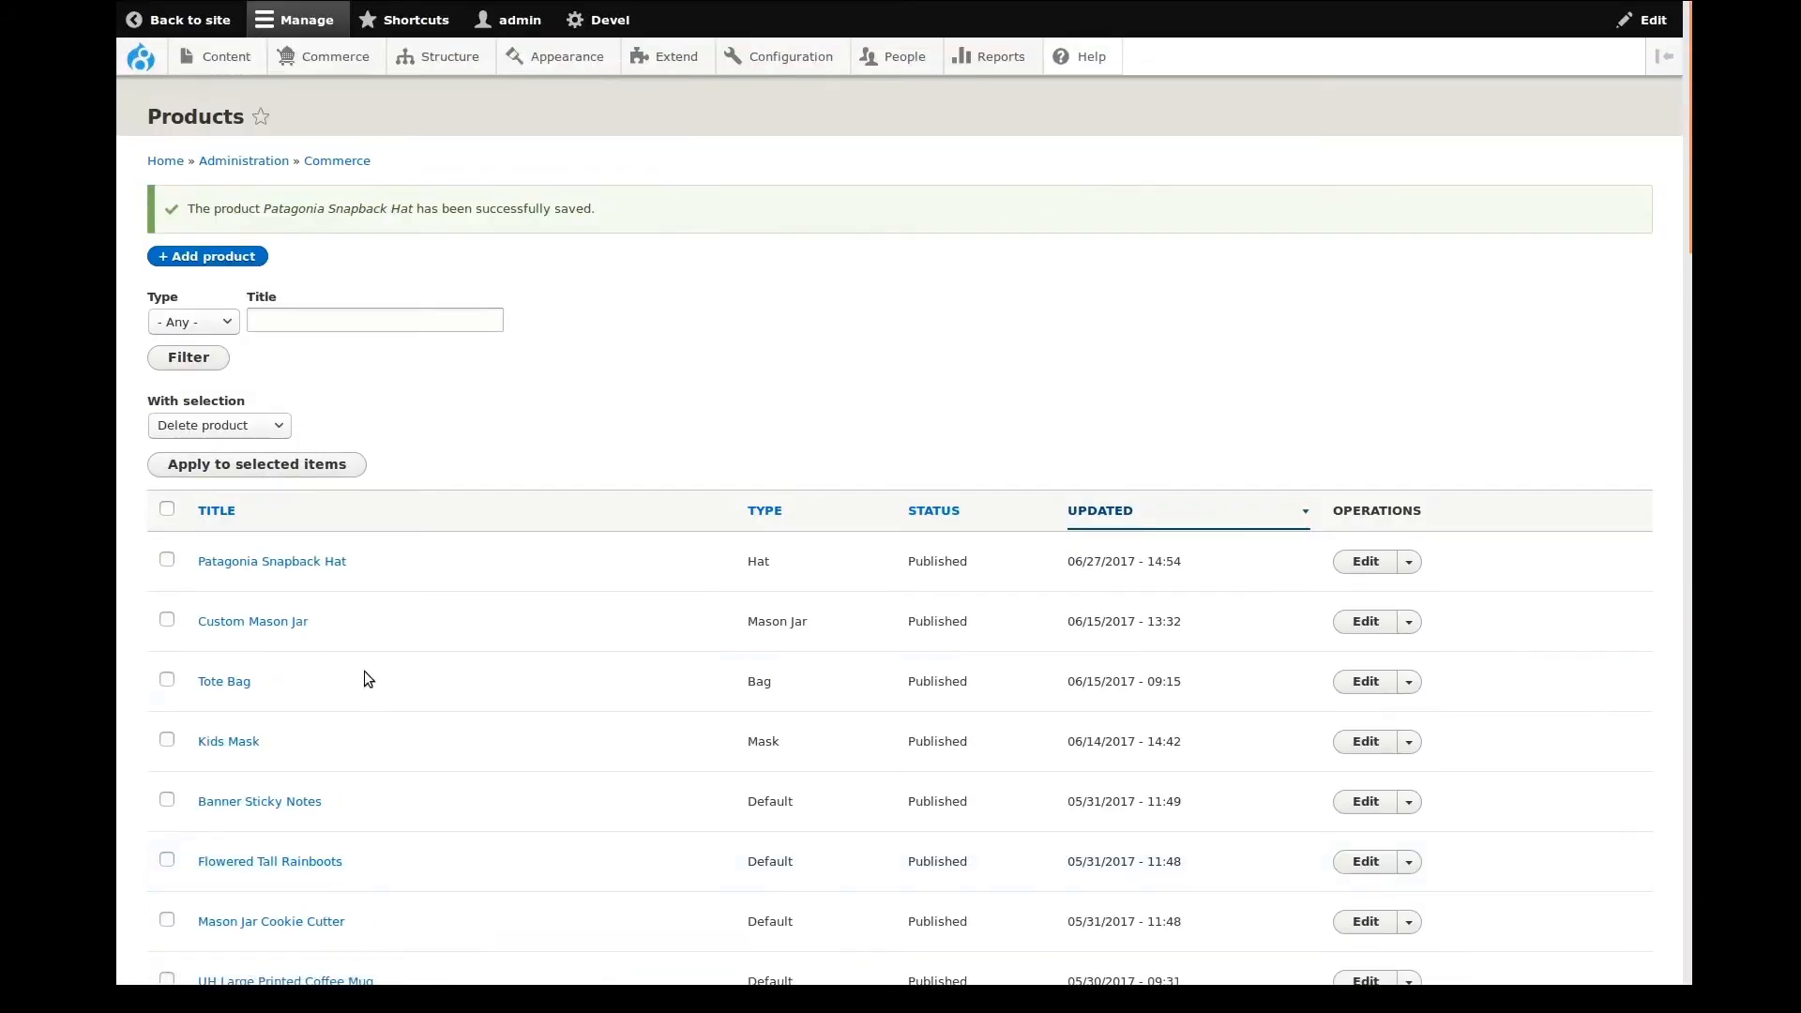
mouse_move(353, 371)
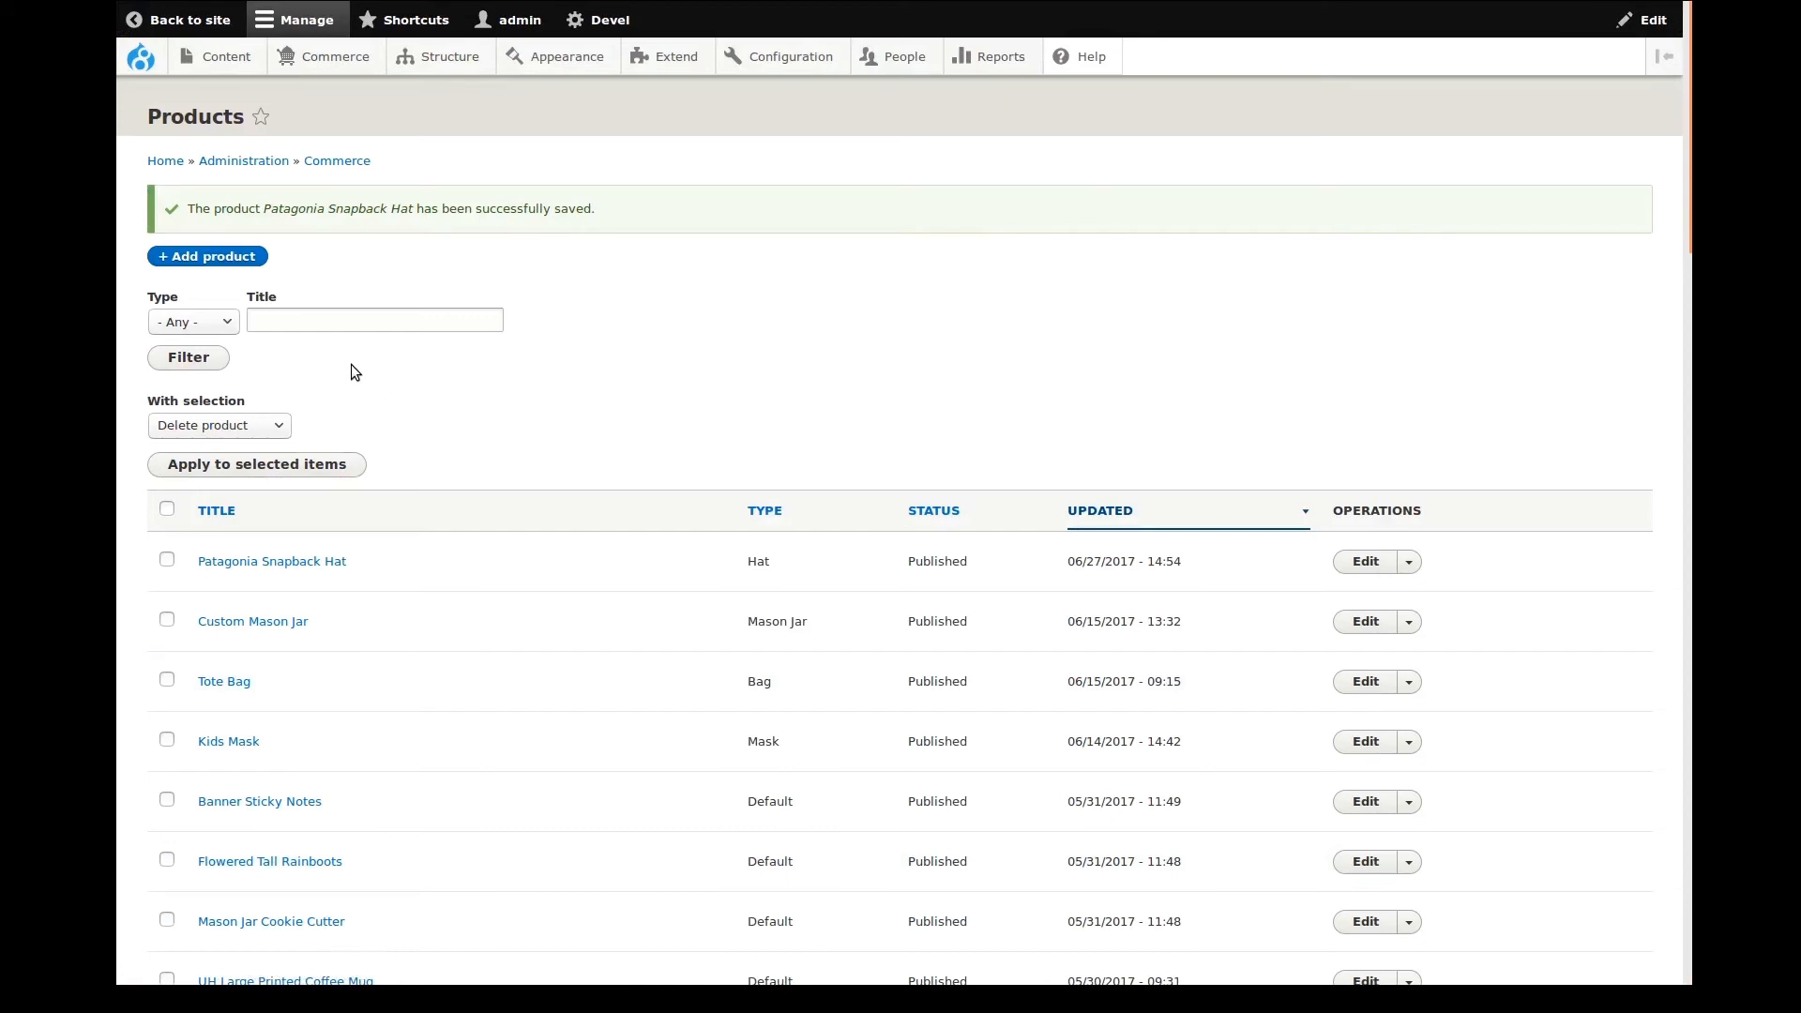
mouse_move(178, 20)
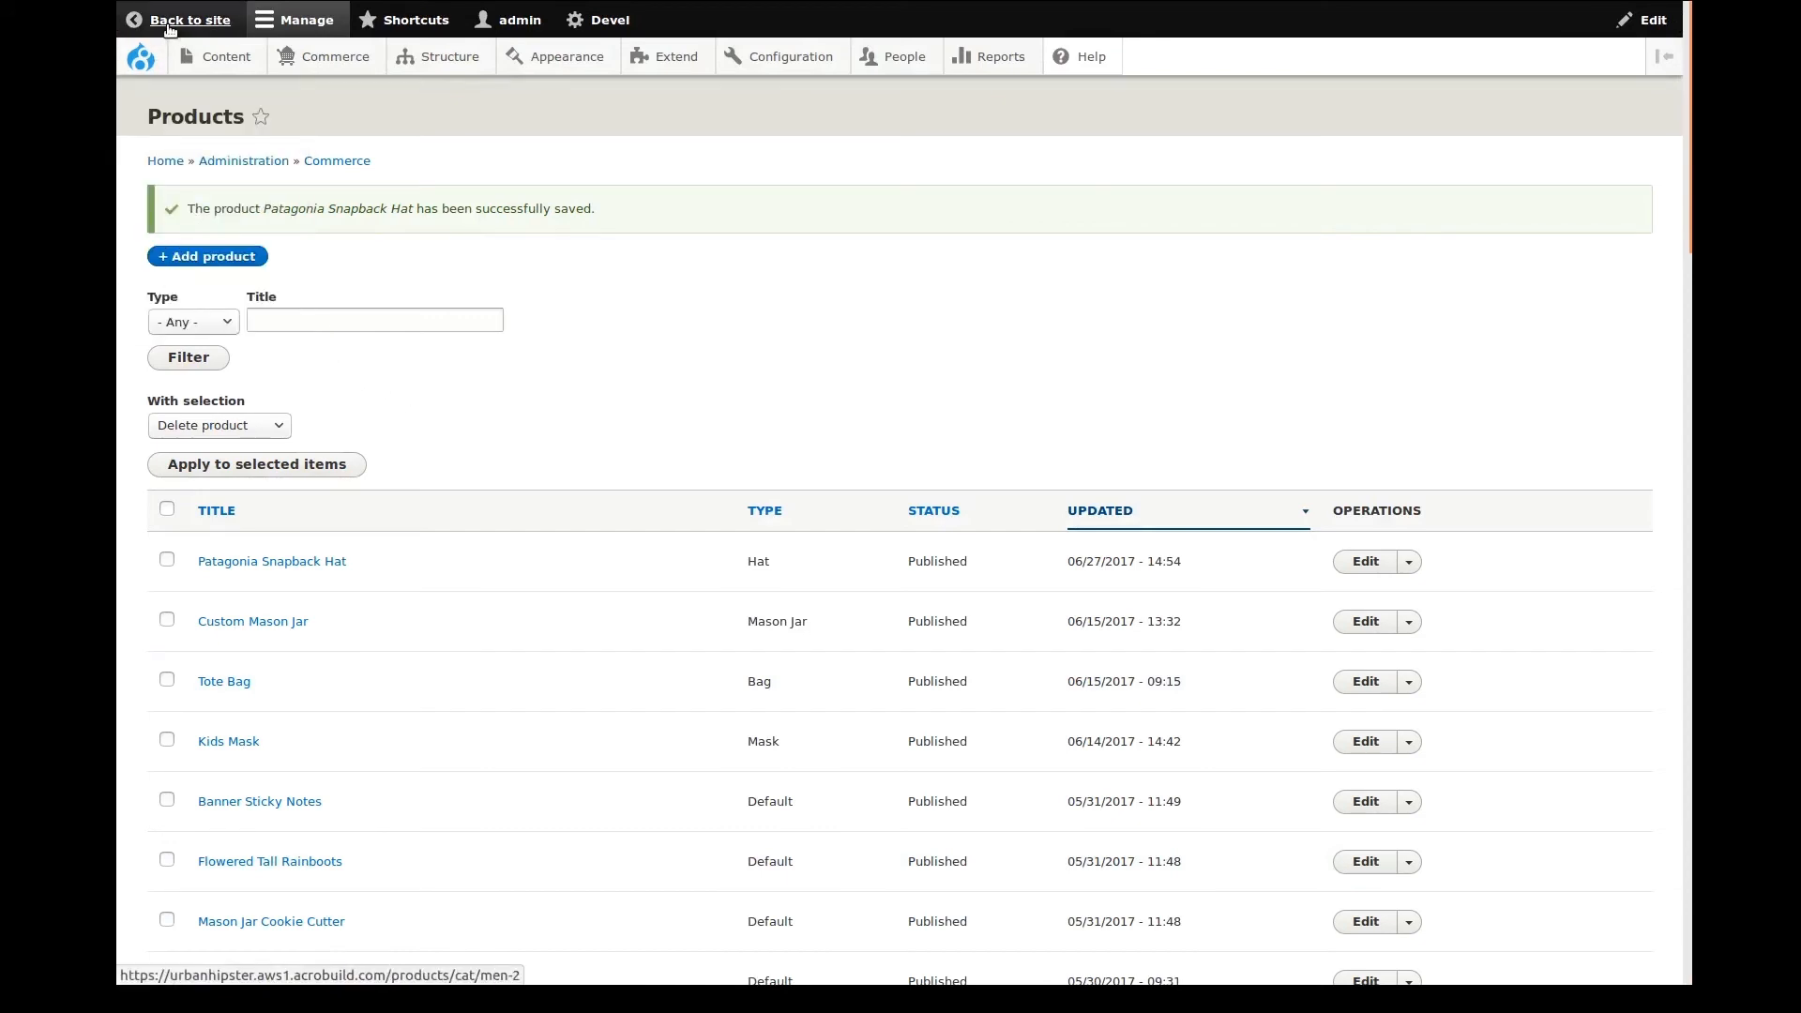
Step: Go back to the Urban Hipster storefront showing the Men category
left_click(188, 20)
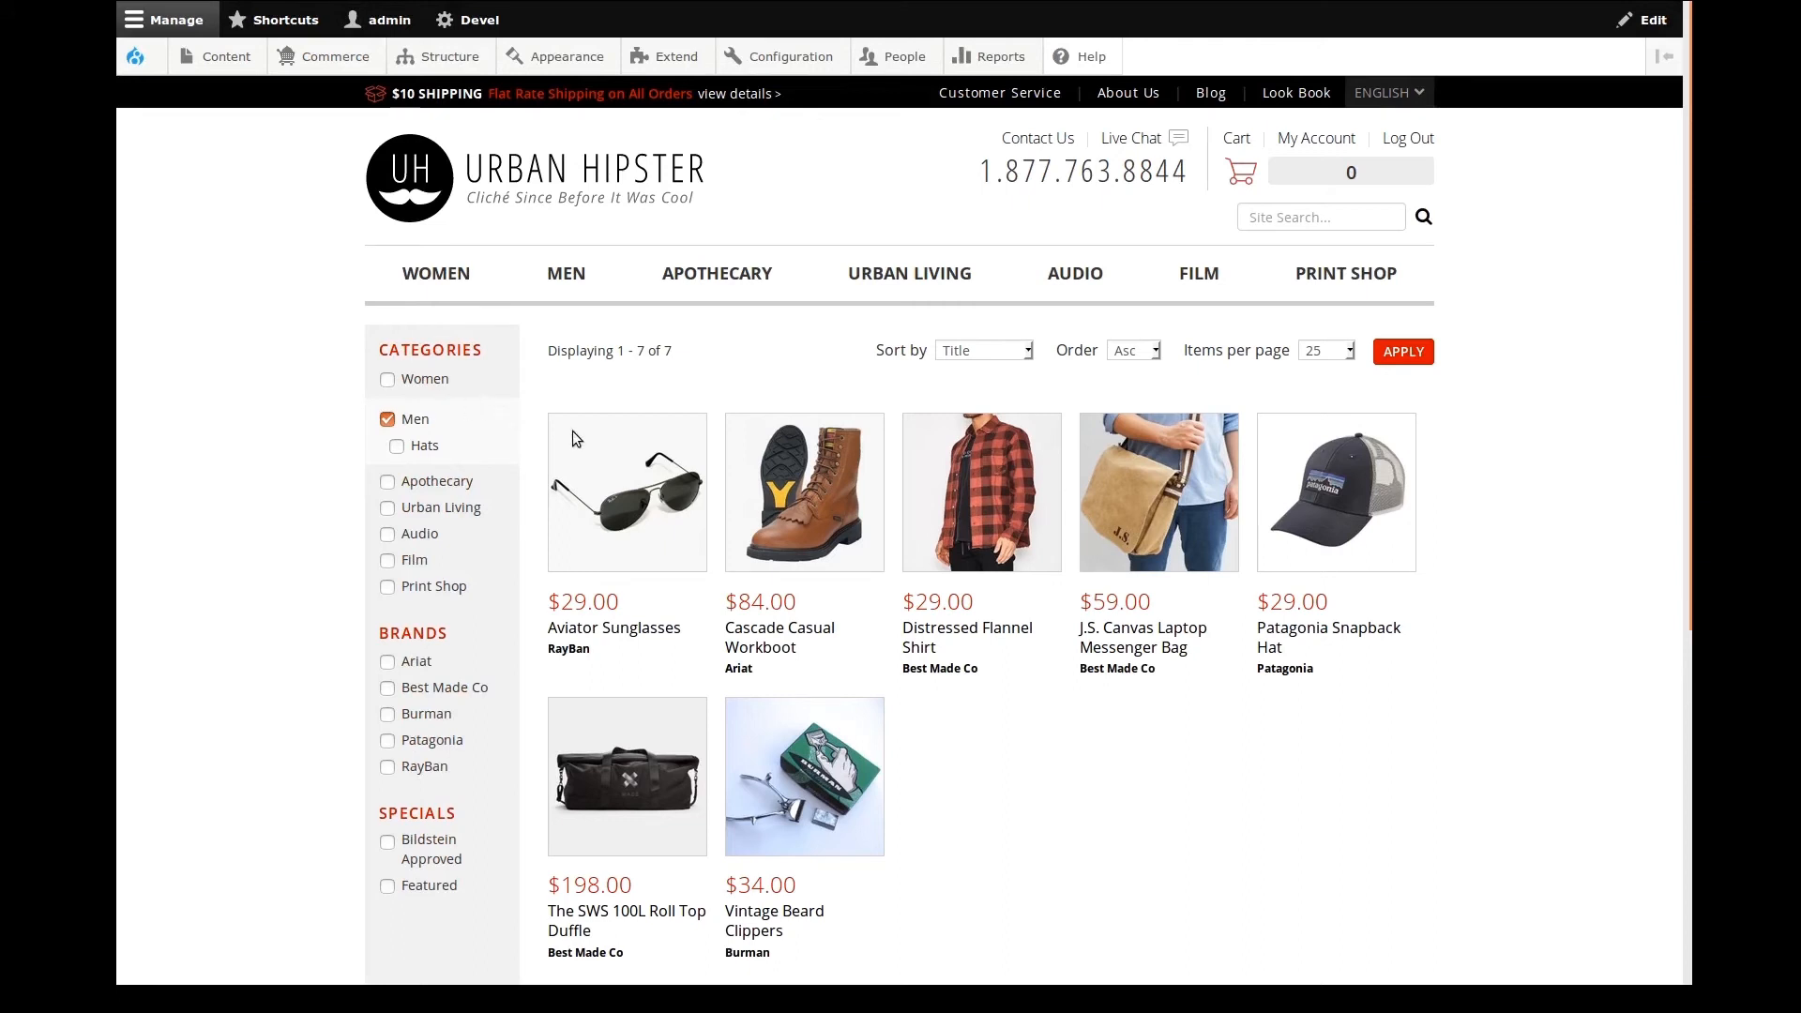
mouse_move(677, 256)
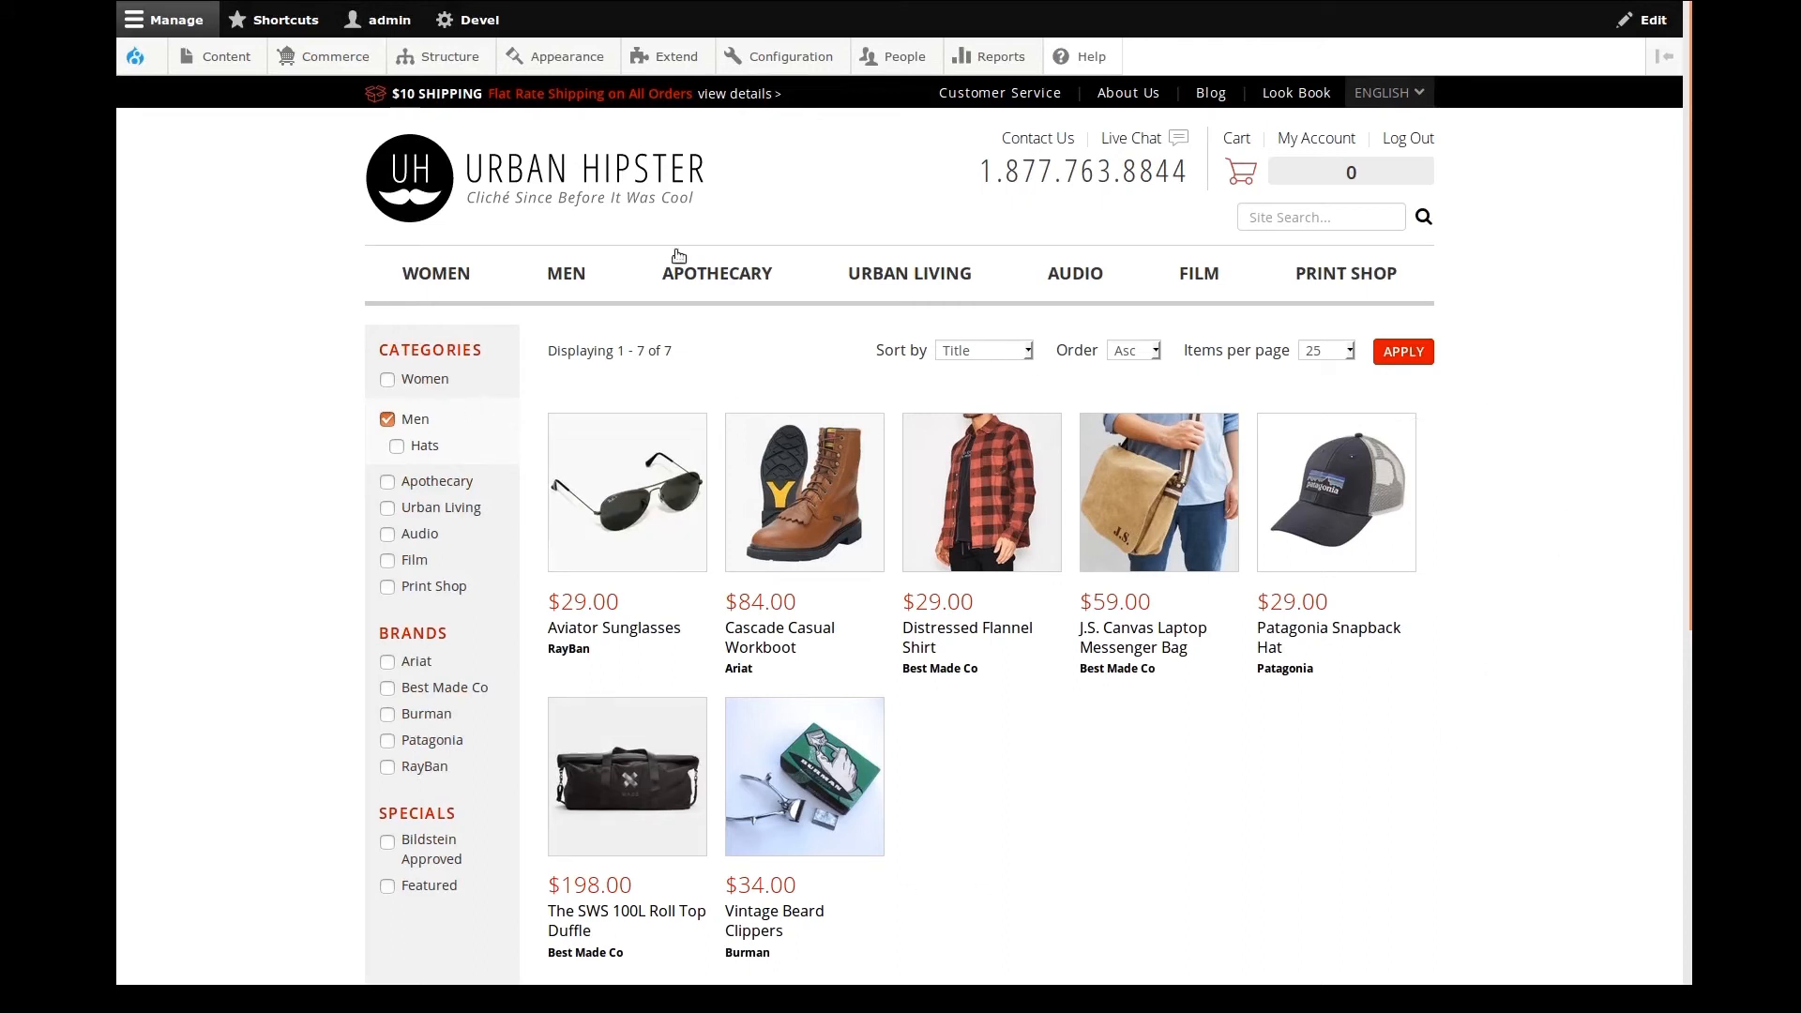
Step: Filter the Categories facet to Hats under Men, showing only Patagonia Snapback Hat
left_click(396, 447)
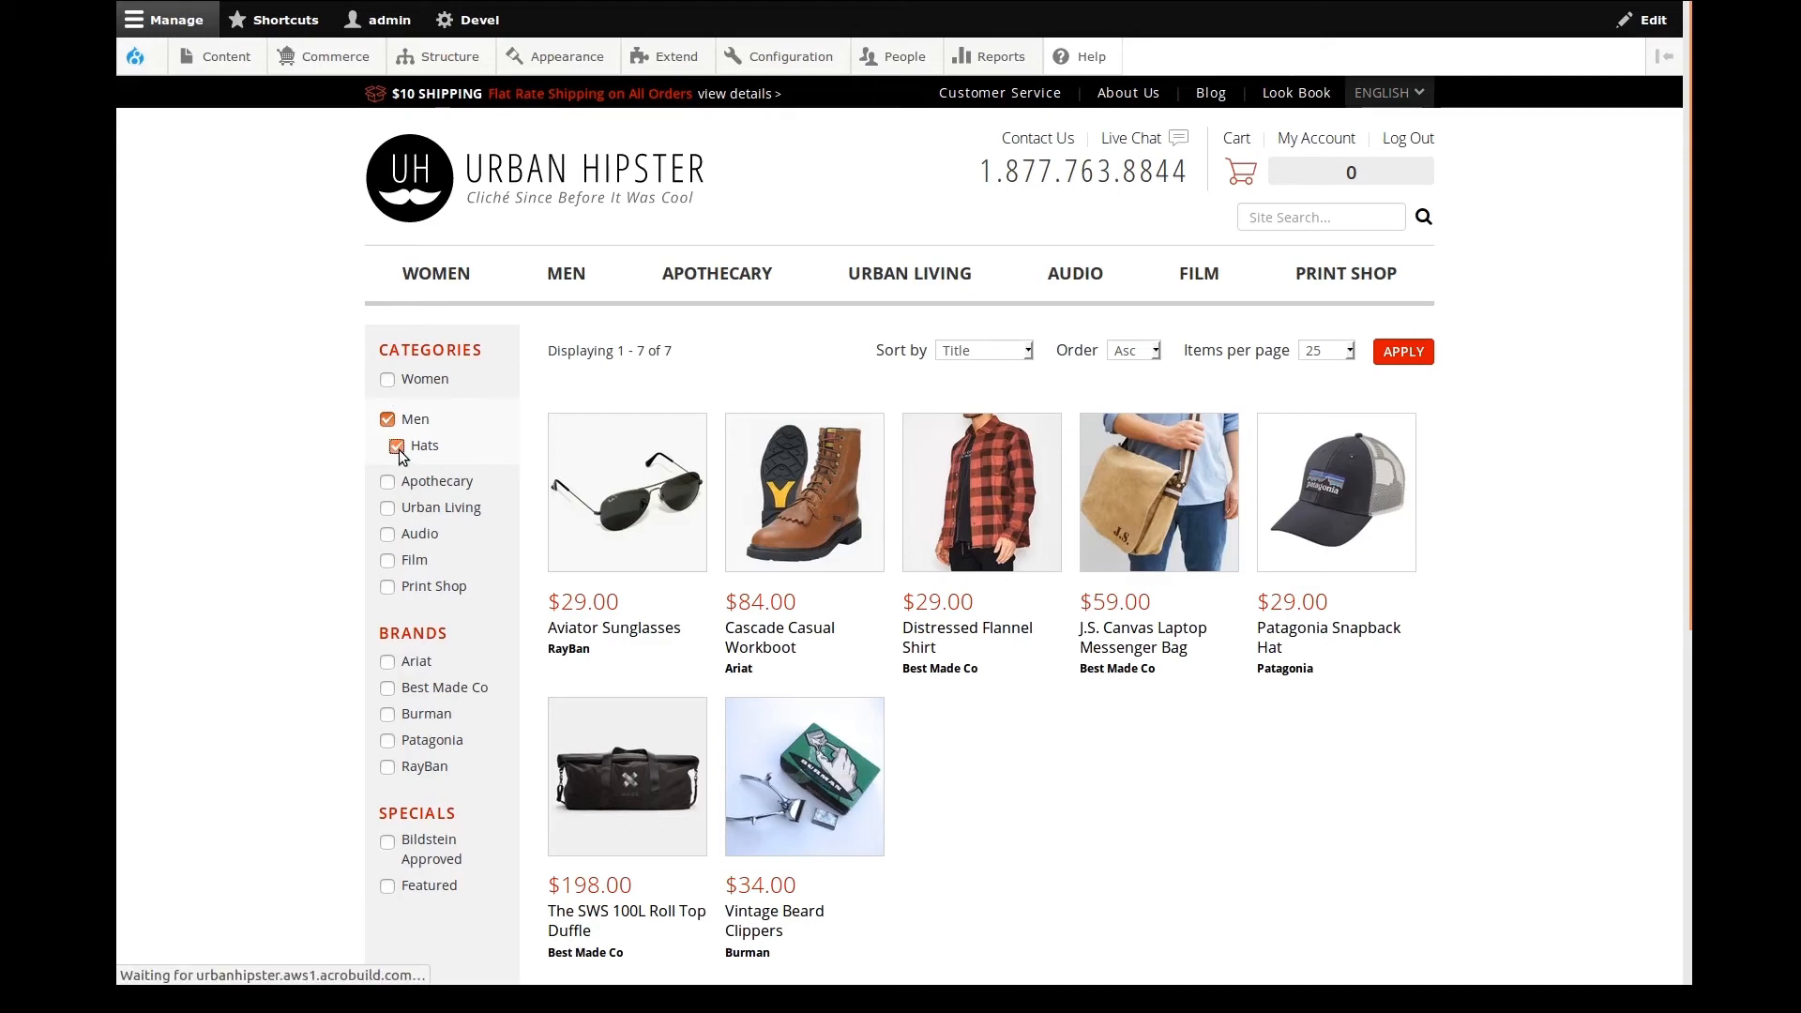
left_click(387, 445)
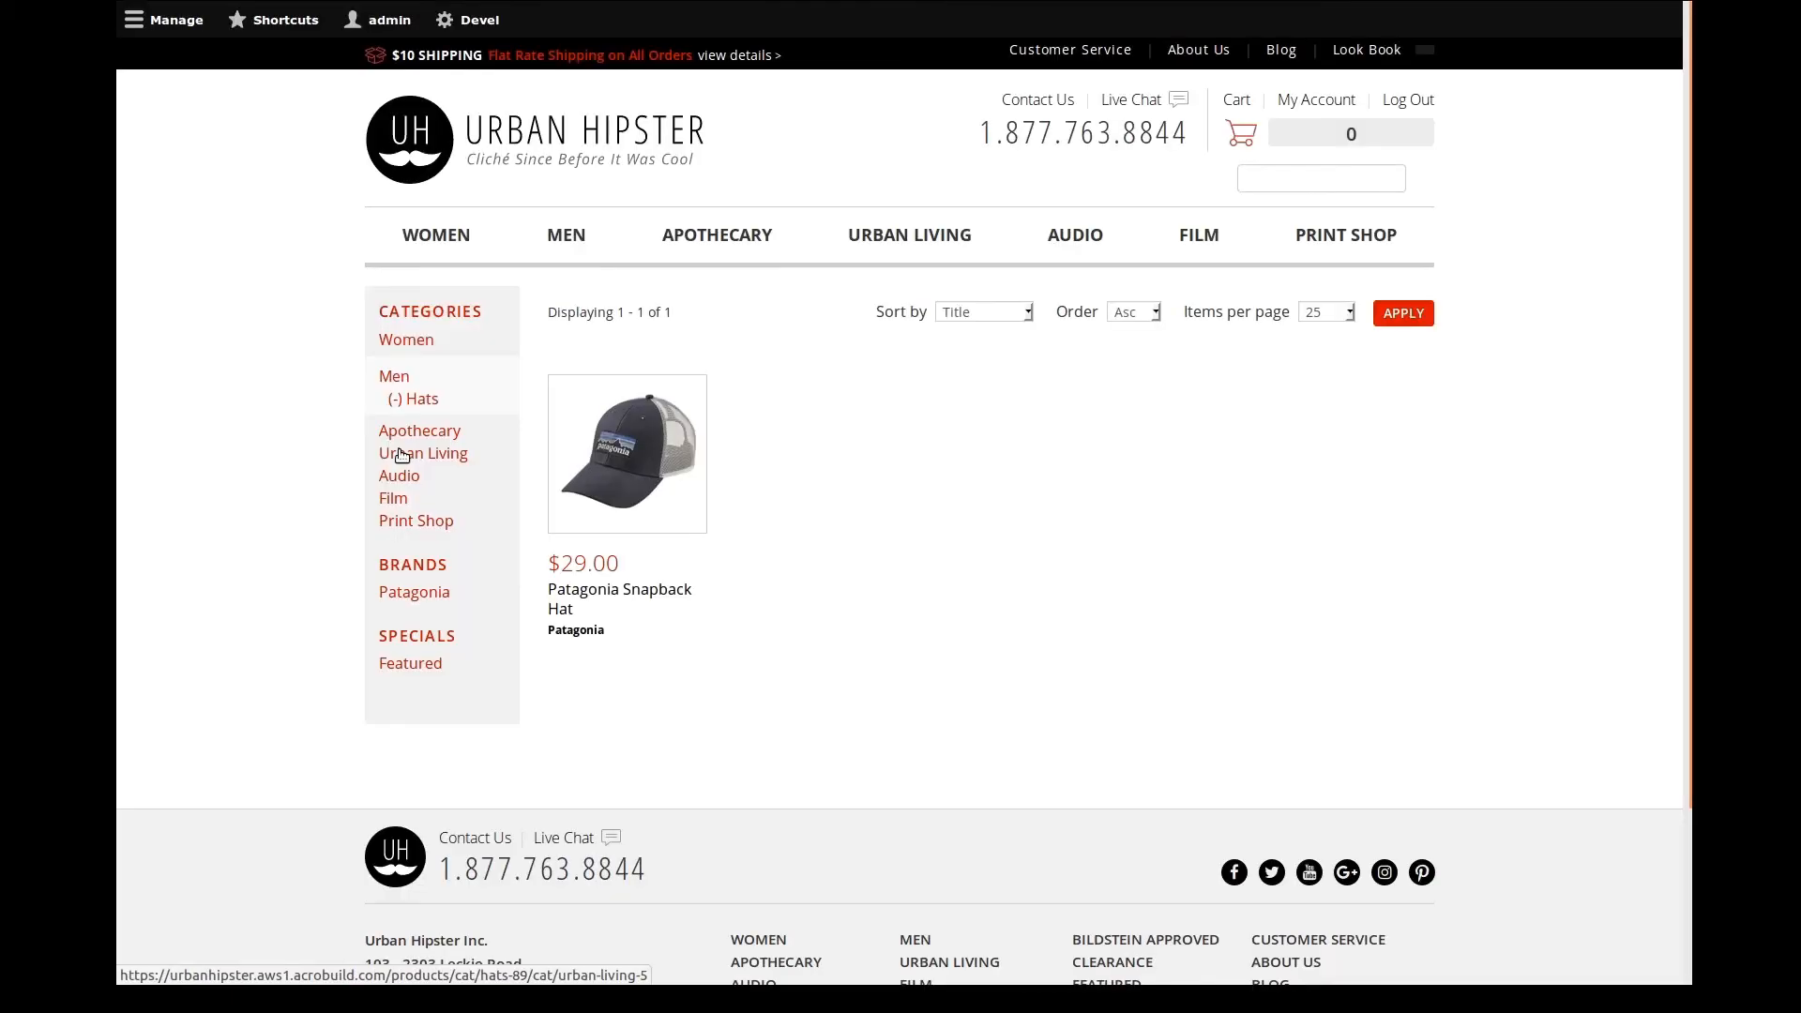